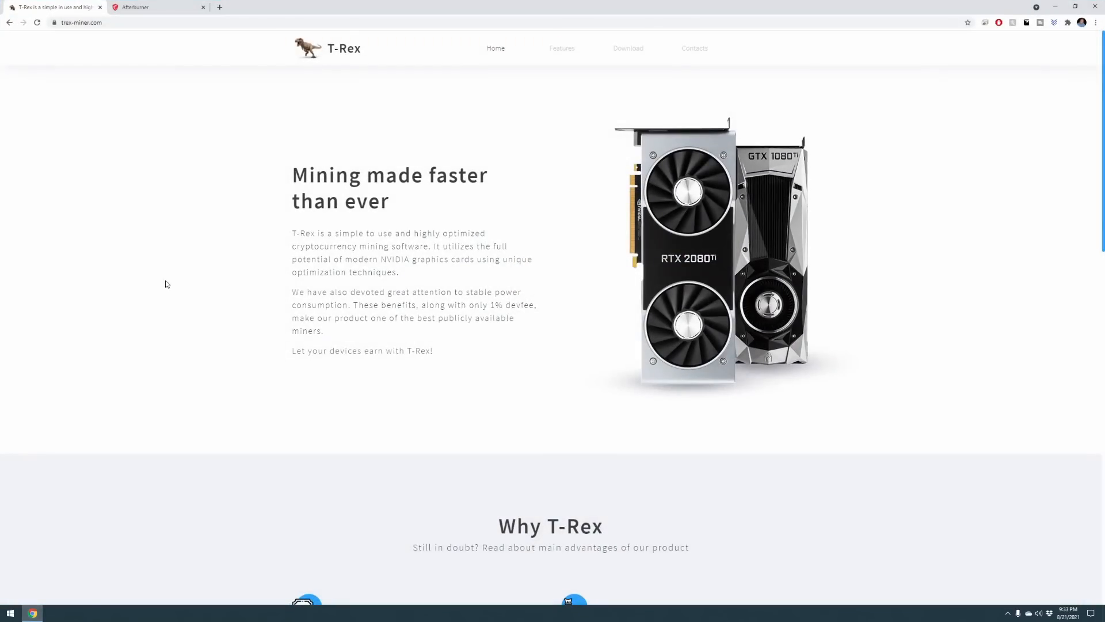
mouse_move(290, 204)
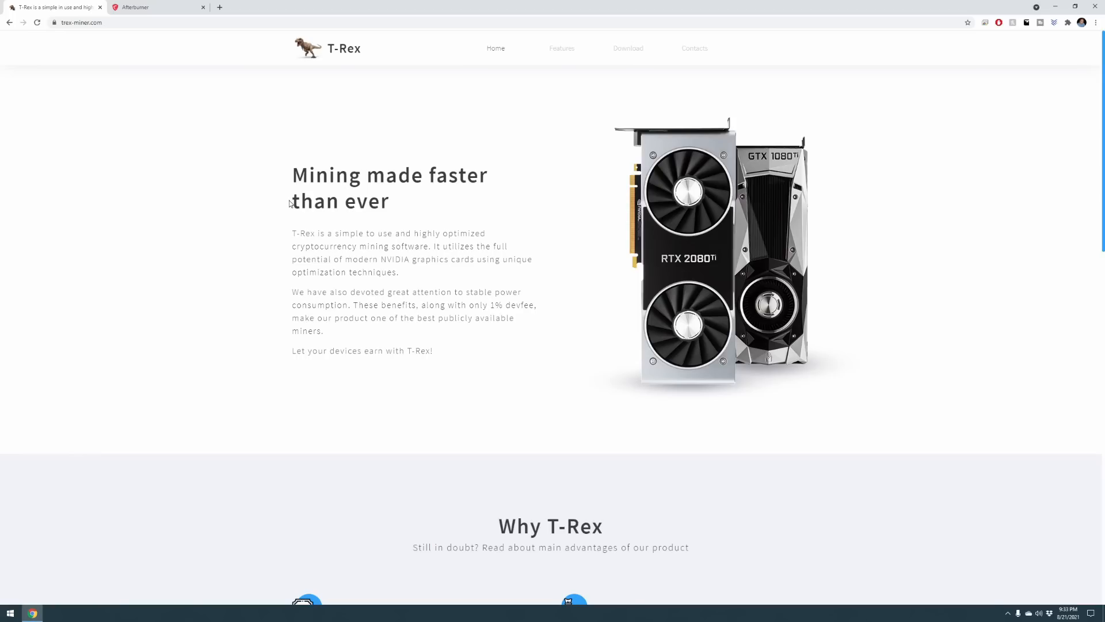
mouse_move(292, 186)
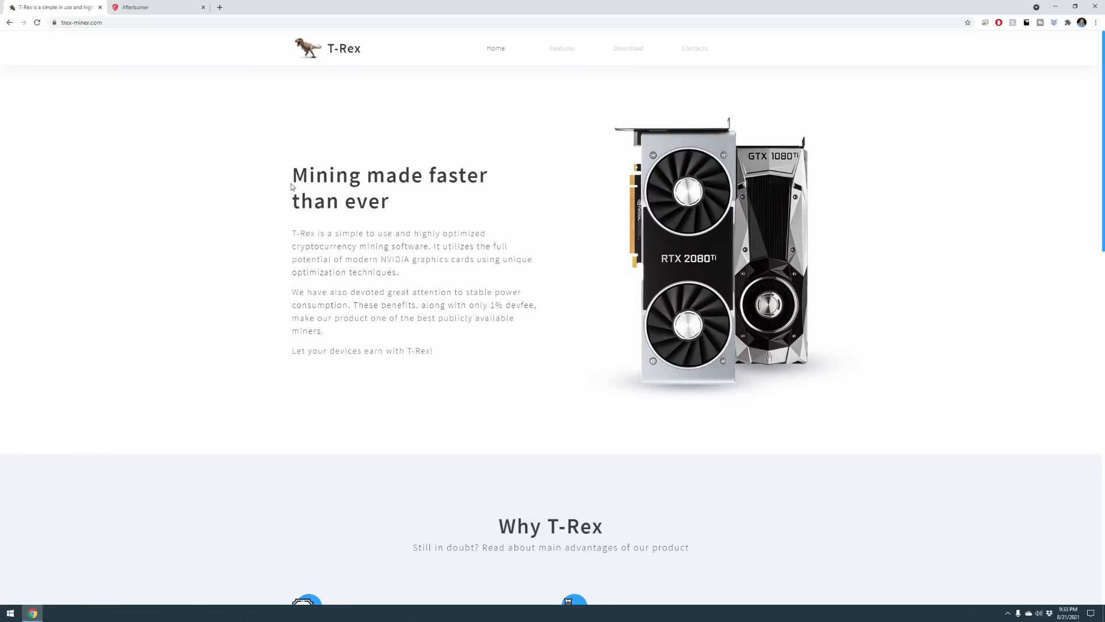
mouse_move(635, 57)
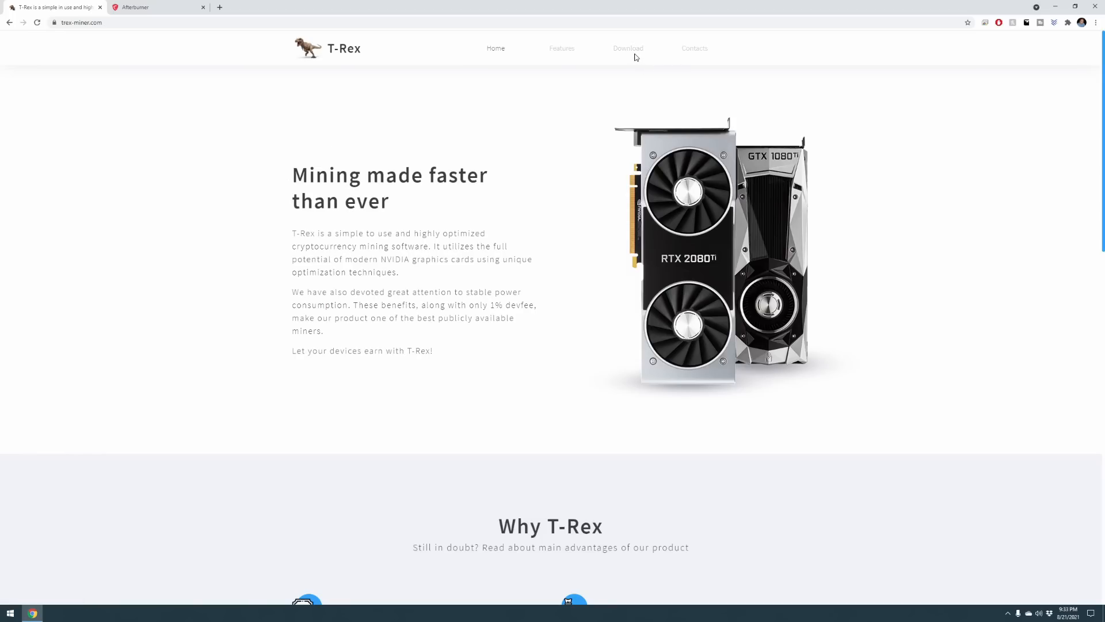
Step: Download the Windows T-Rex 0.21.6 zip and keep the flagged download
click(628, 48)
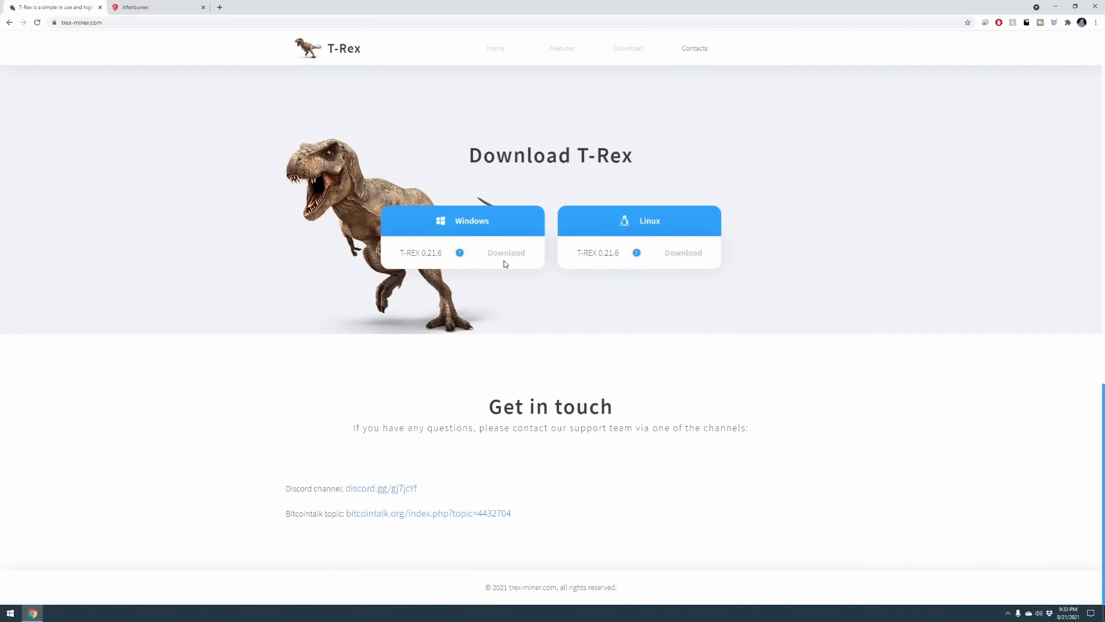
mouse_move(502, 258)
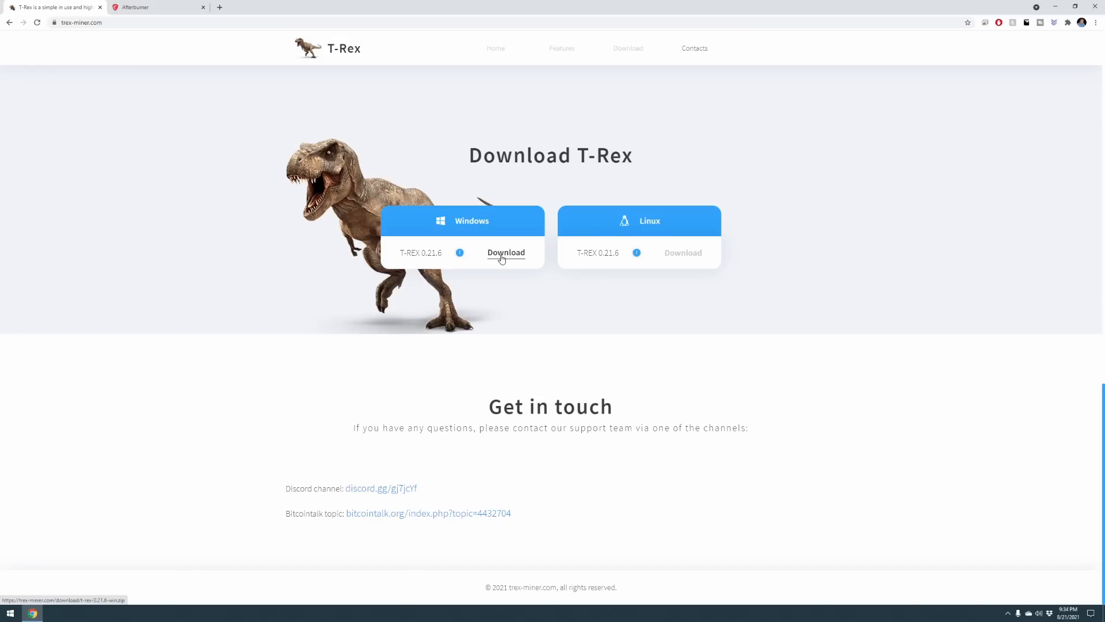
click(506, 255)
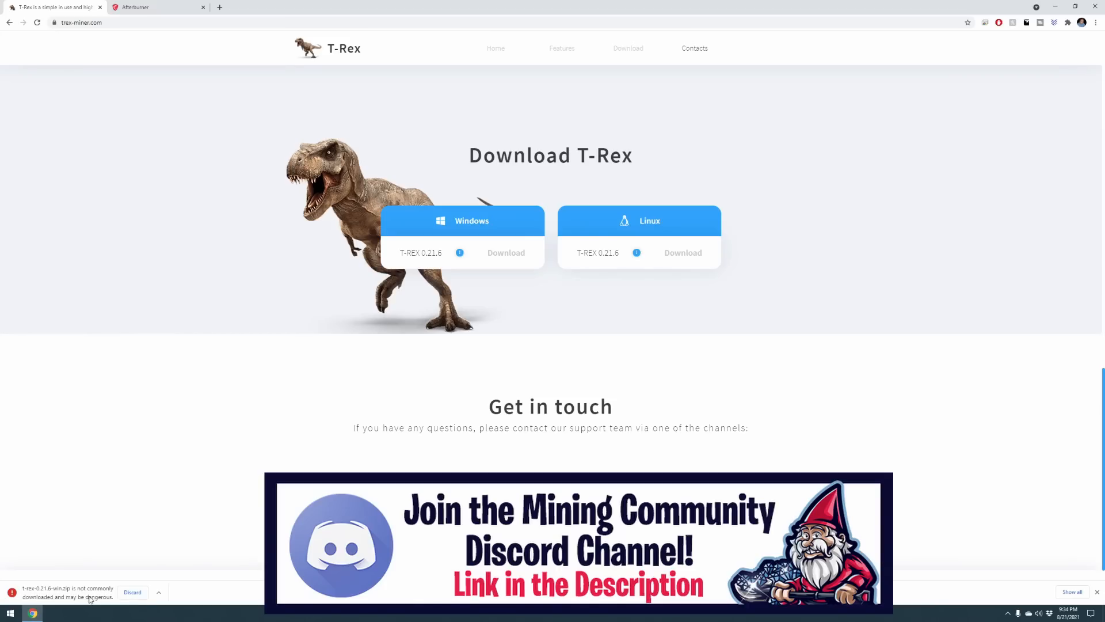
click(158, 592)
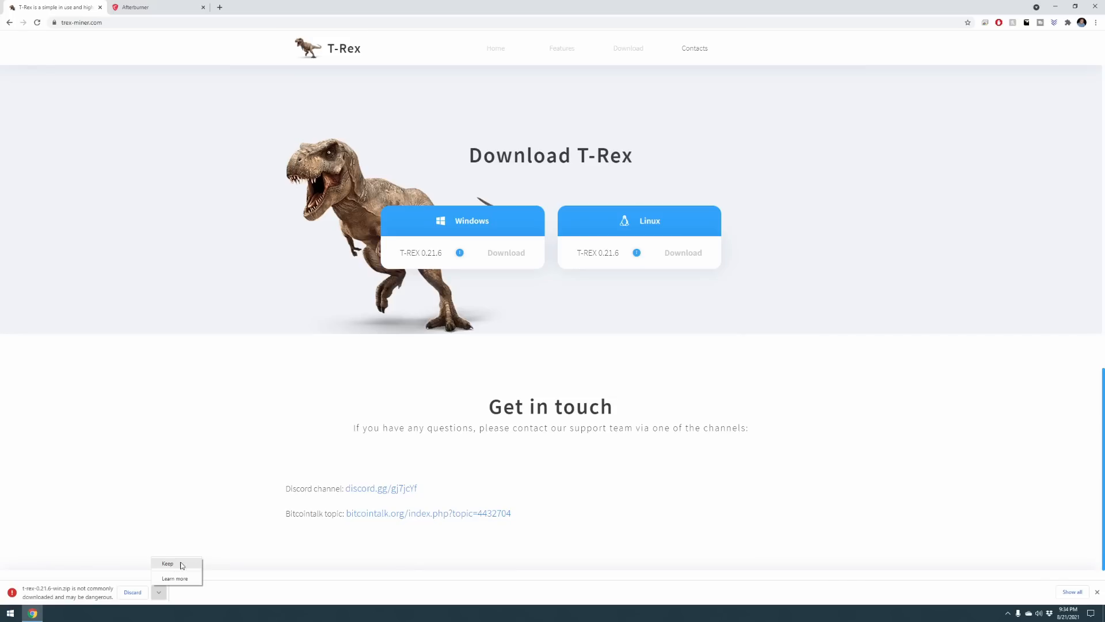
mouse_move(240, 589)
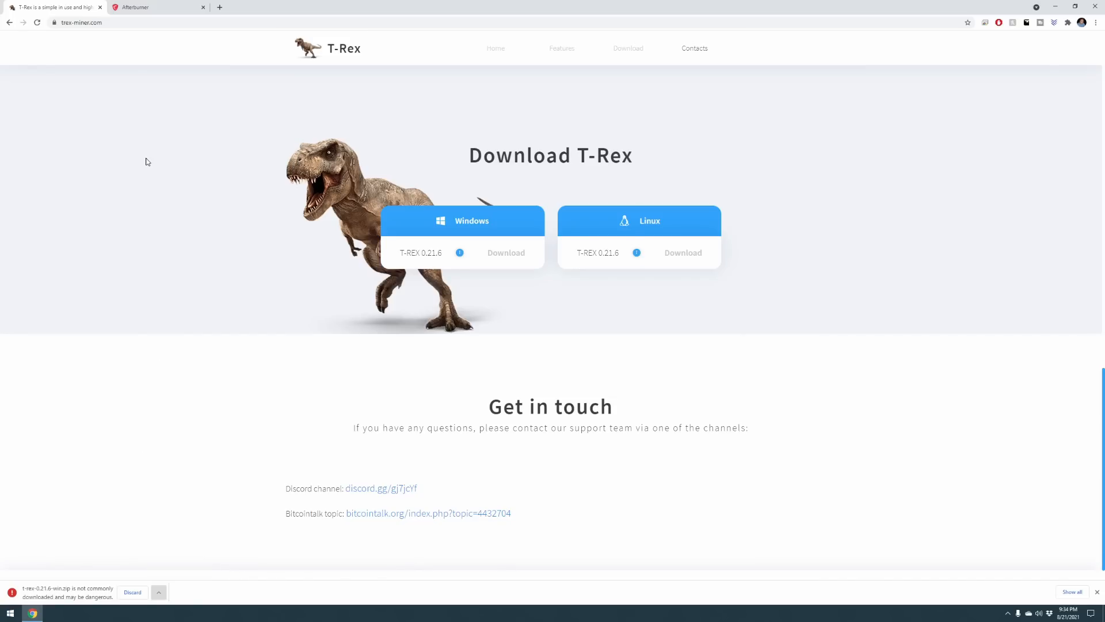
click(147, 7)
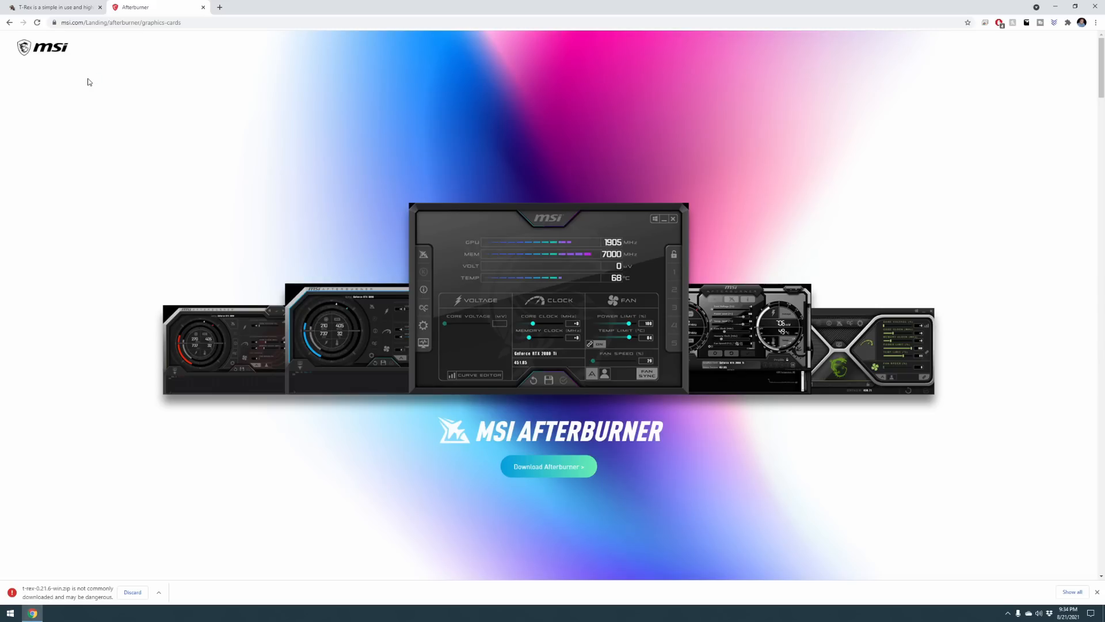
mouse_move(1056, 10)
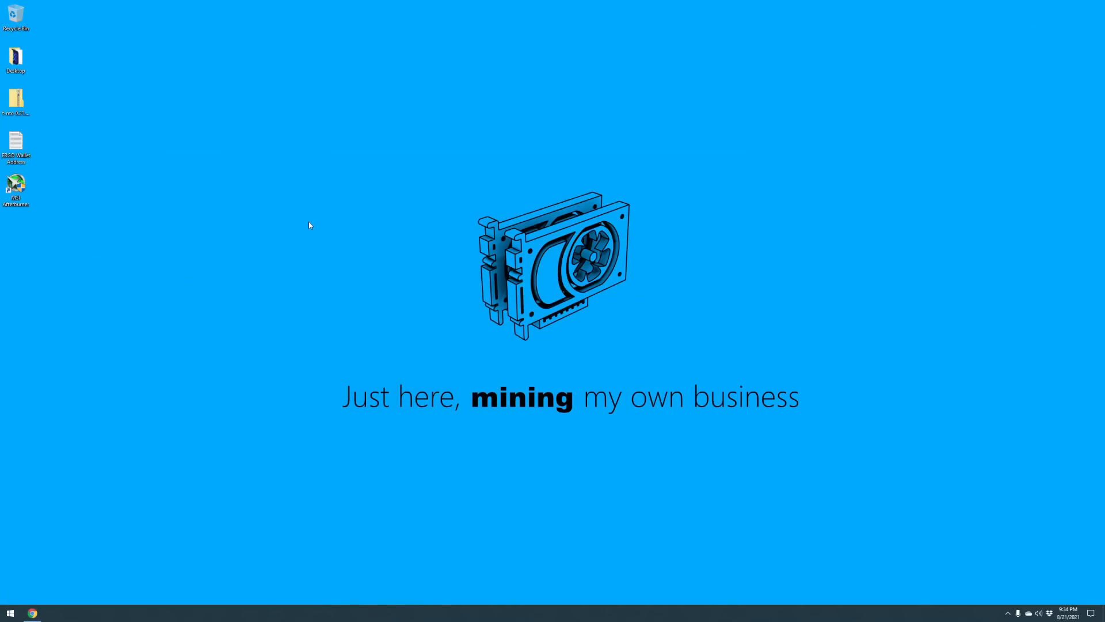
mouse_move(298, 199)
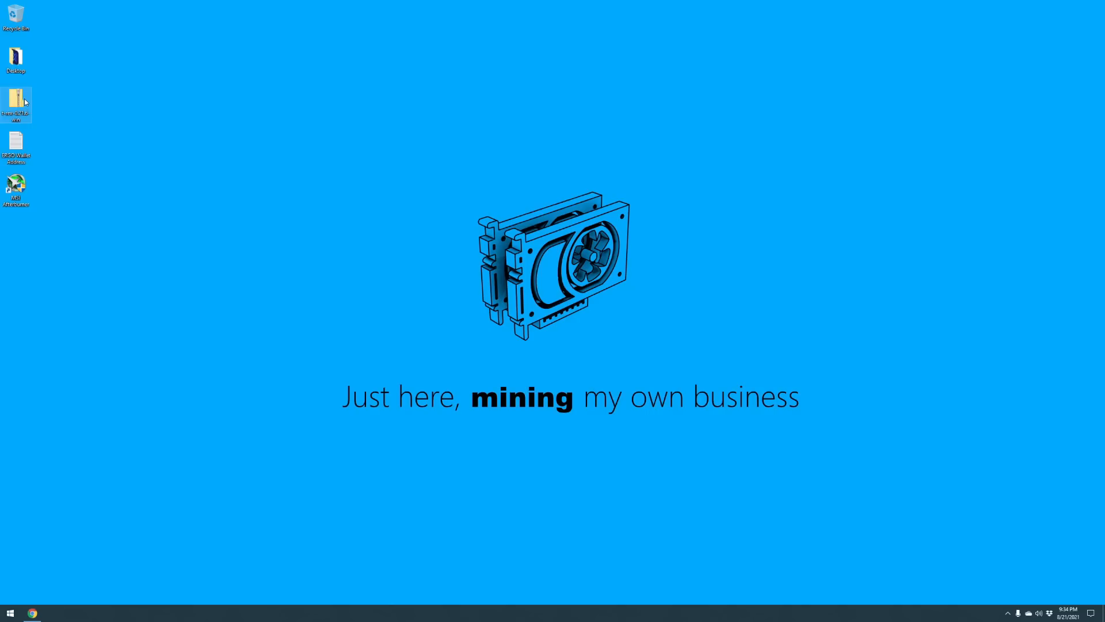
mouse_move(44, 120)
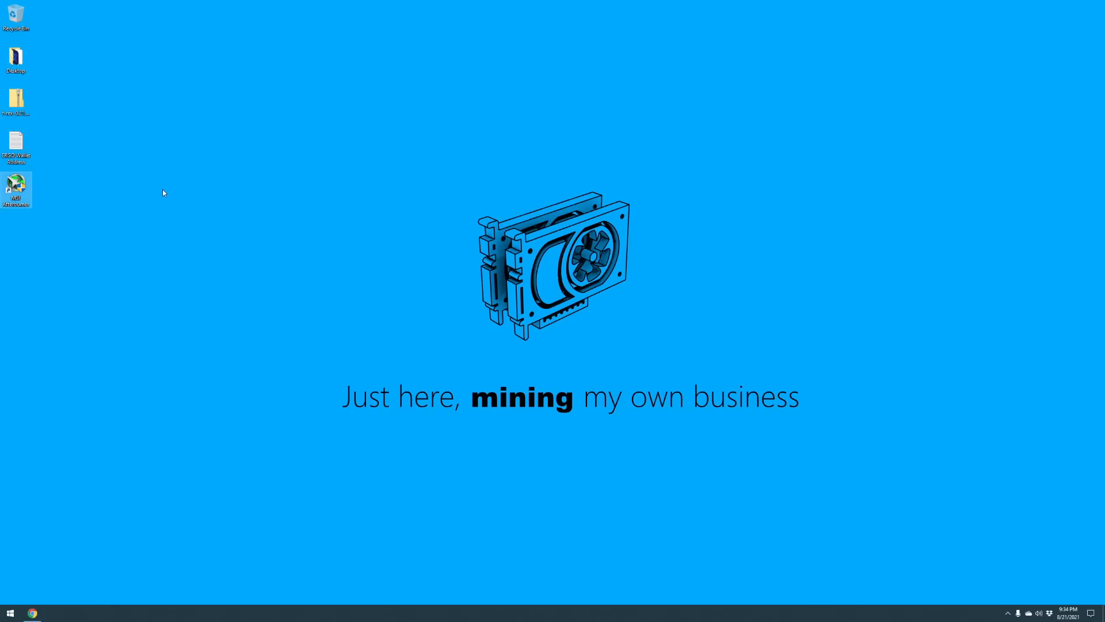
mouse_move(125, 171)
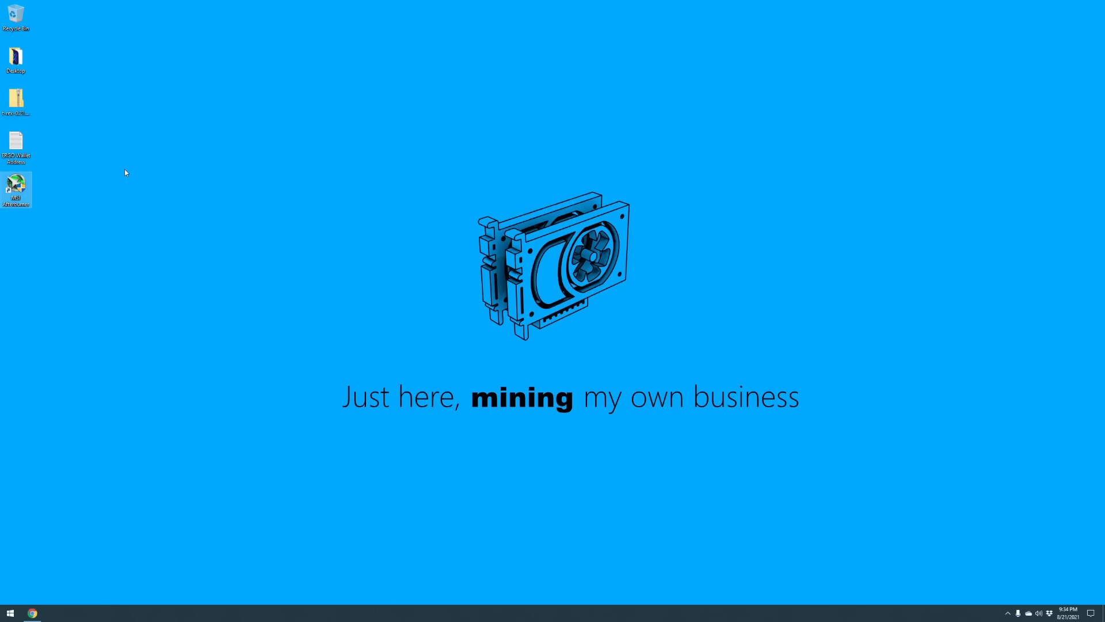
mouse_move(112, 169)
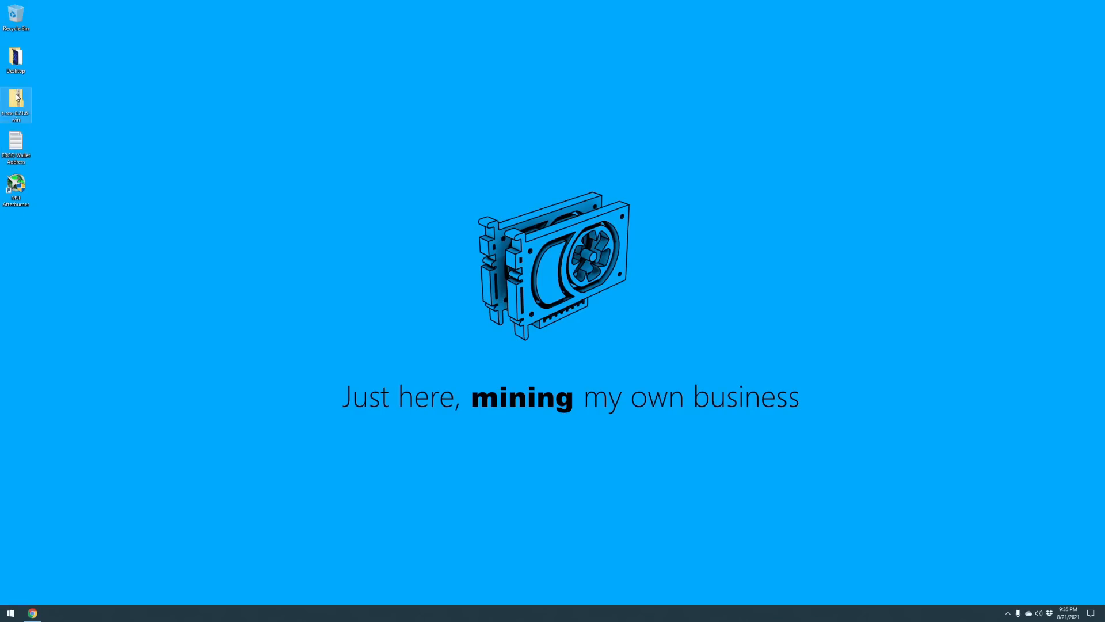
Step: Extract the T-Rex zip into the t-rex-0.21.6-win folder
double_click(16, 99)
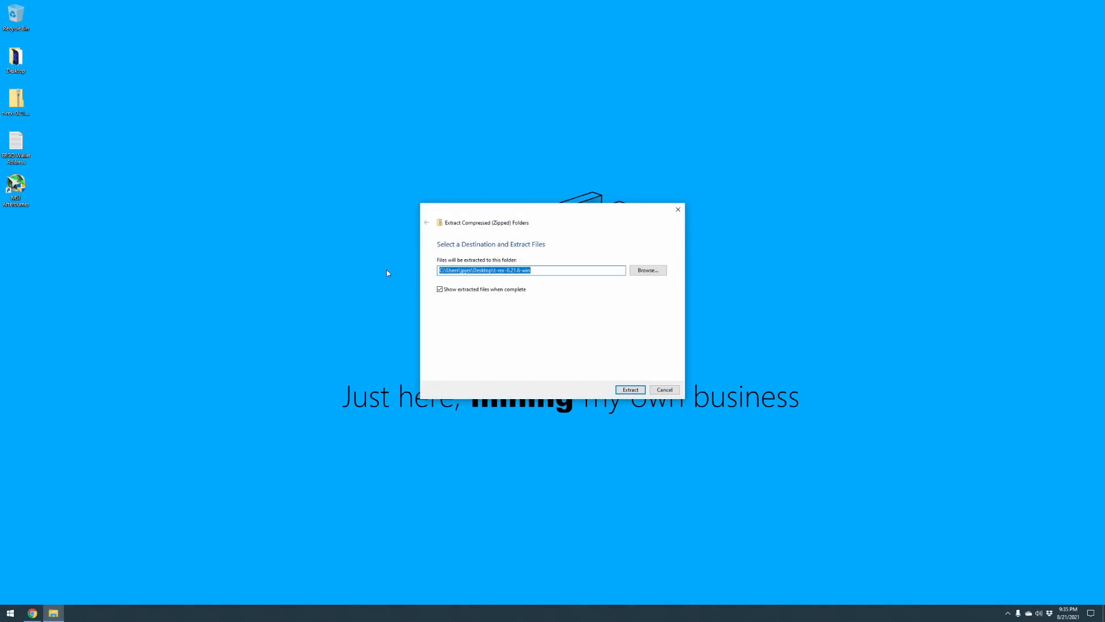
click(630, 389)
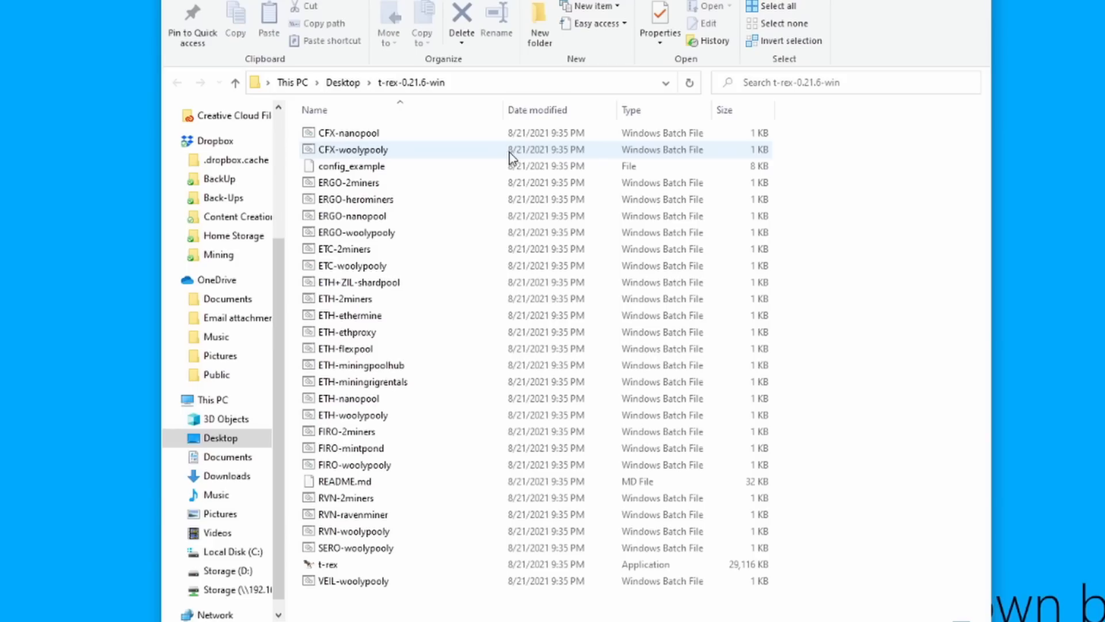
mouse_move(500, 155)
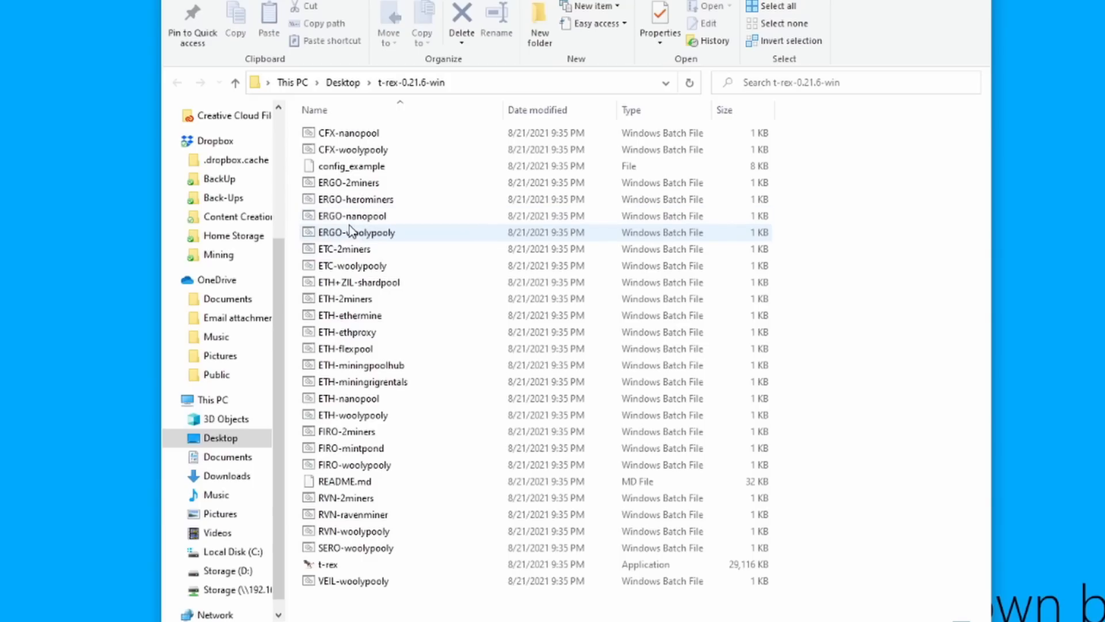
mouse_move(355, 220)
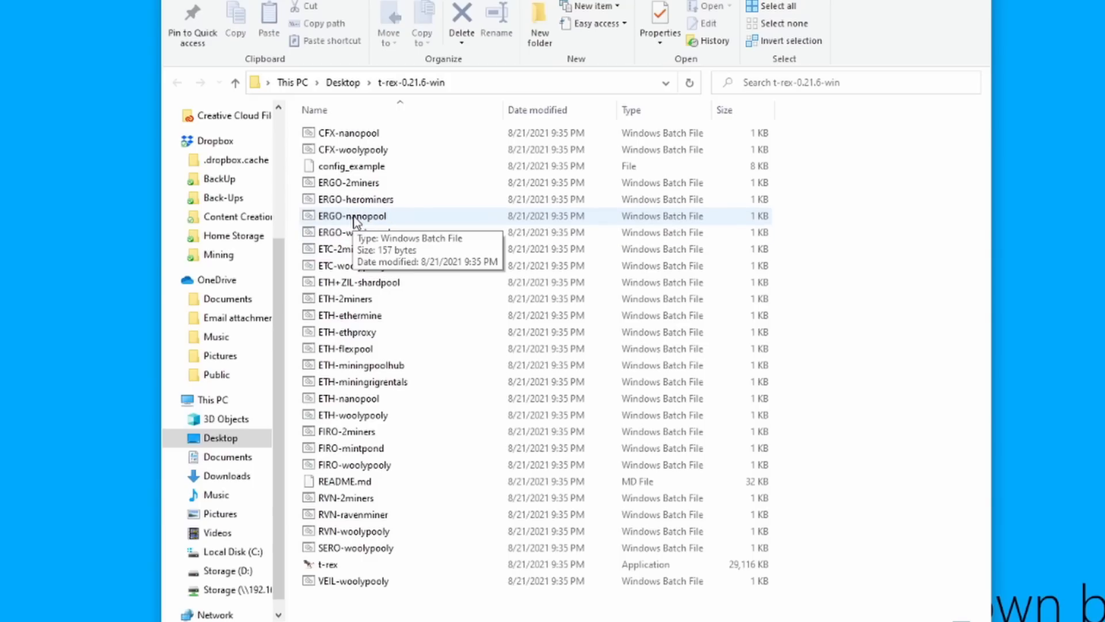
Step: Open ERGO-nanopool.bat in Notepad and select its sample wallet address
right_click(352, 216)
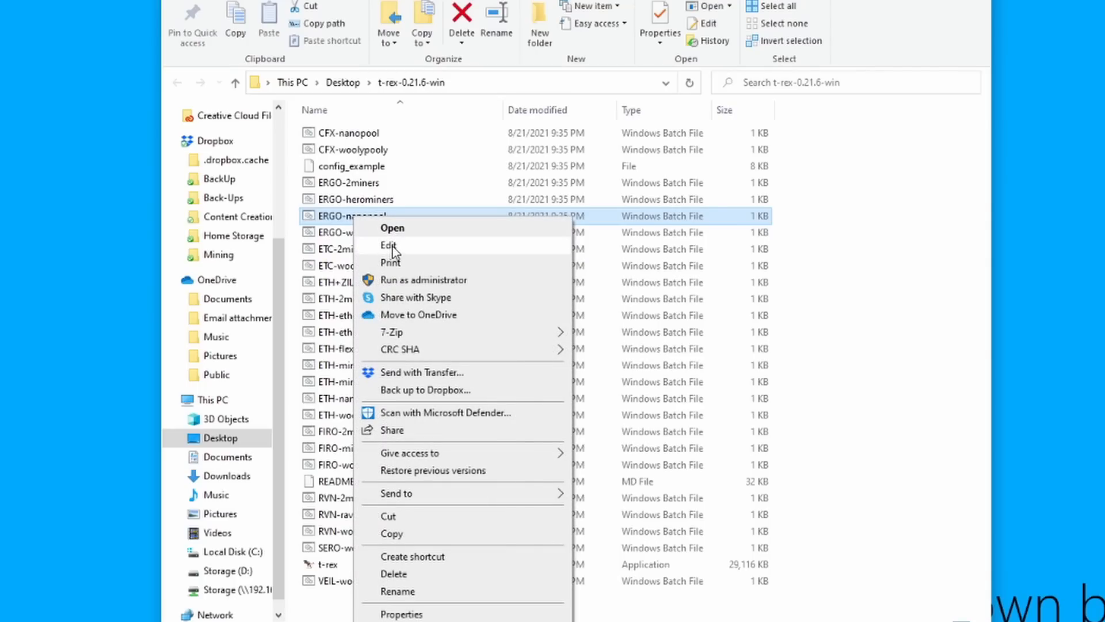
click(392, 228)
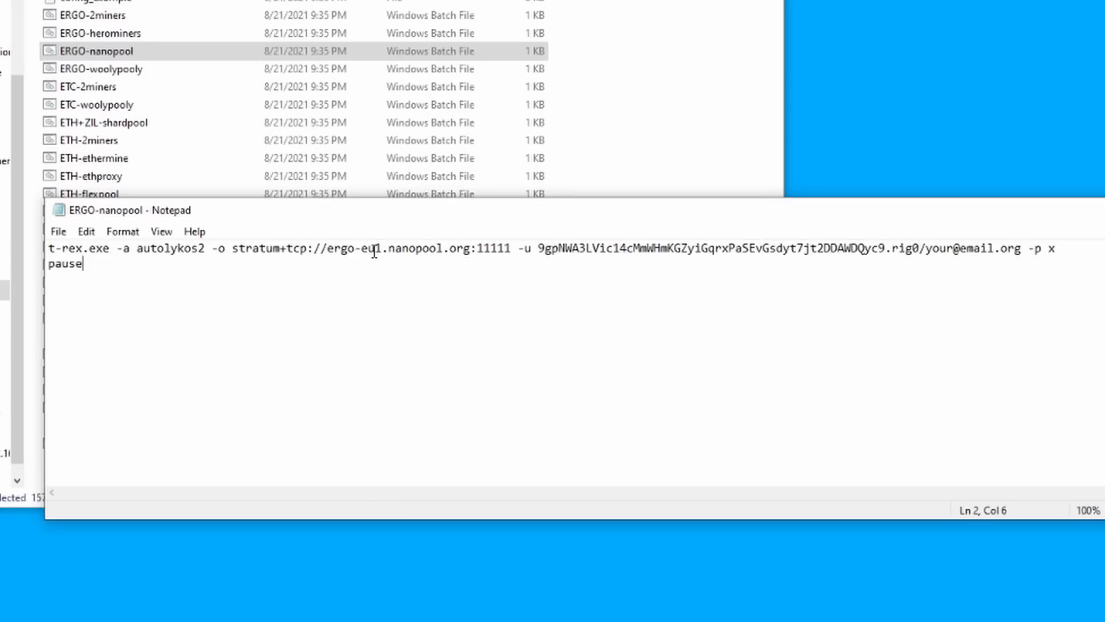
mouse_move(373, 243)
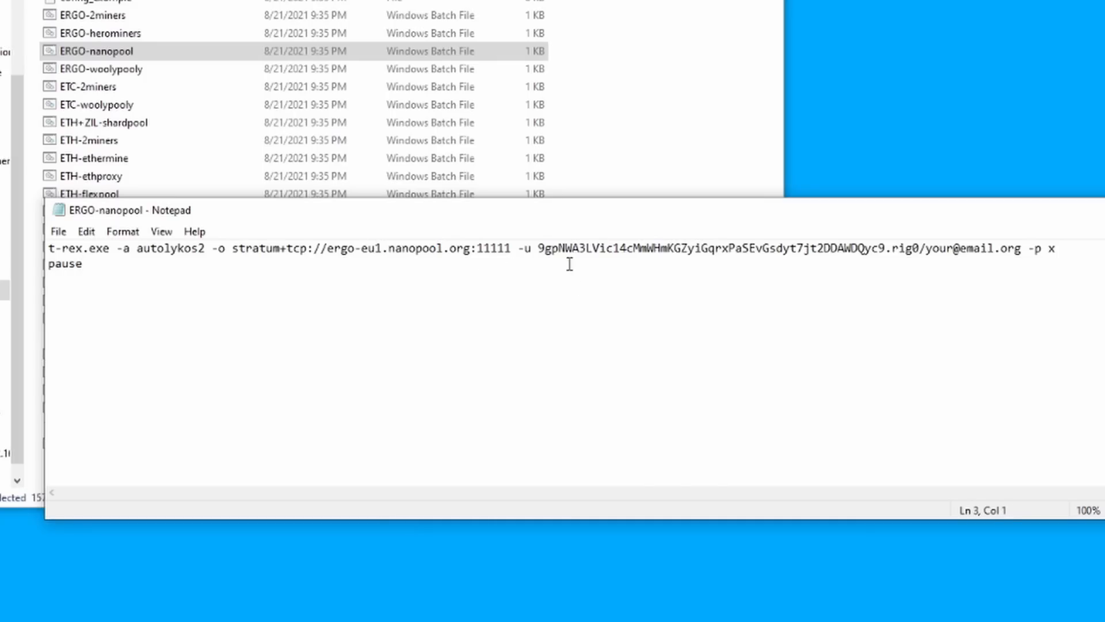
drag(537, 248, 876, 248)
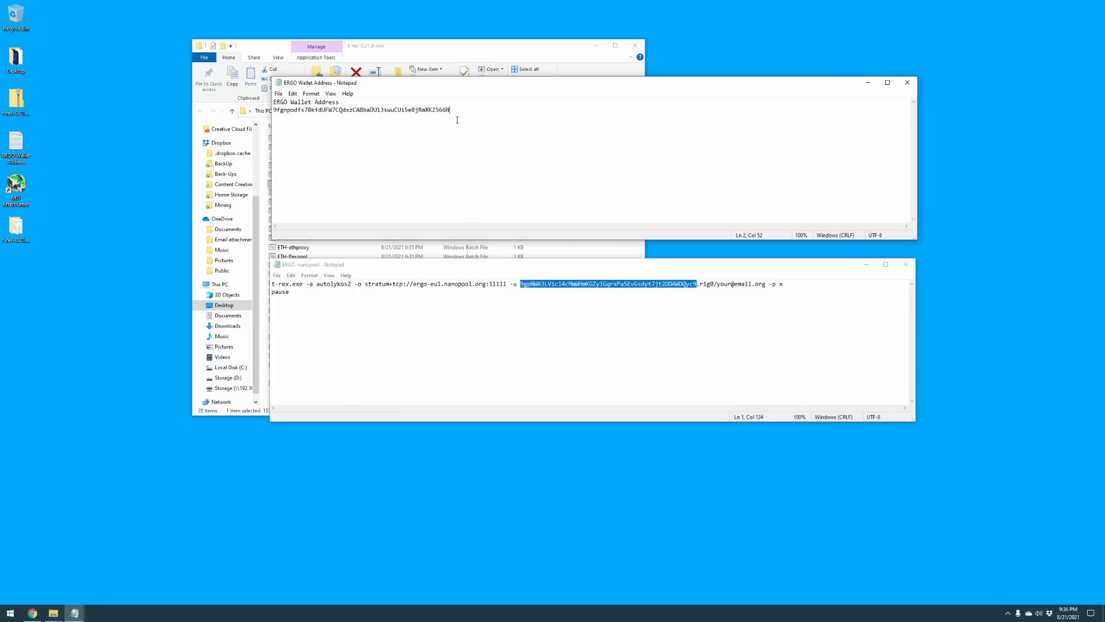
right_click(302, 109)
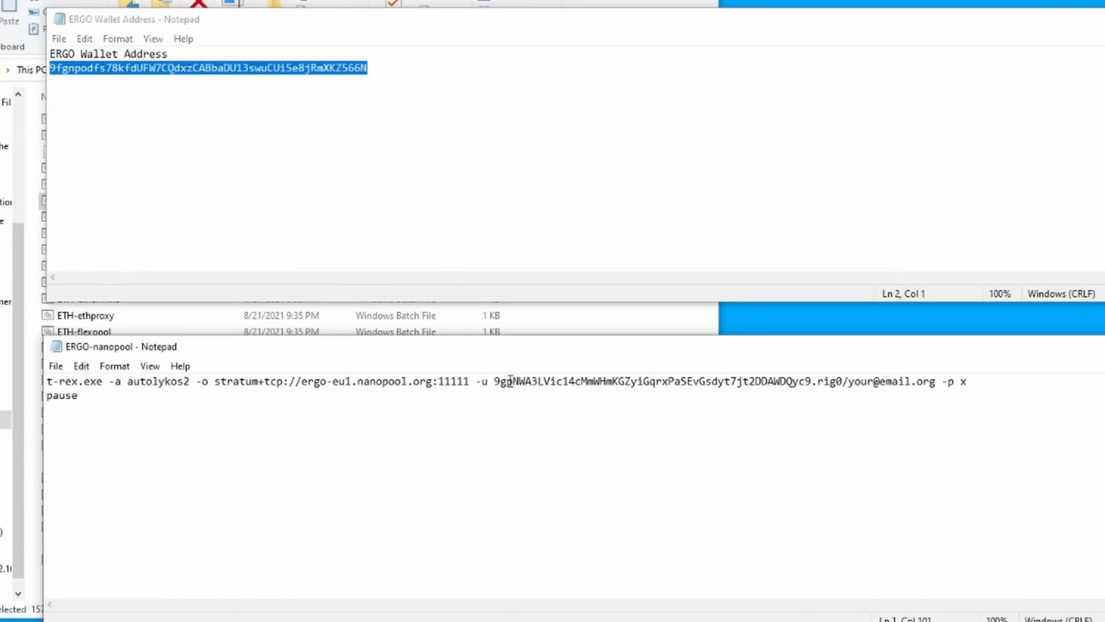
drag(493, 381, 814, 381)
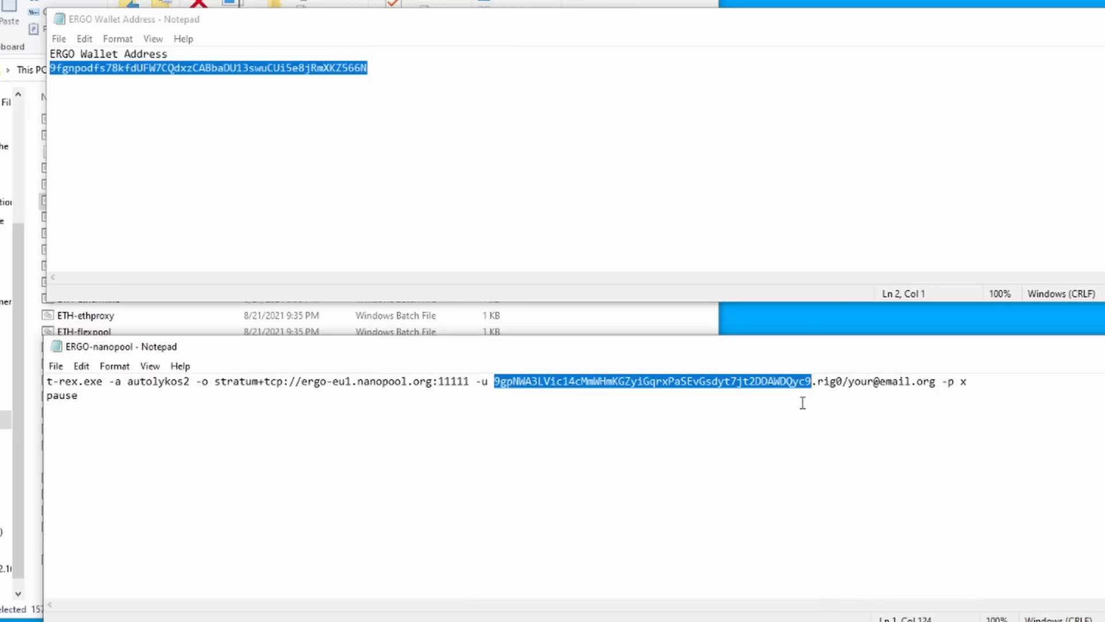
key(Delete)
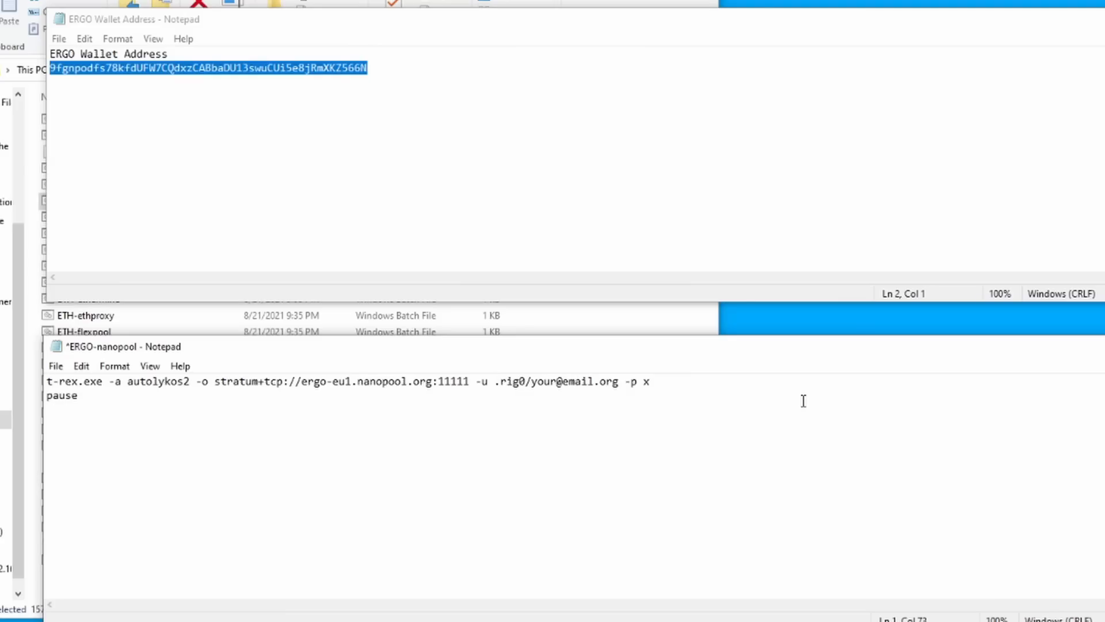
text(9fgnpodfs78kfdUFW7CQdxzCABbaDU13swuCUi5e8jRmXKZ566N)
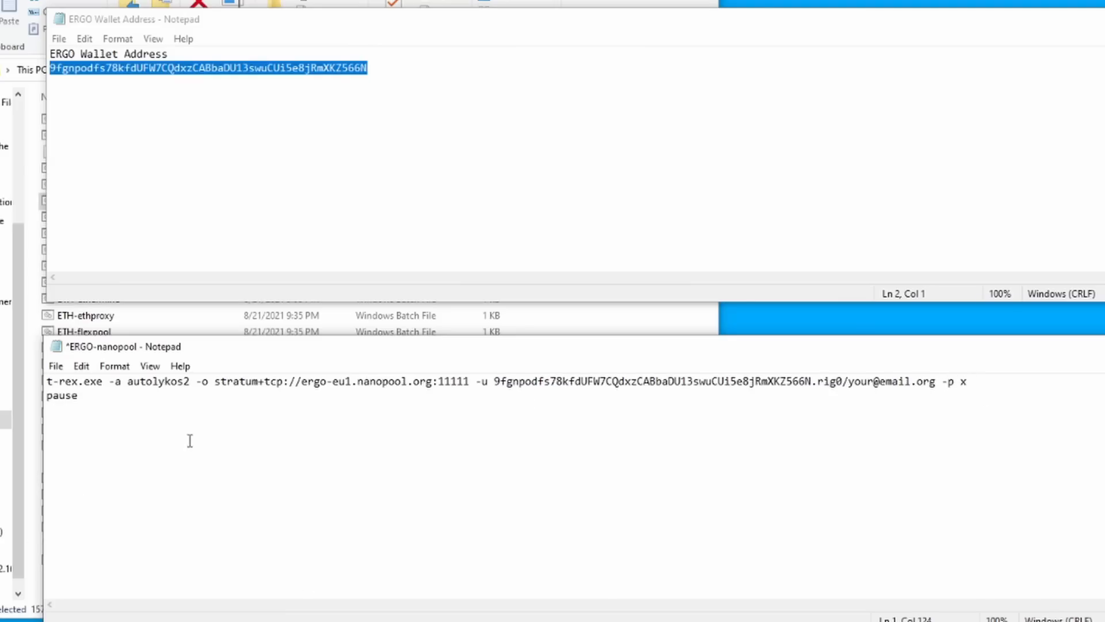
click(56, 366)
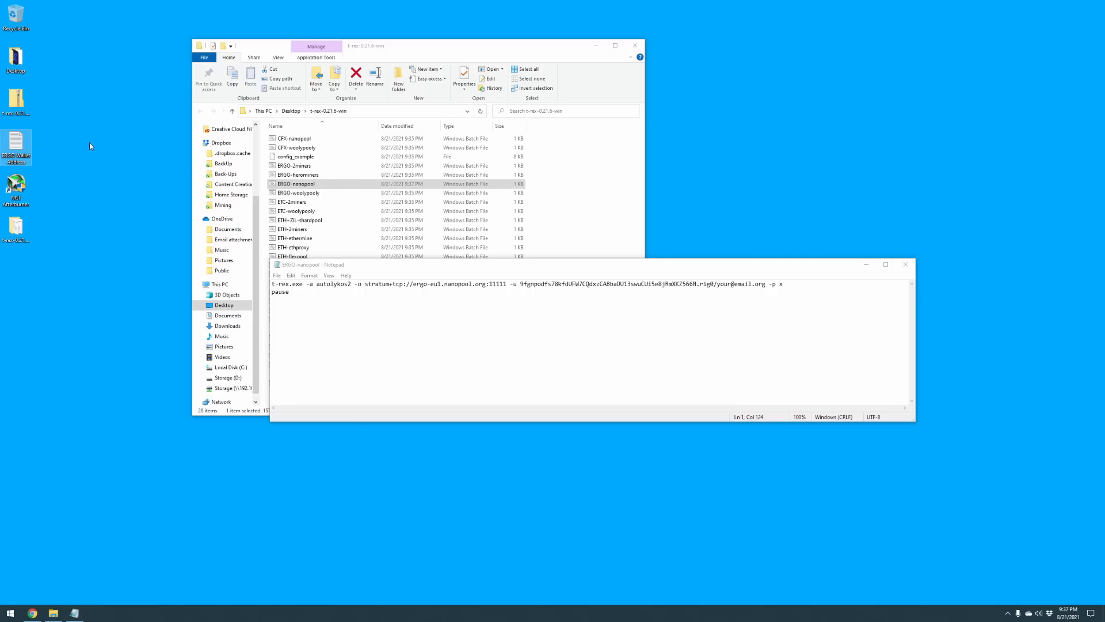
Step: Delete the ERGO Wallet Address note from the desktop
right_click(20, 15)
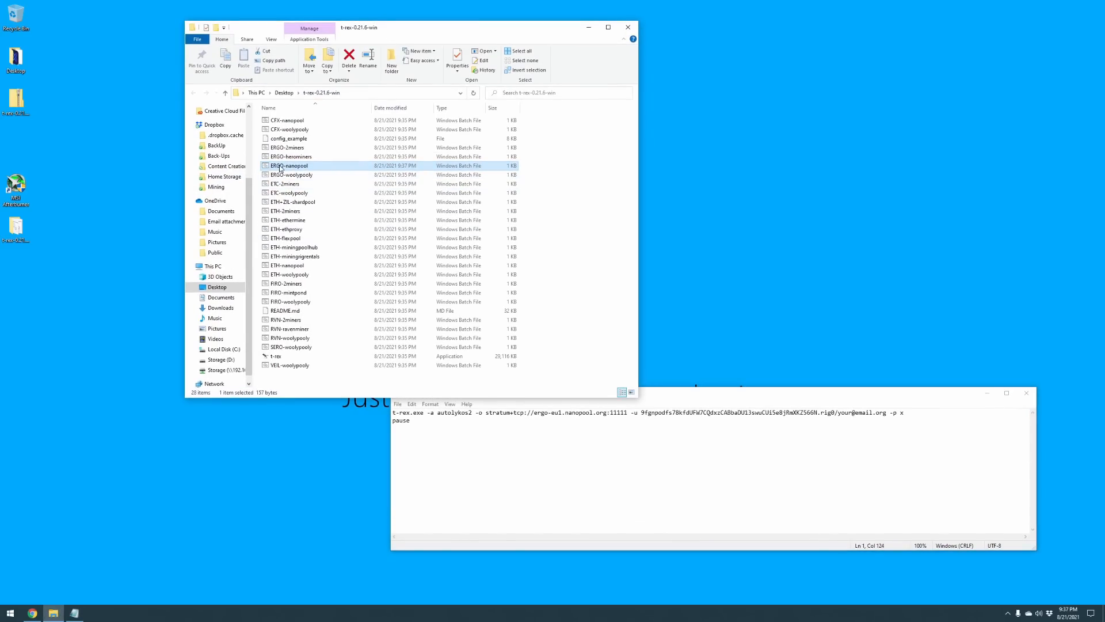
mouse_move(120, 573)
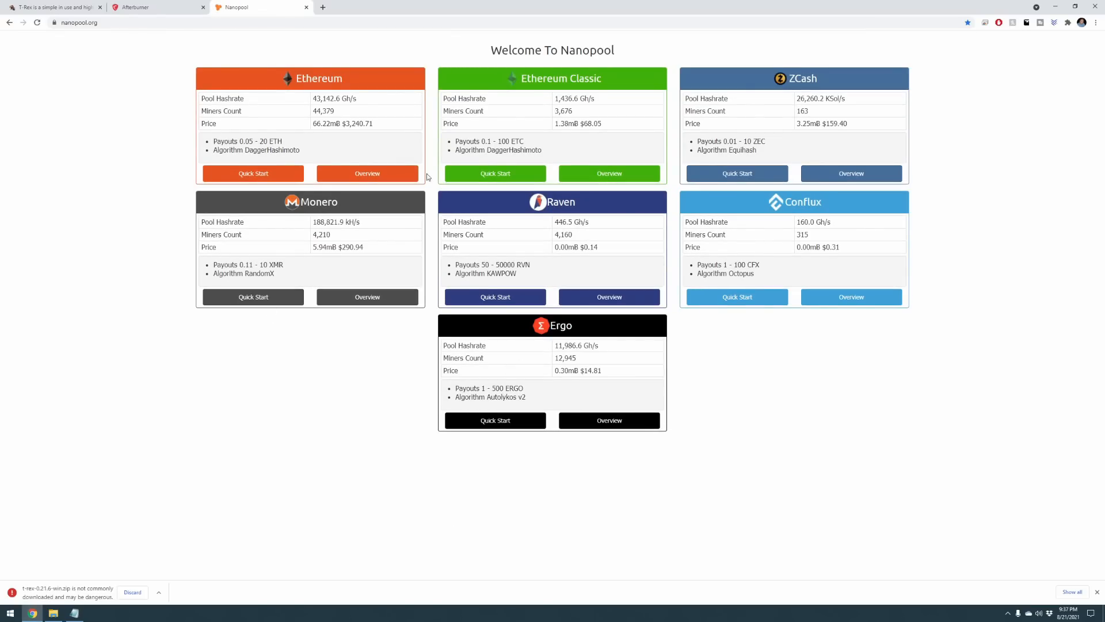
mouse_move(815, 314)
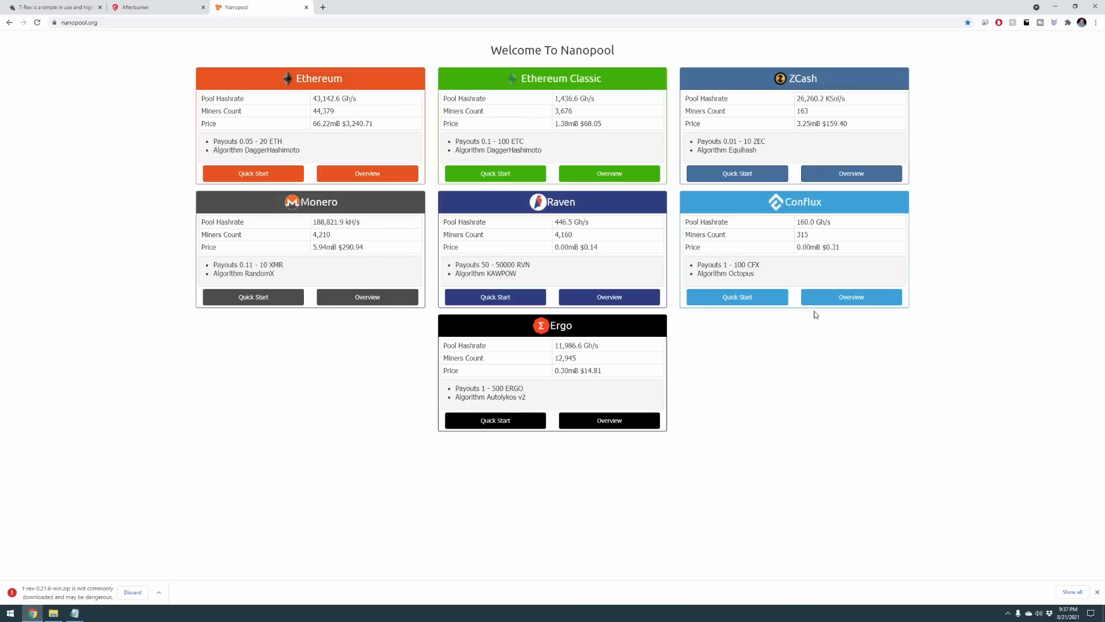
mouse_move(570, 338)
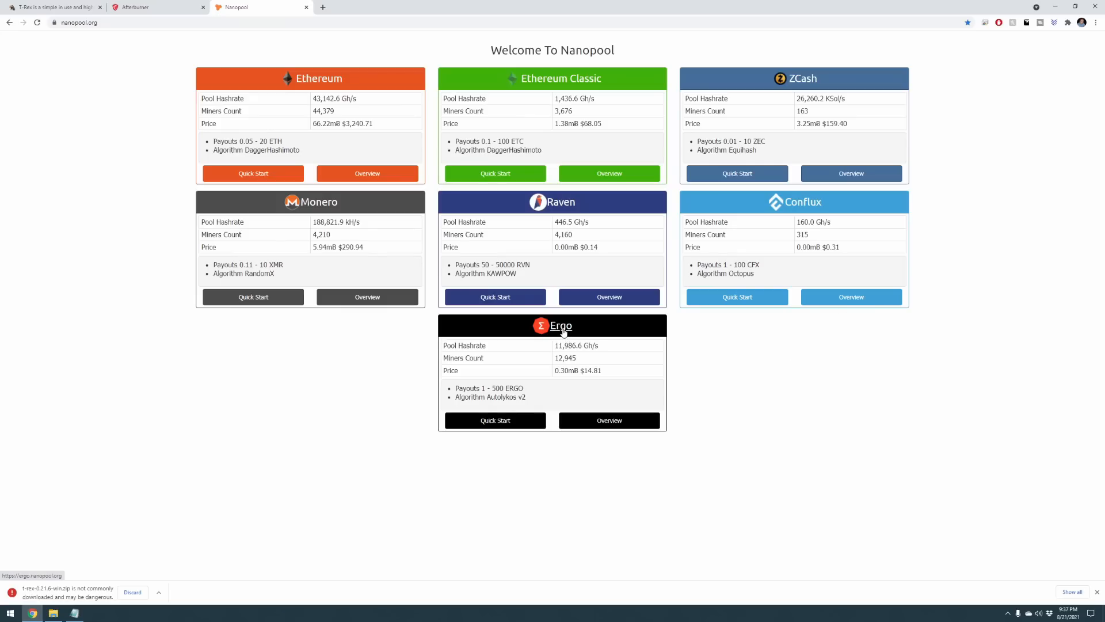
Step: Open Nanopool's Ergo mining pool page
click(561, 325)
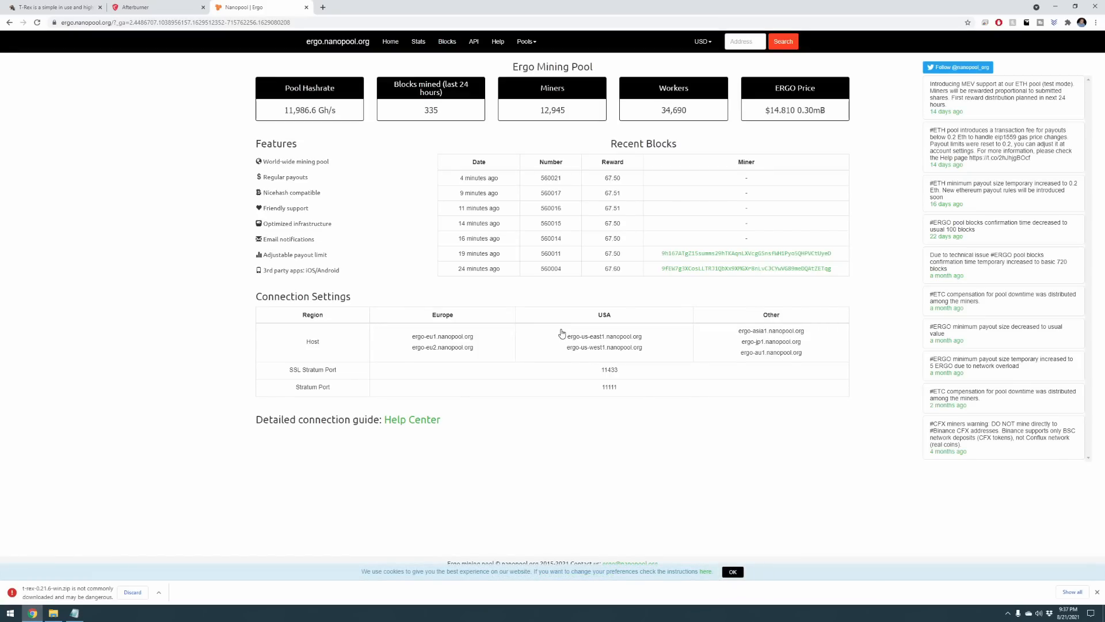
mouse_move(510, 246)
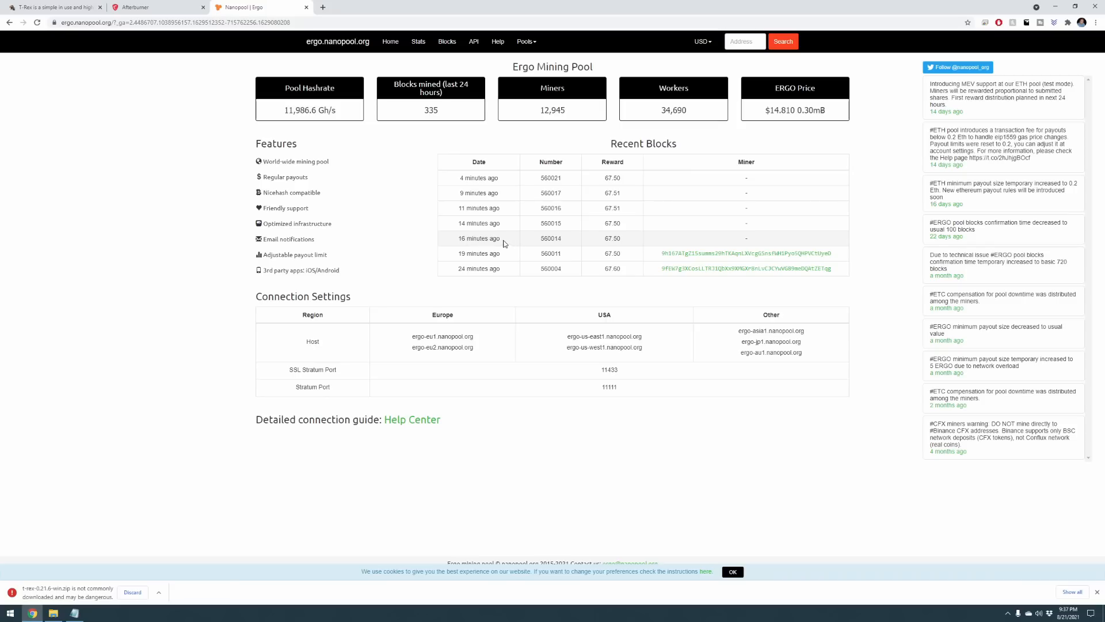
click(524, 40)
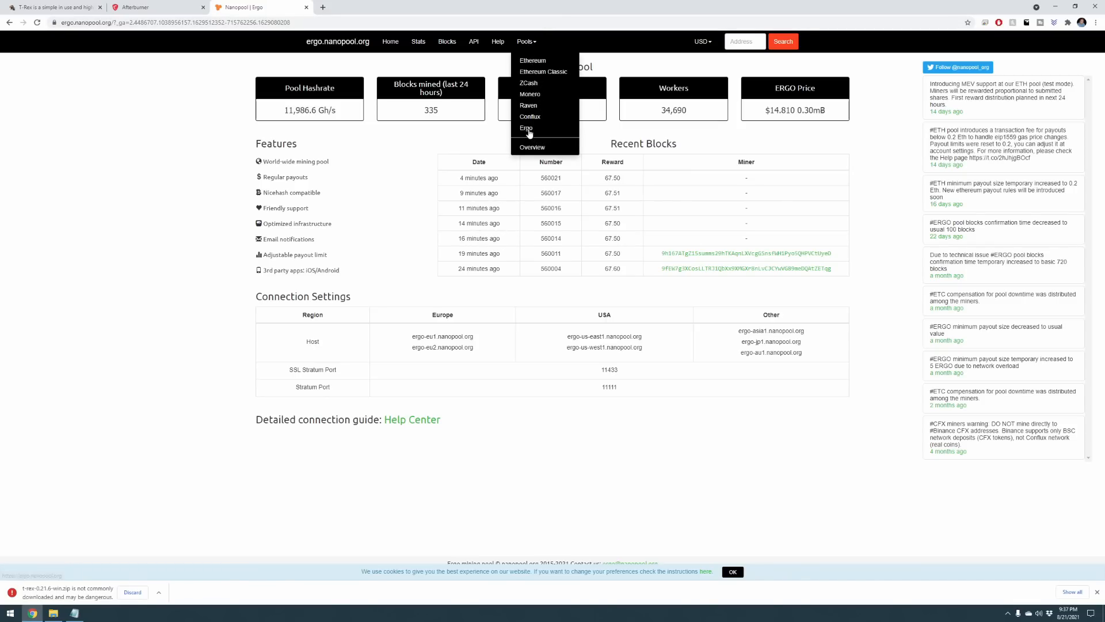
click(526, 128)
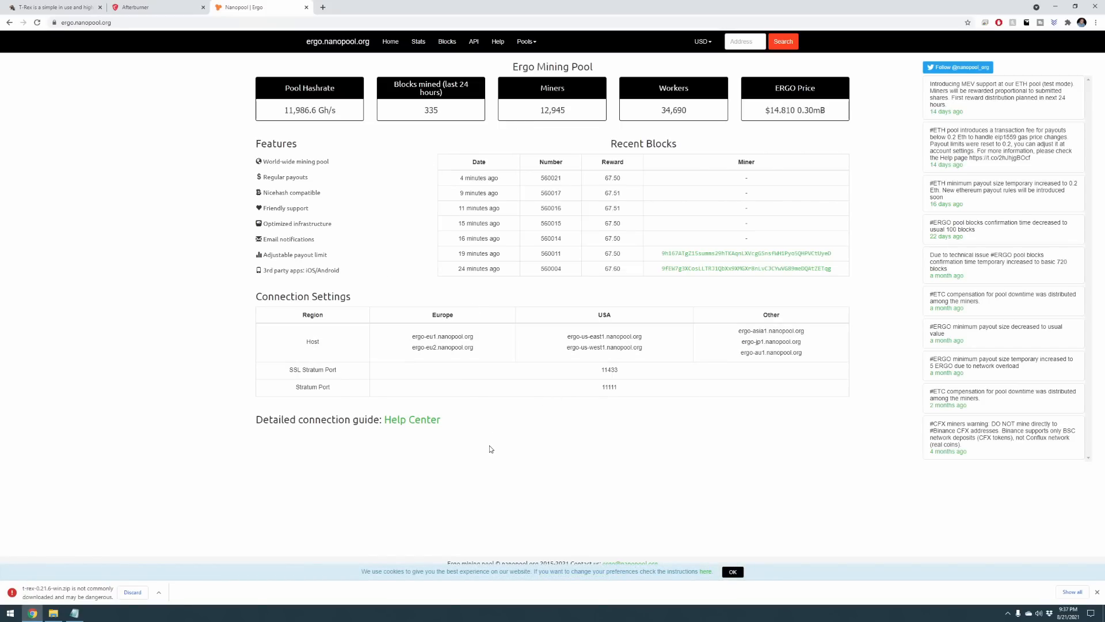
mouse_move(442, 345)
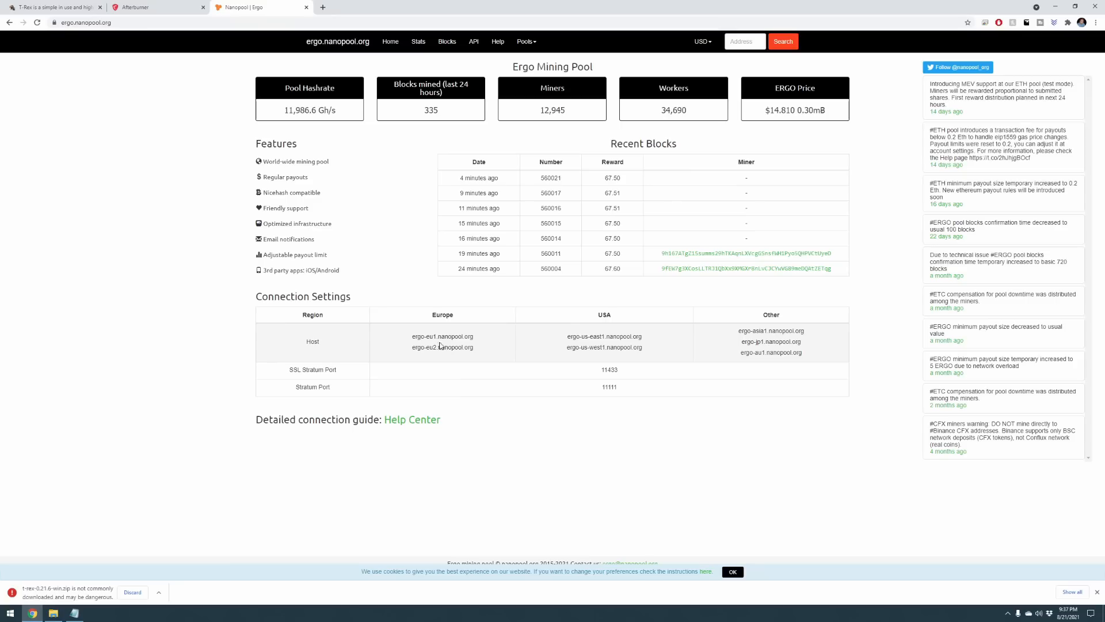
mouse_move(418, 339)
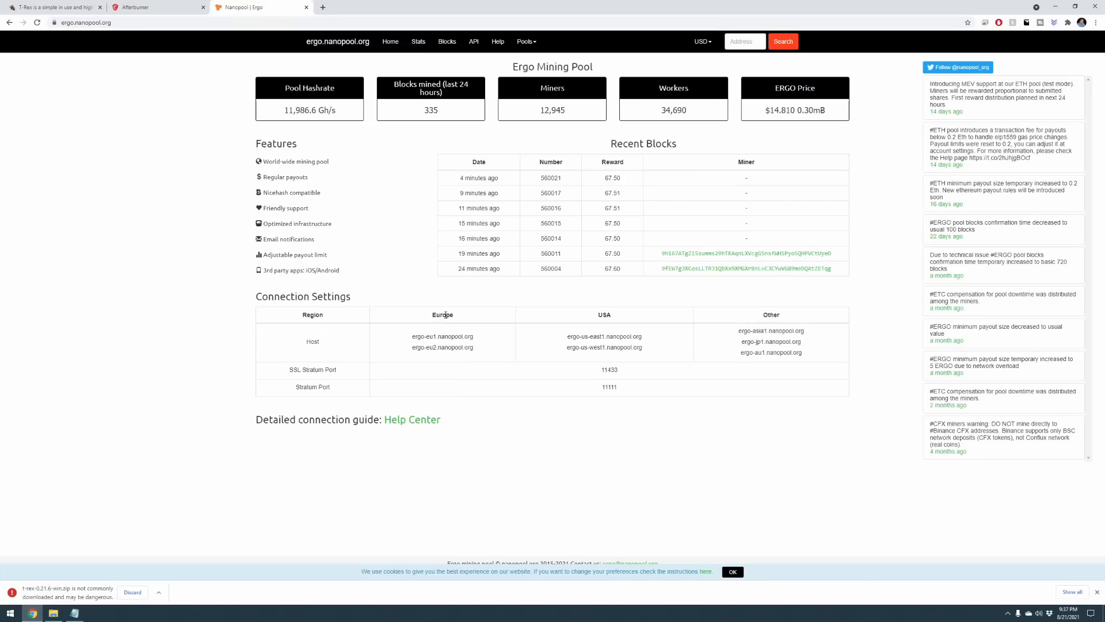
mouse_move(798, 322)
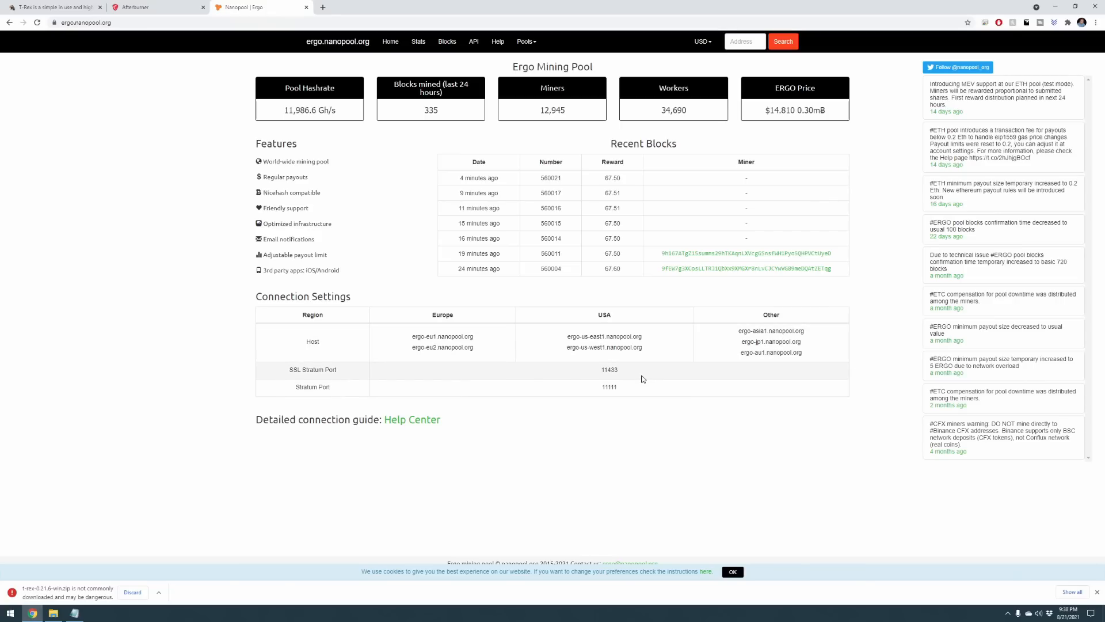
mouse_move(571, 347)
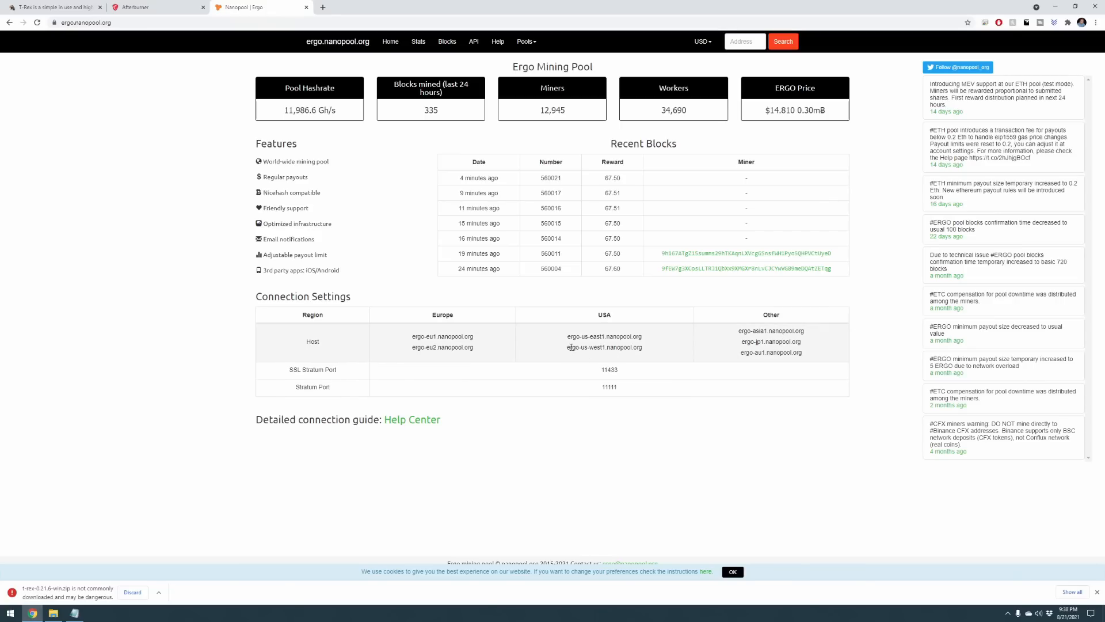
Step: Copy the ergo-us-east1.nanopool.org host and select the EU host in the command
double_click(576, 336)
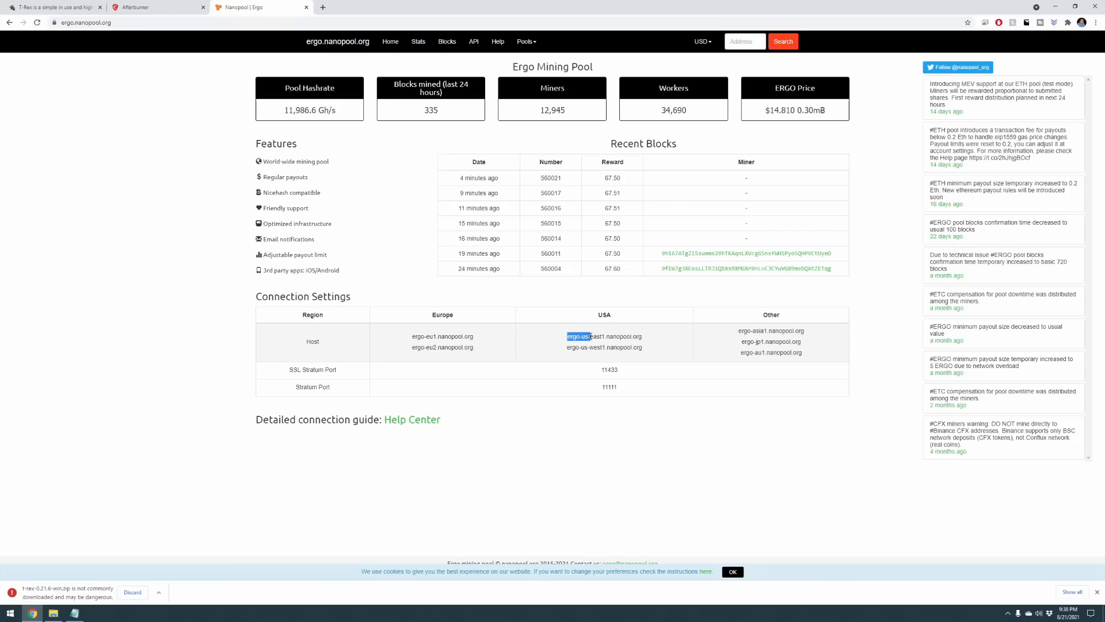
drag(566, 337, 641, 336)
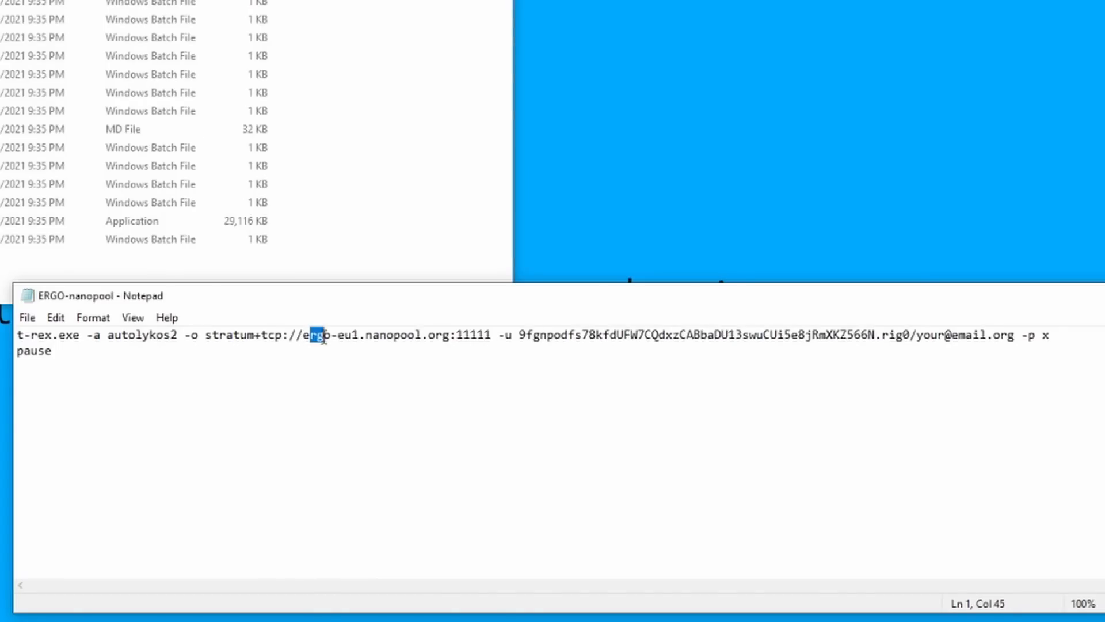
drag(312, 335, 451, 335)
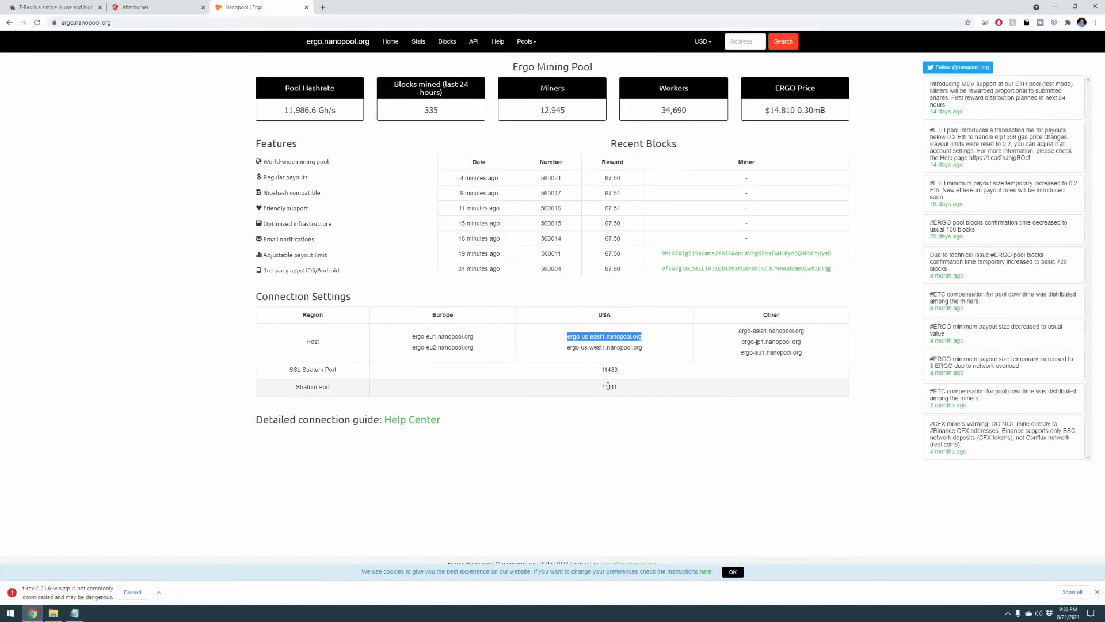
mouse_move(620, 377)
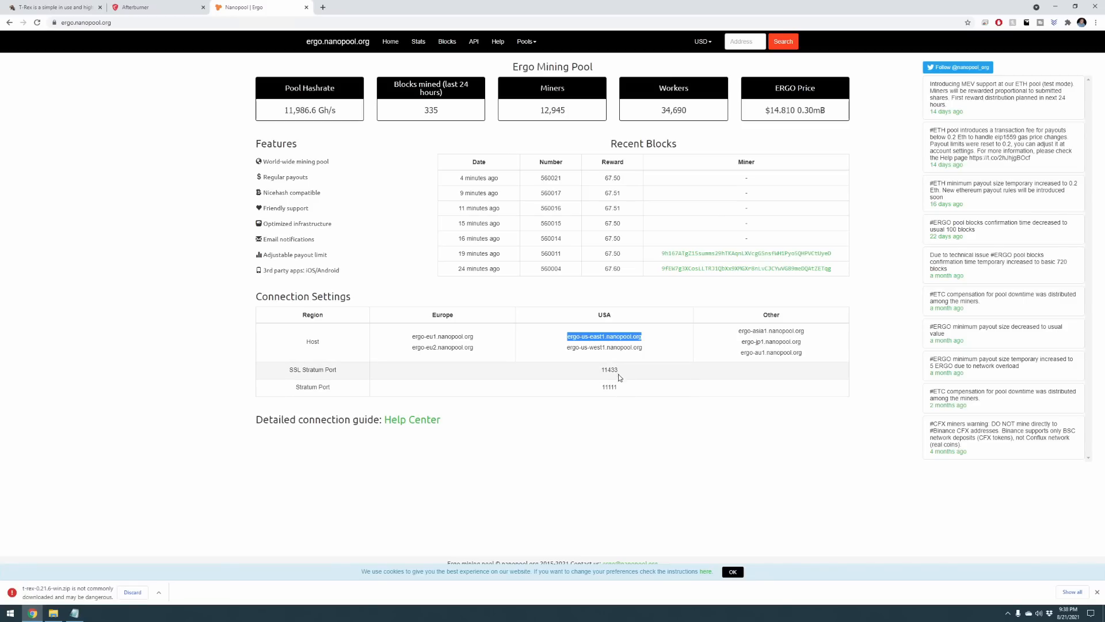
mouse_move(307, 369)
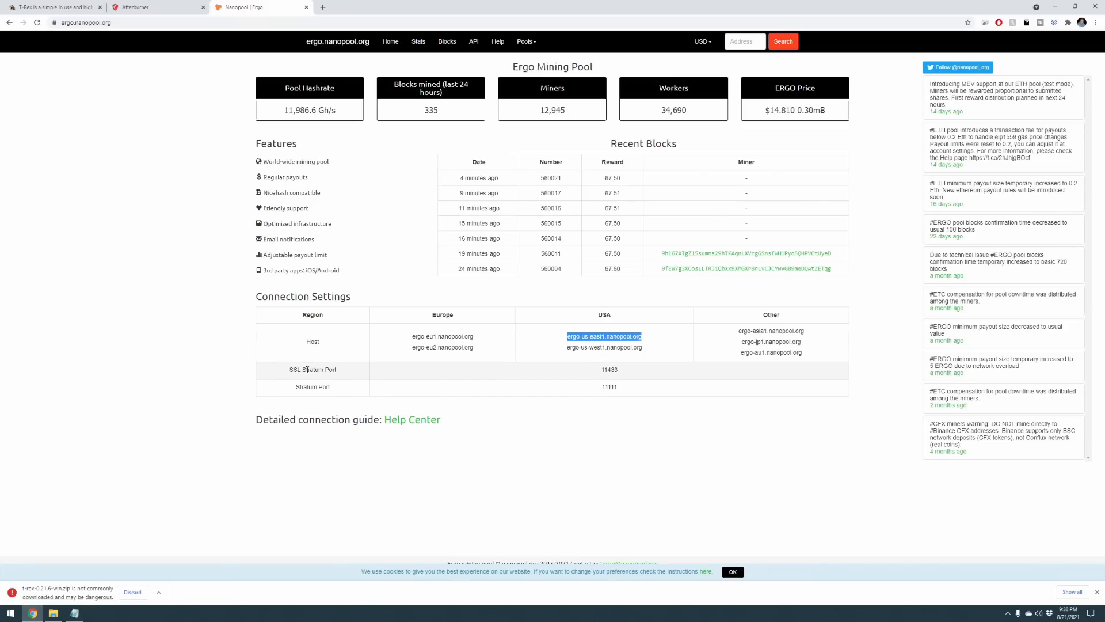
Step: Switch the command to ergo-us-east1 on port 11433 and save ERGO-nanopool.bat
double_click(609, 370)
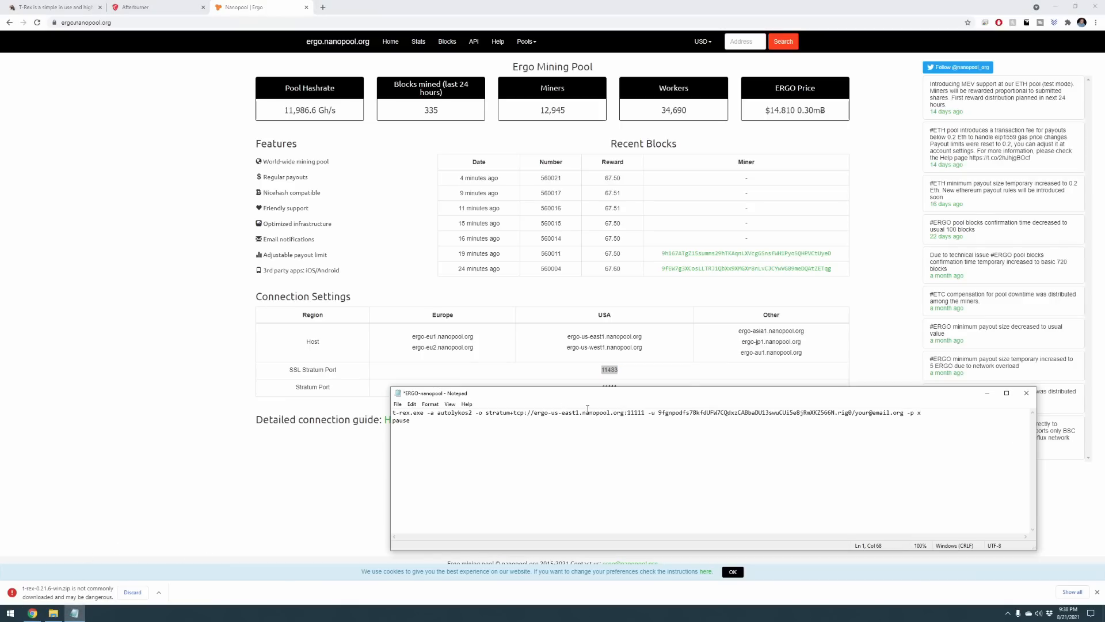
double_click(633, 413)
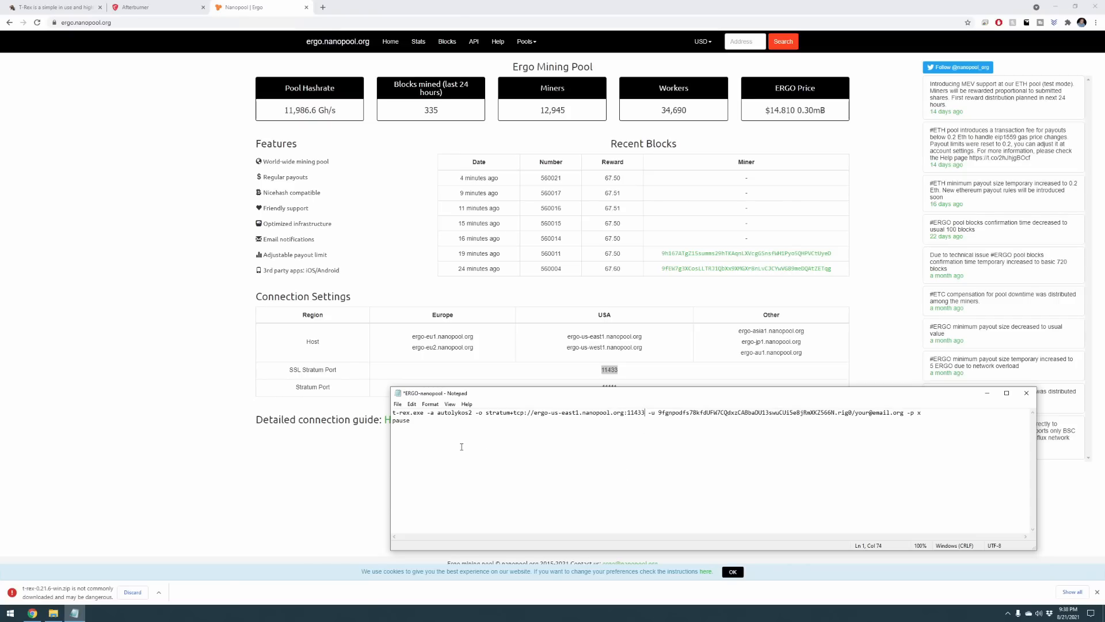
mouse_move(460, 442)
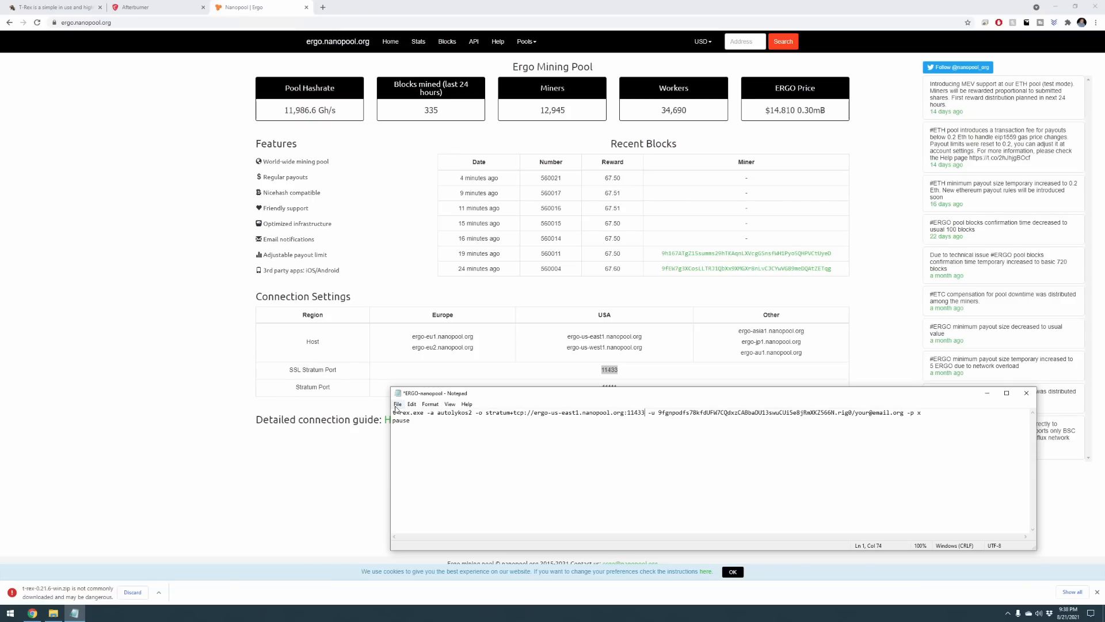
click(397, 403)
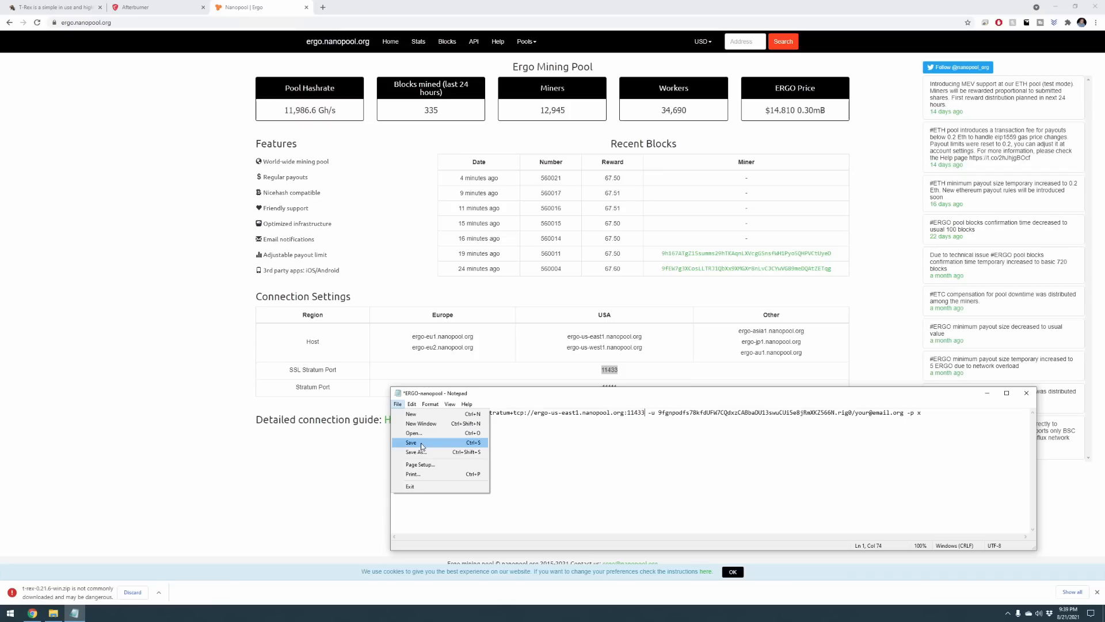
click(410, 442)
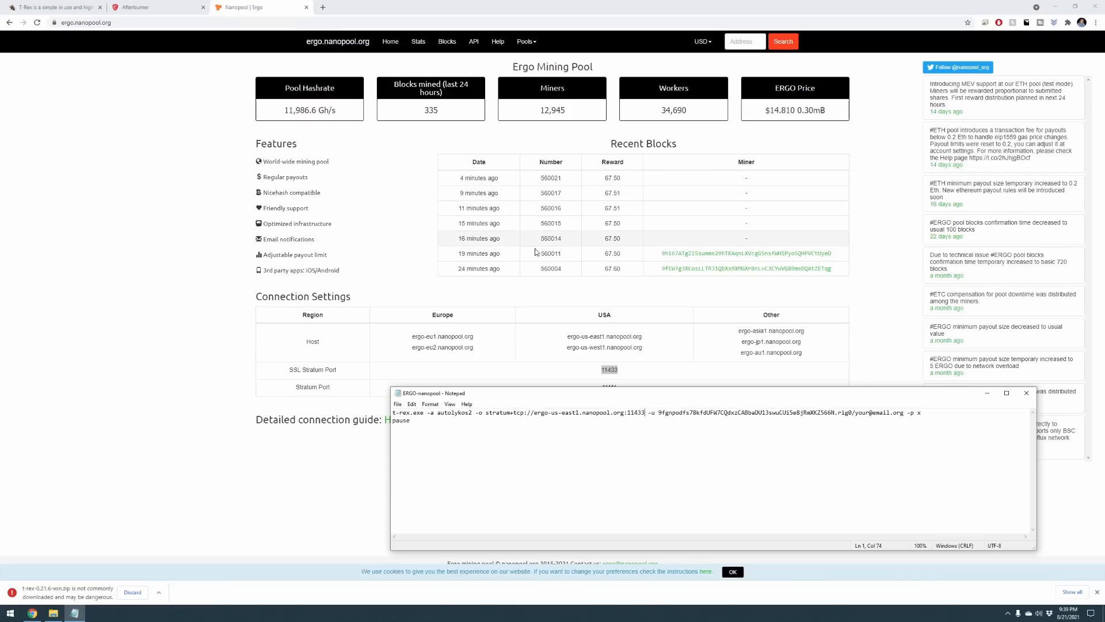
click(1025, 393)
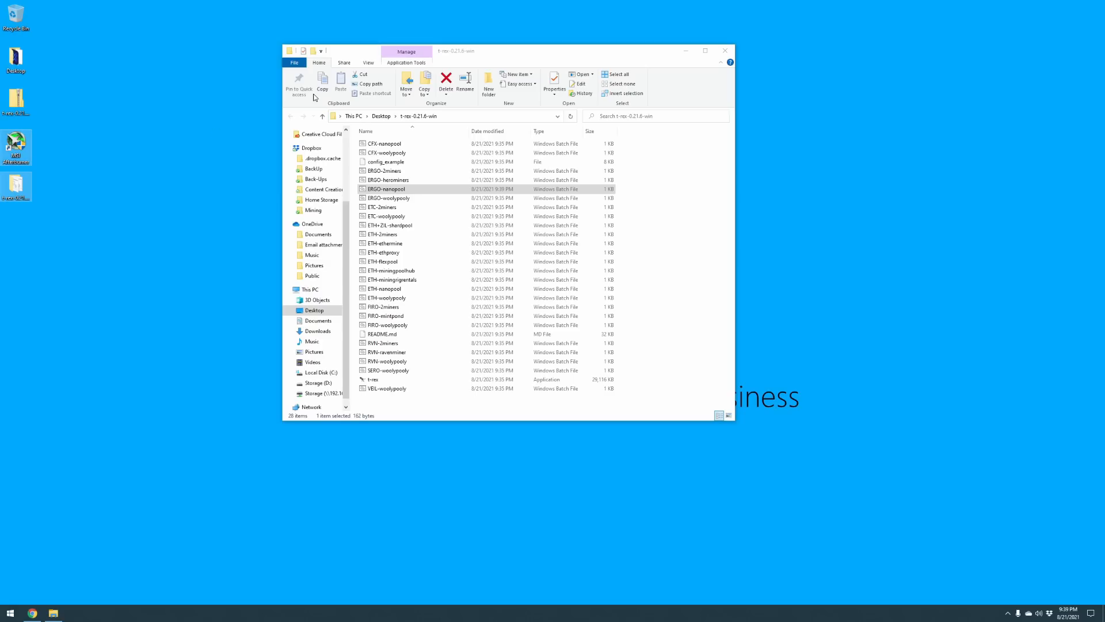
Step: Run ERGO-nanopool.bat to start the T-Rex miner
click(386, 189)
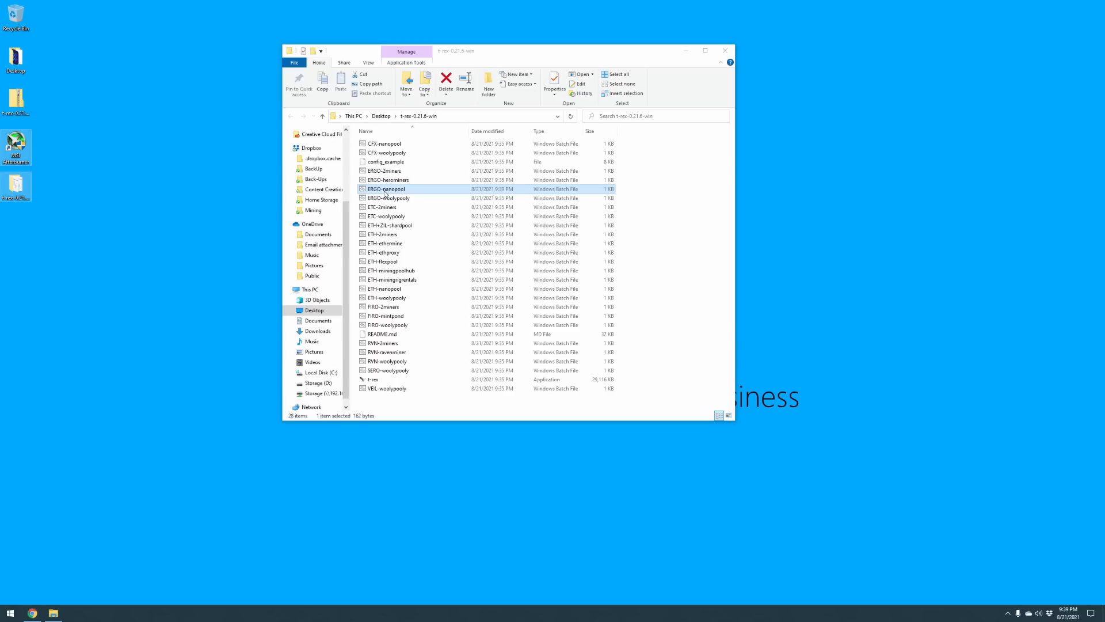
double_click(383, 189)
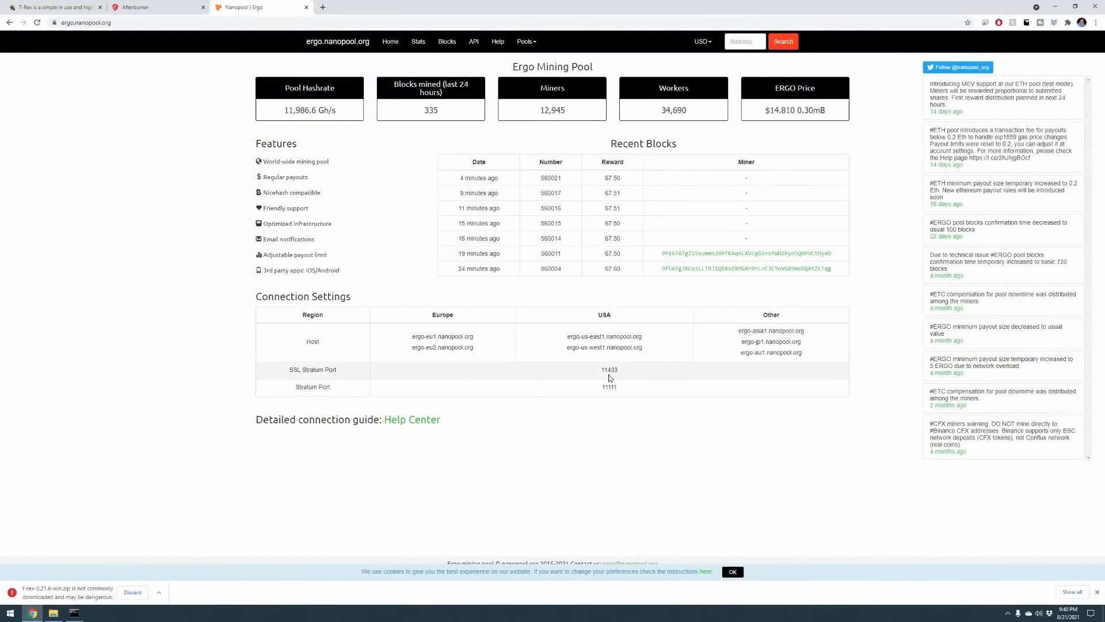
Step: Copy stratum port 11111 from the pool page and reopen ERGO-nanopool.bat in Notepad
double_click(609, 369)
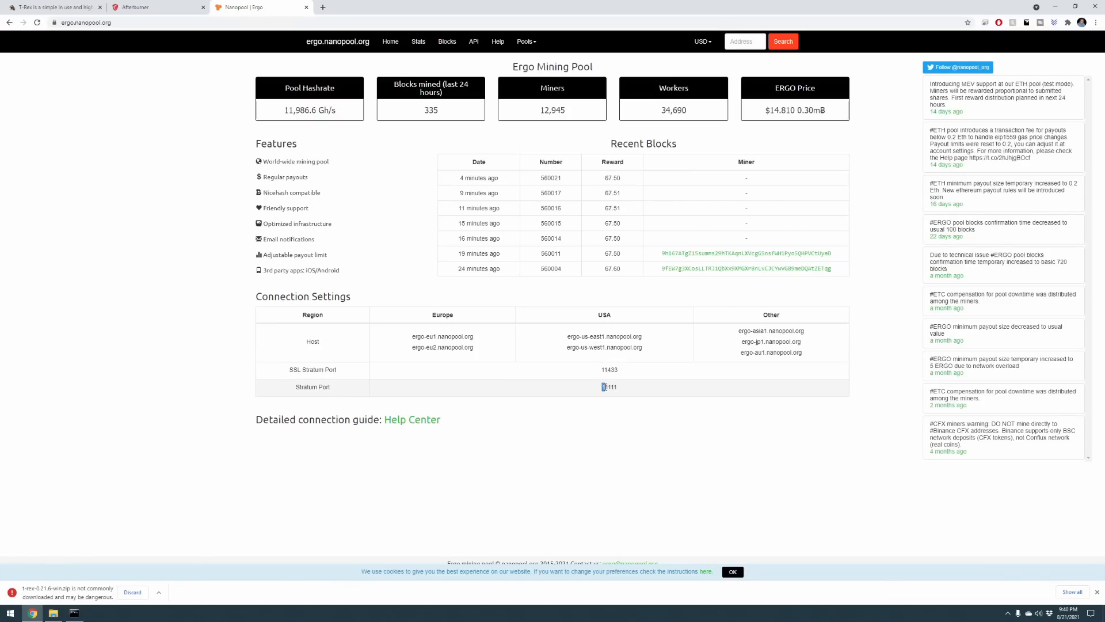
double_click(608, 386)
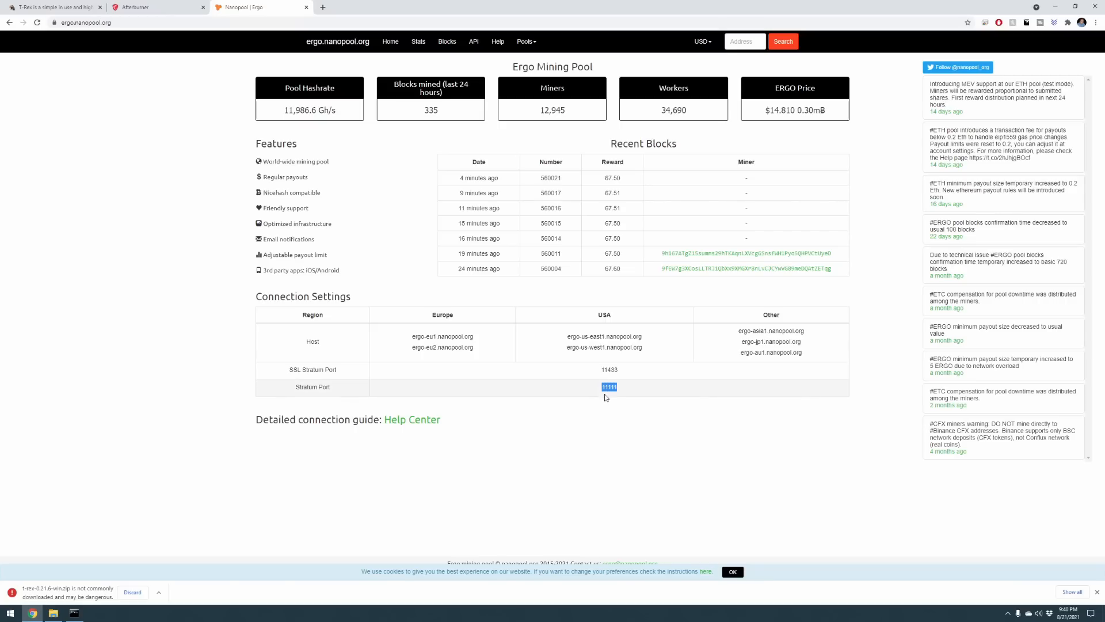
mouse_move(961, 51)
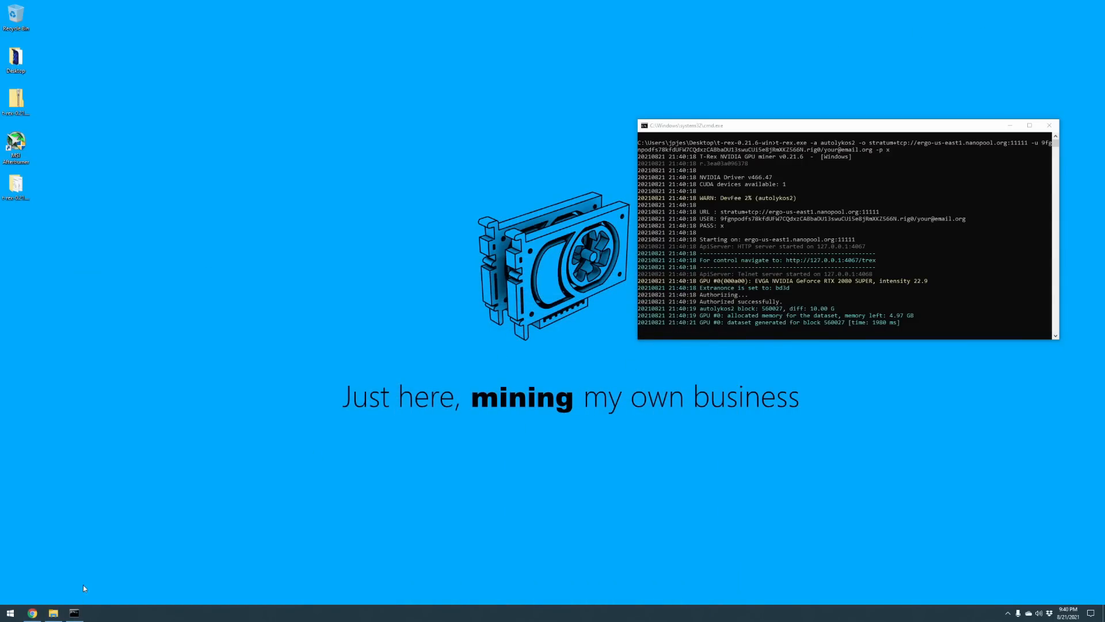
click(53, 612)
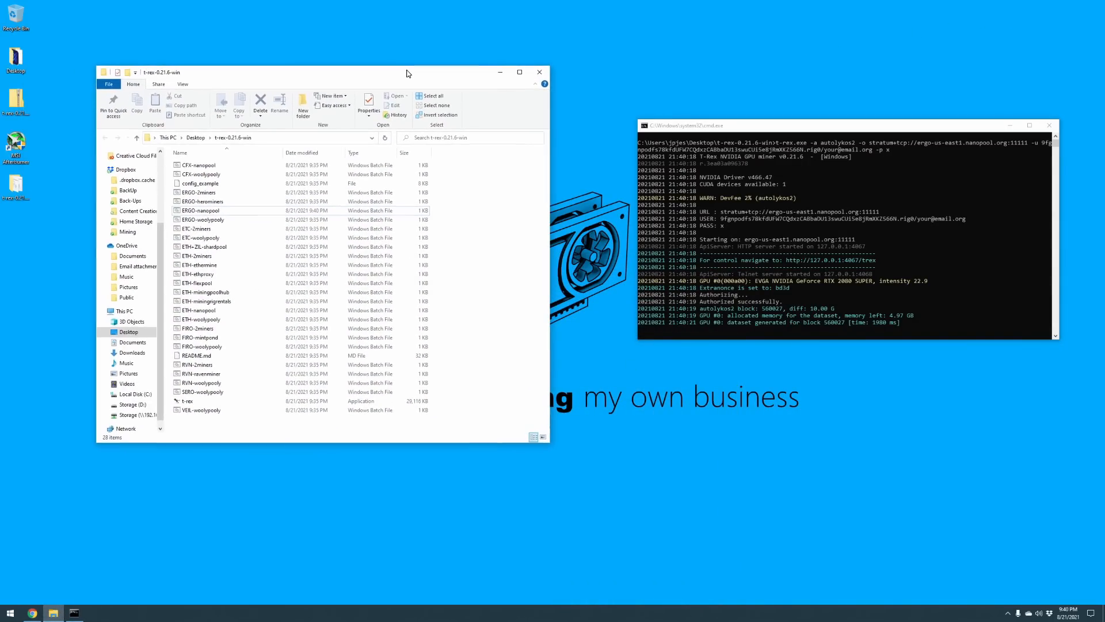
mouse_move(208, 213)
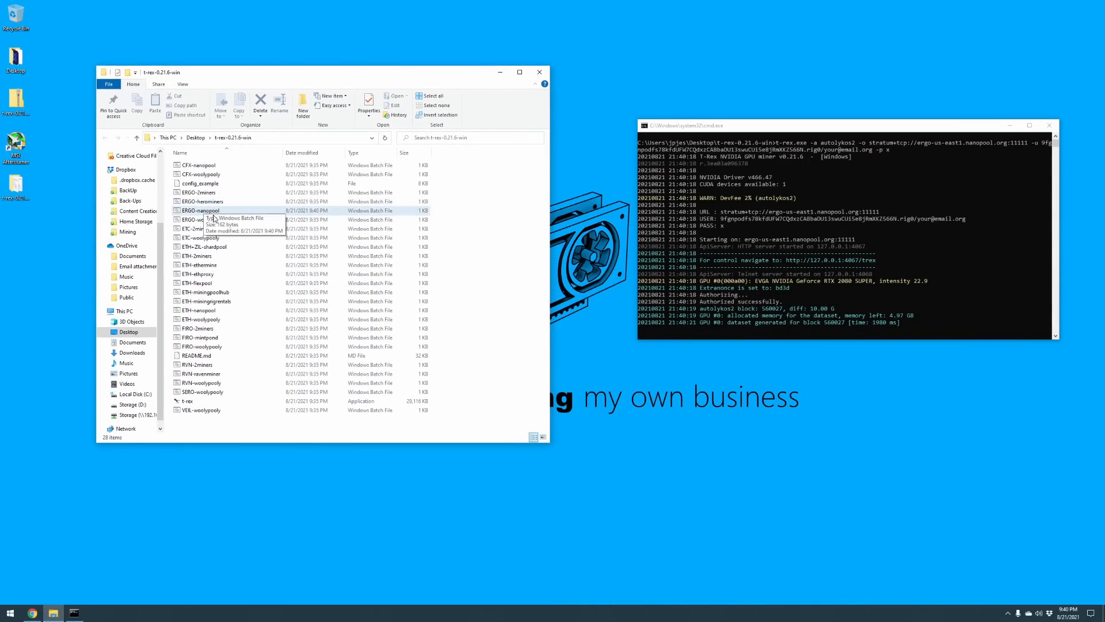
right_click(201, 210)
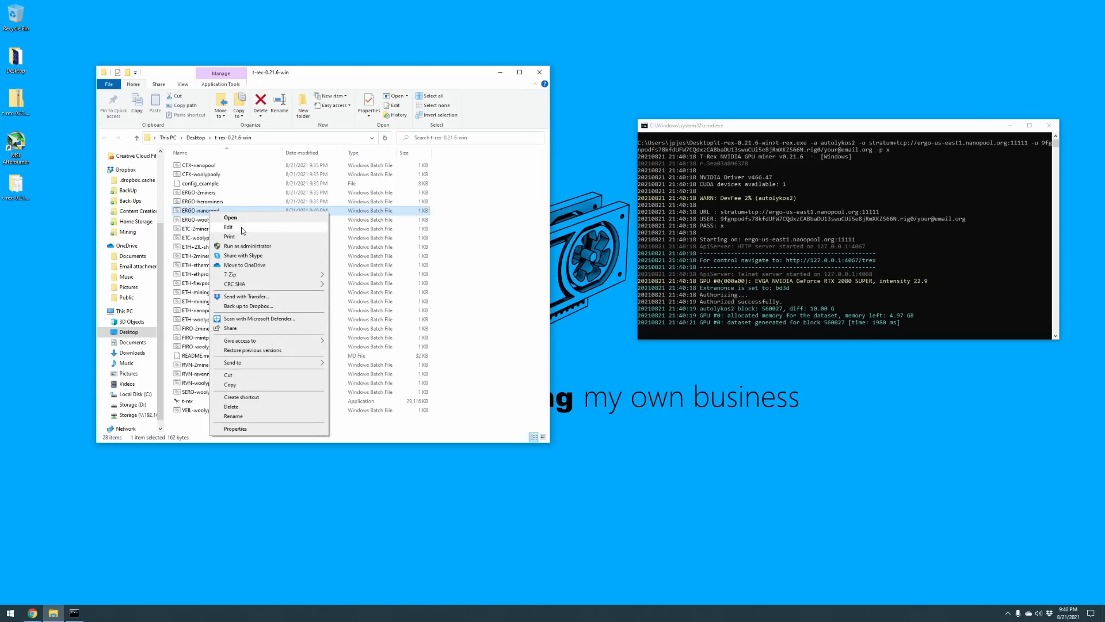
click(228, 227)
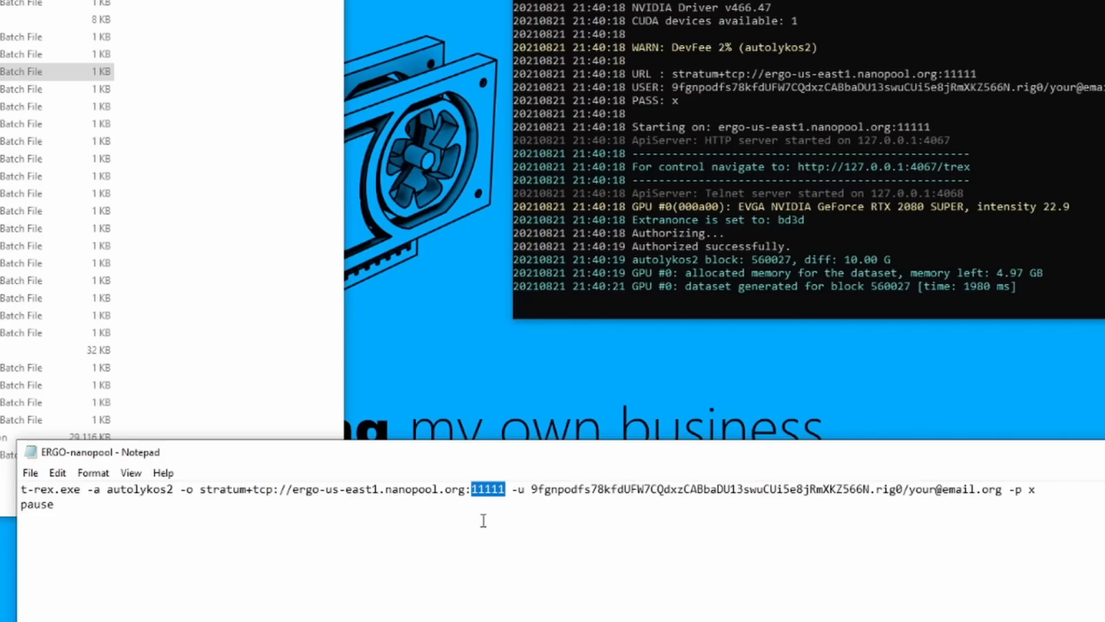
mouse_move(209, 467)
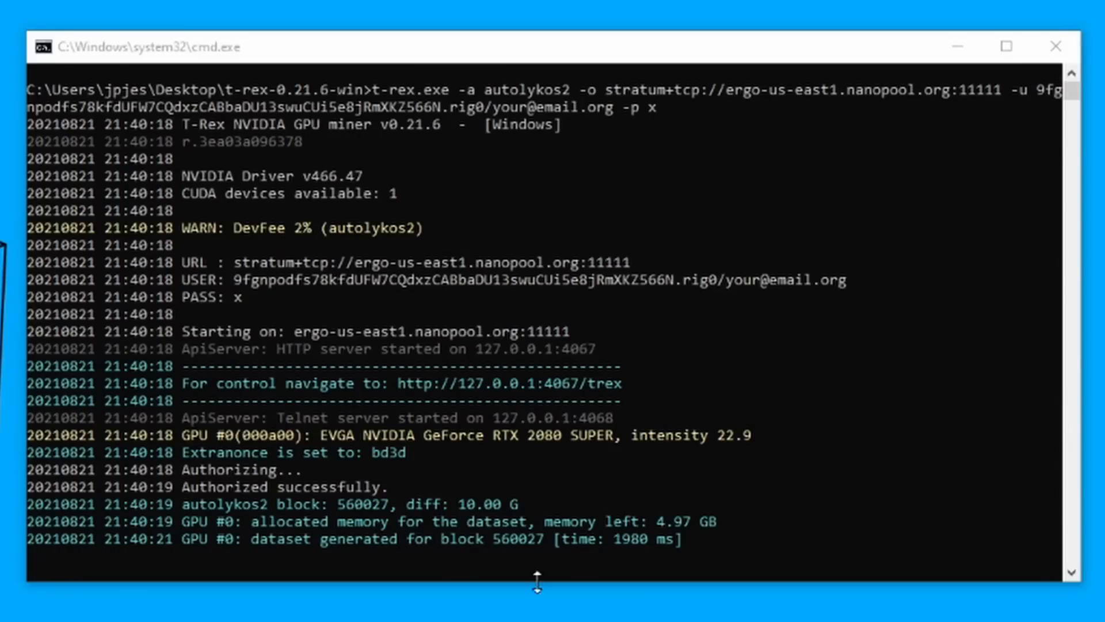
mouse_move(332, 597)
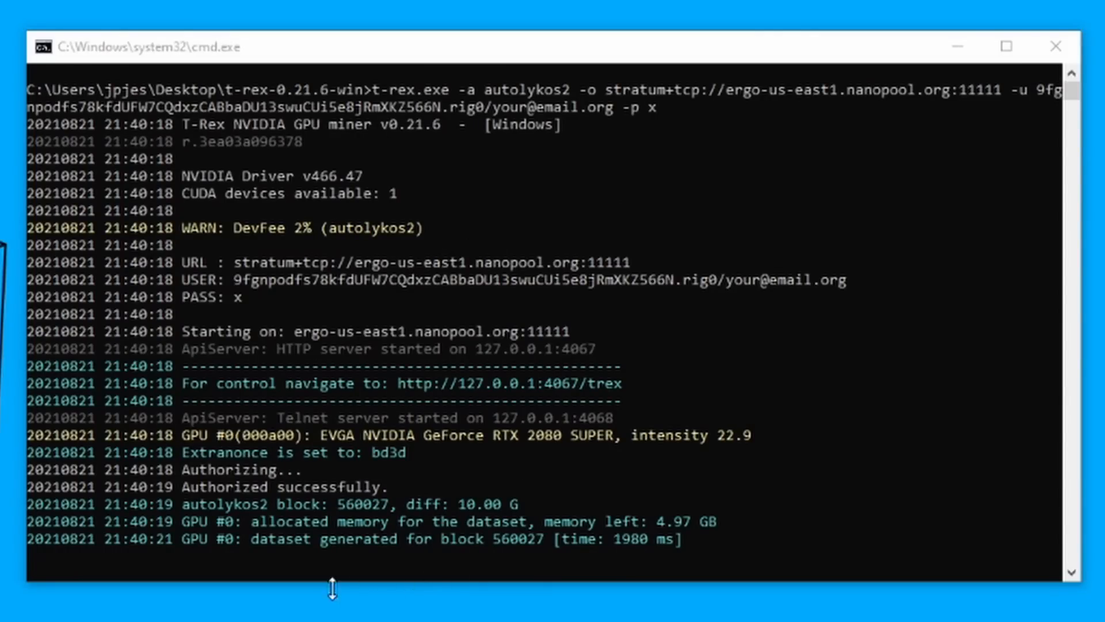
mouse_move(1084, 603)
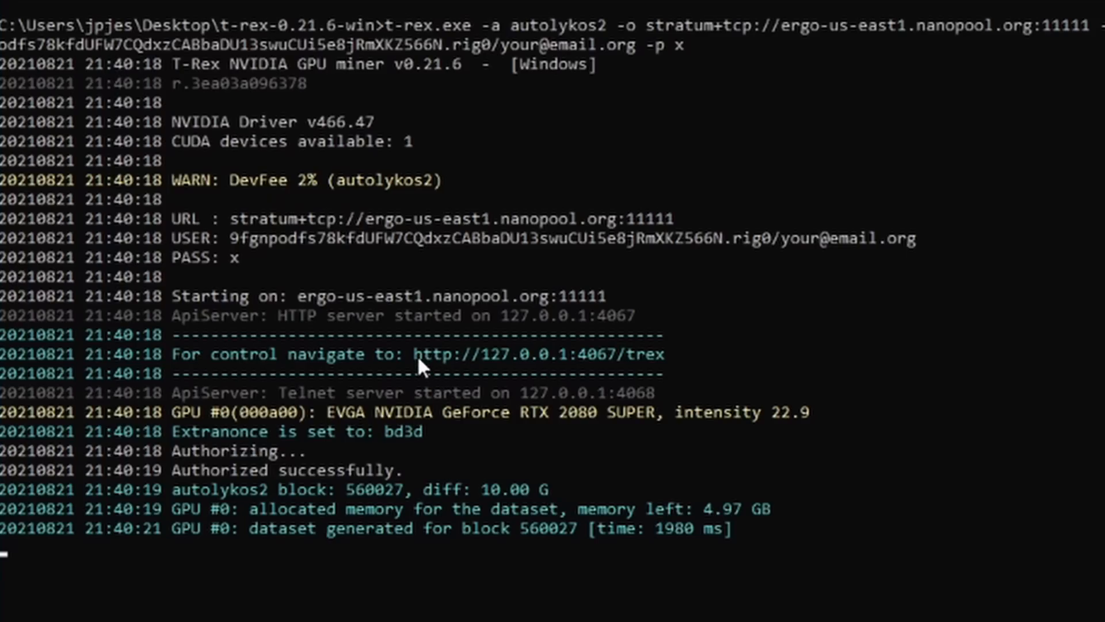
mouse_move(595, 595)
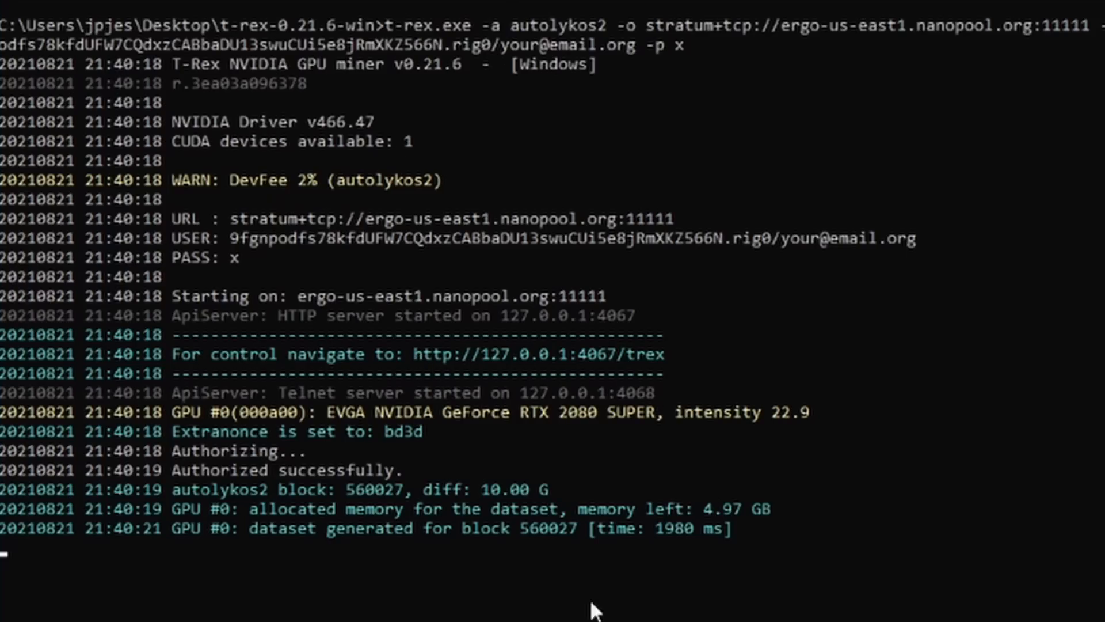
mouse_move(454, 394)
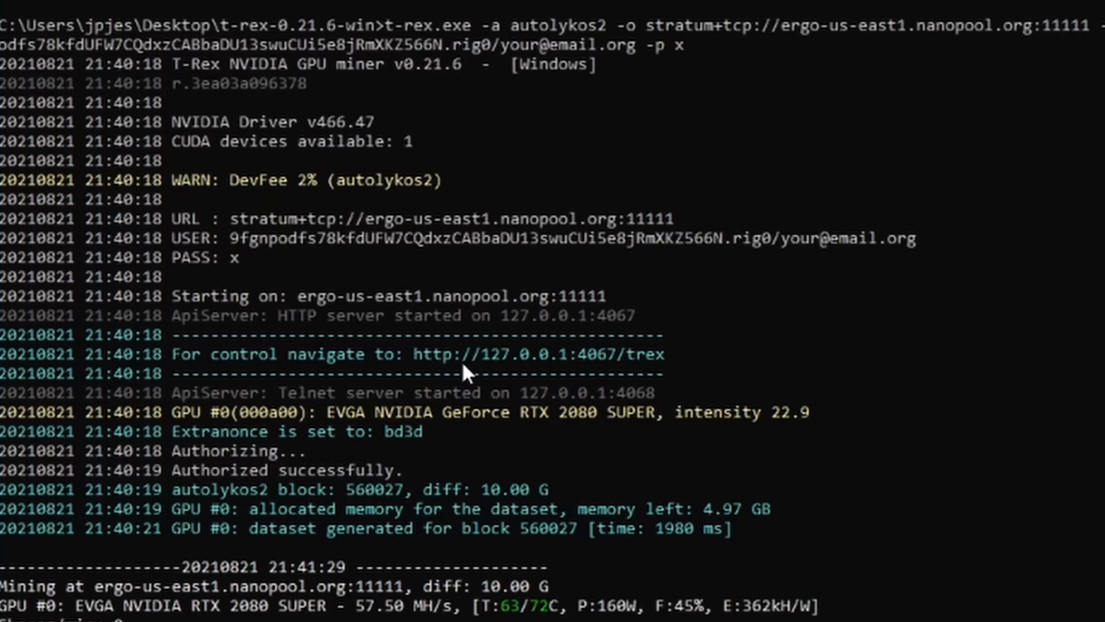
mouse_move(533, 373)
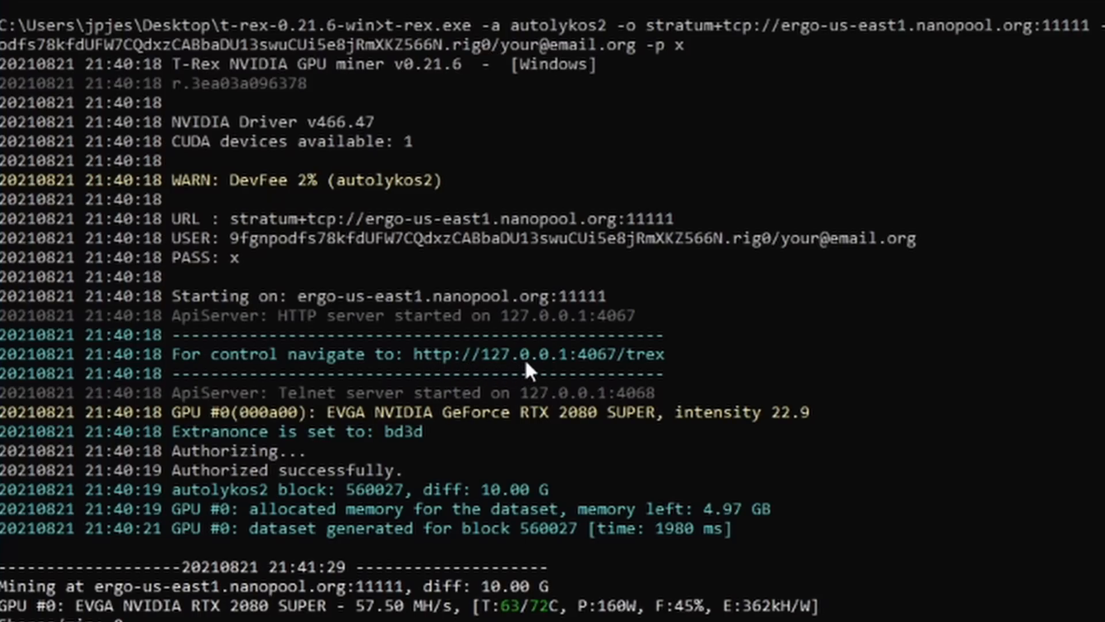
mouse_move(587, 366)
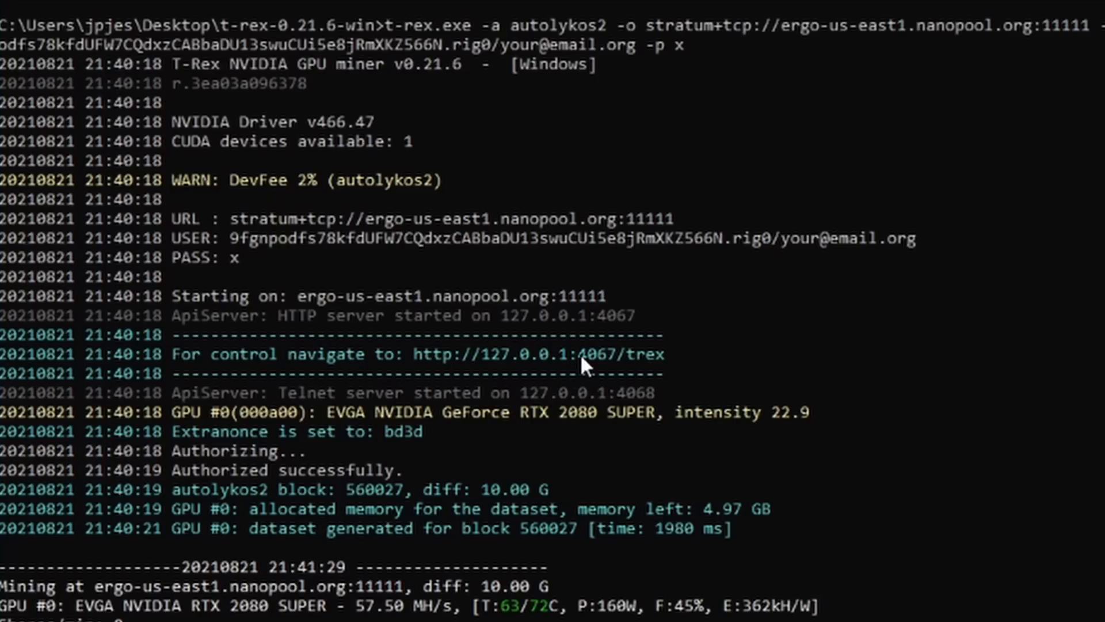
mouse_move(651, 376)
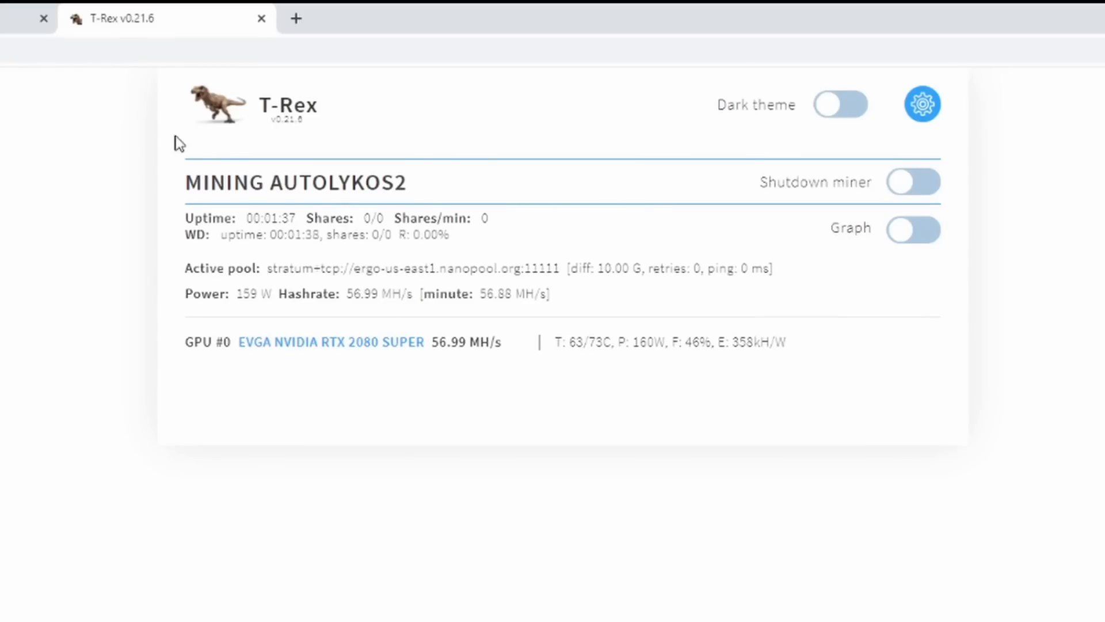
mouse_move(492, 290)
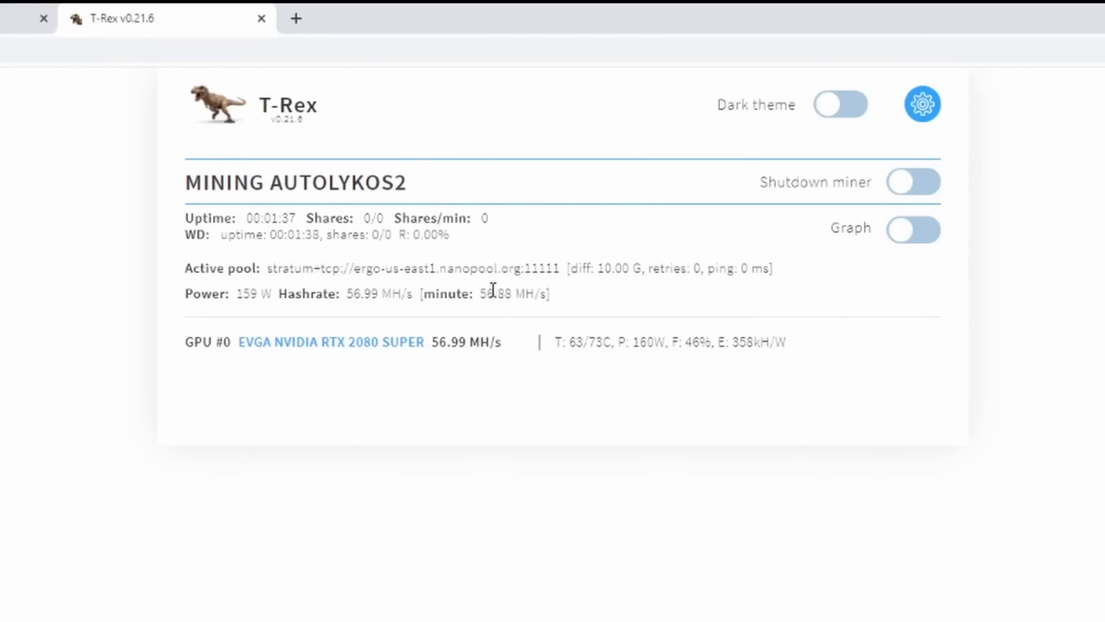
mouse_move(715, 176)
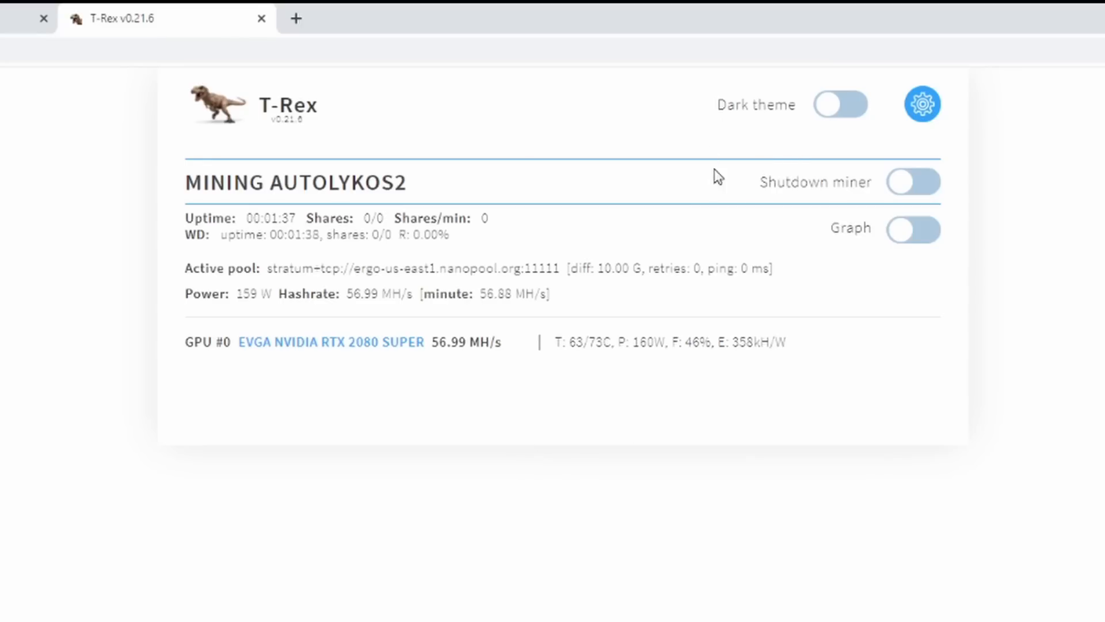
mouse_move(909, 235)
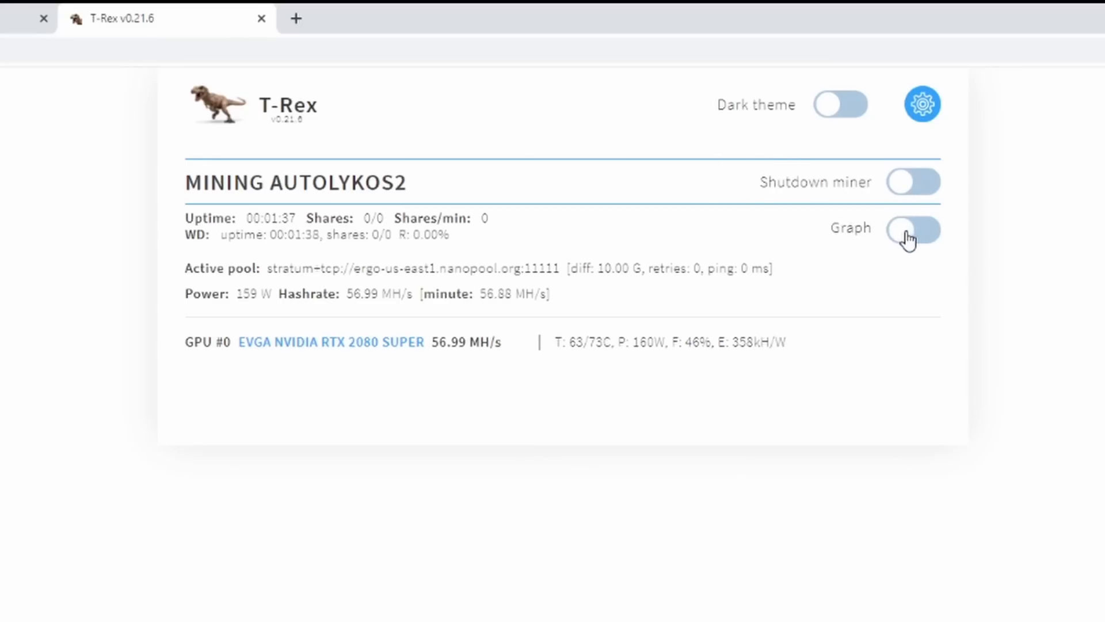
Step: Turn on the dashboard's hashrate and power graph, steady near 57 MH/s at 160 W
click(913, 230)
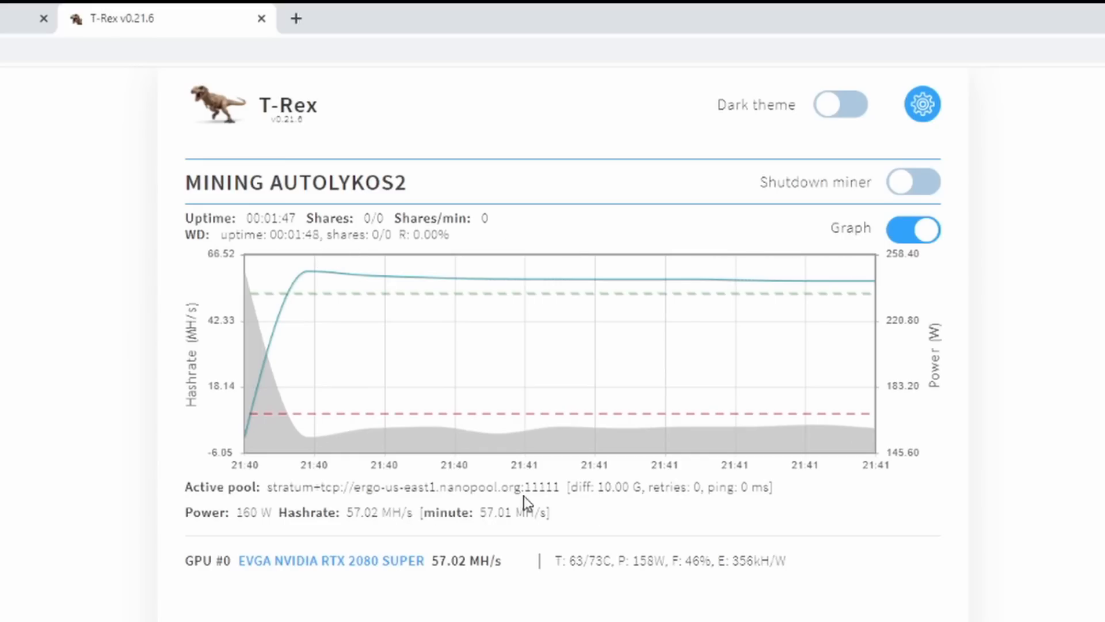
mouse_move(278, 506)
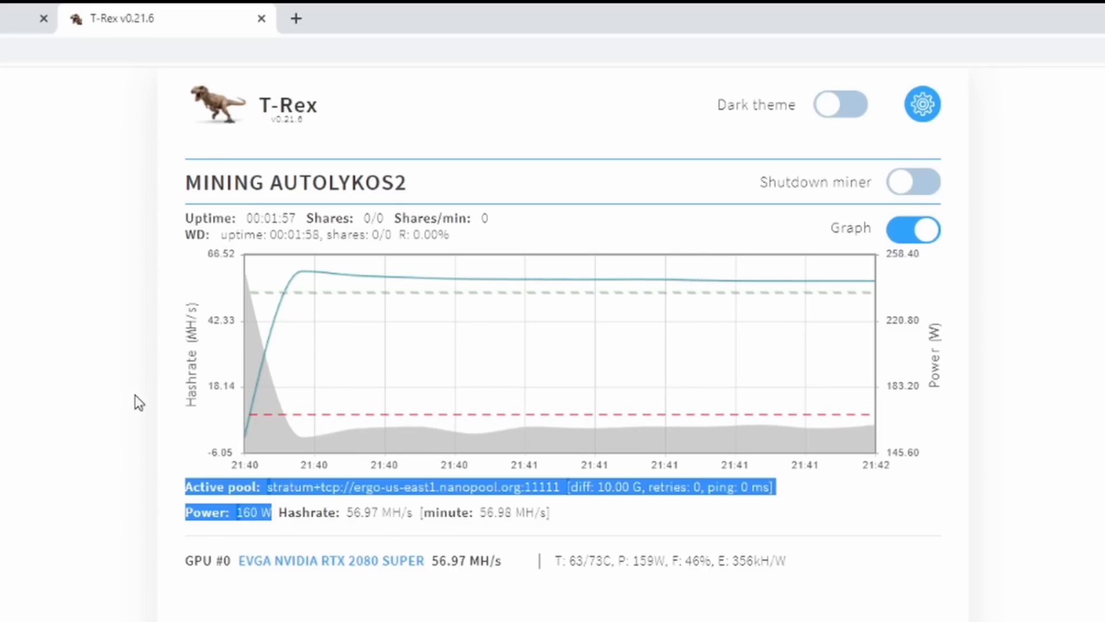
click(379, 535)
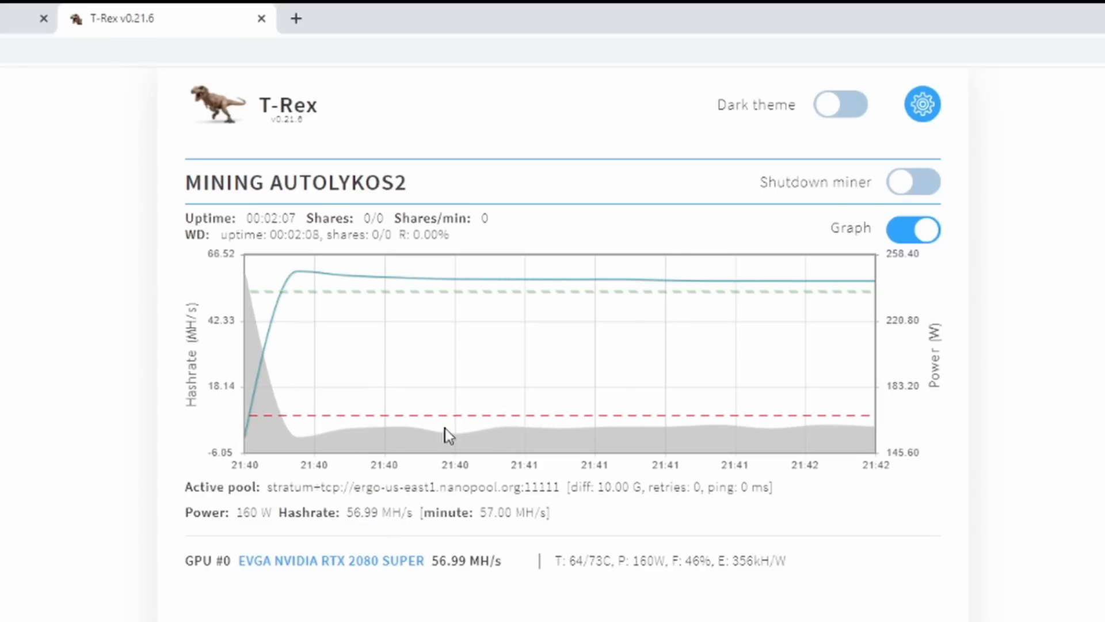
mouse_move(865, 549)
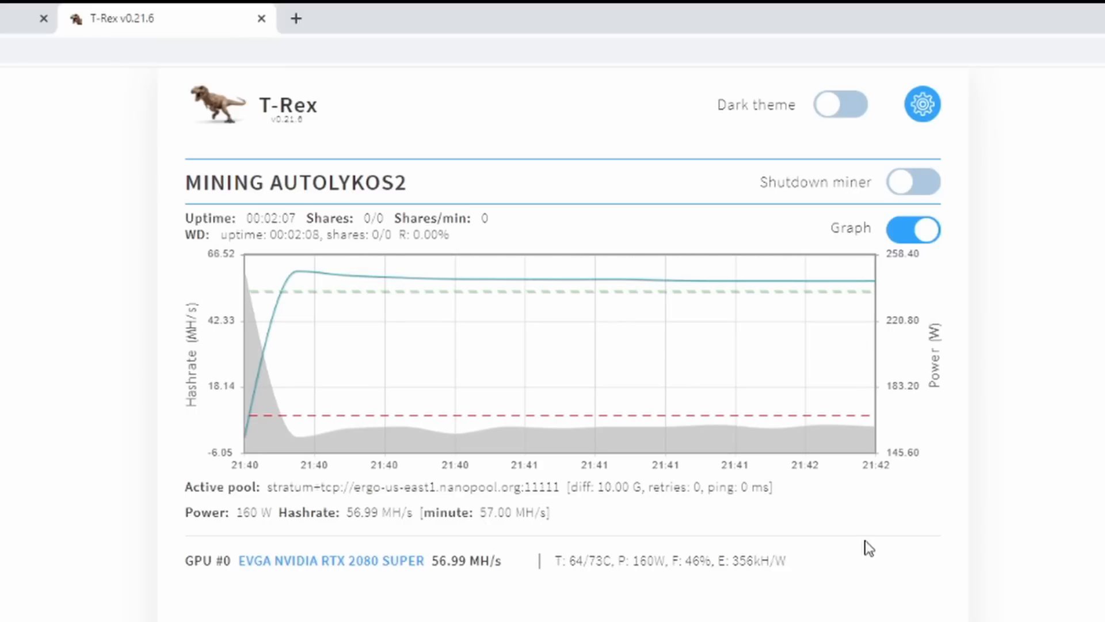
click(840, 104)
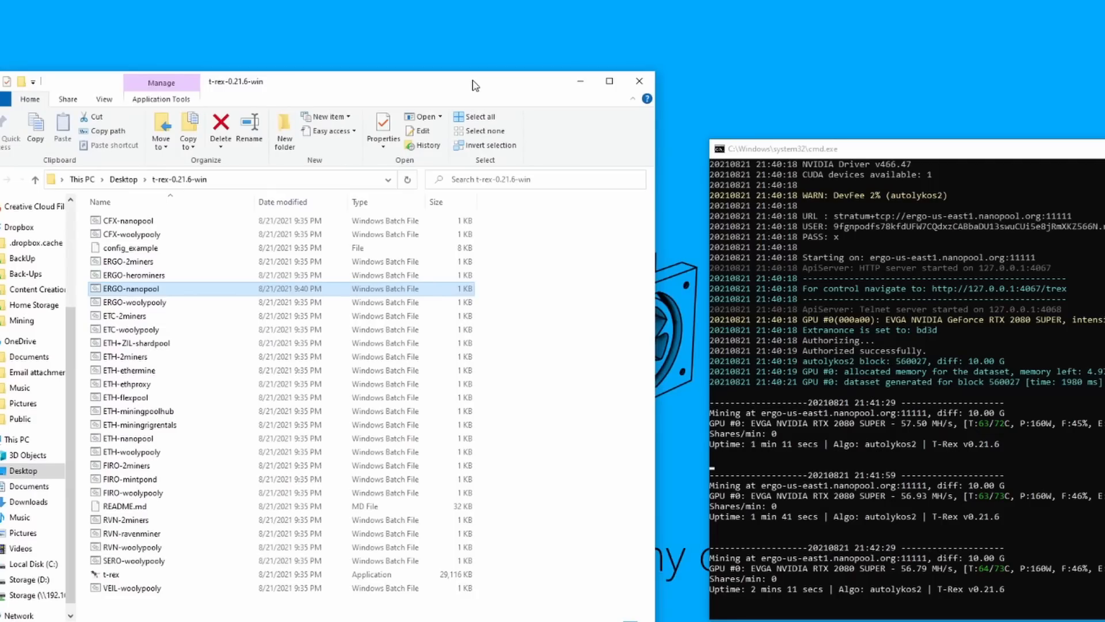
Step: Open ERGO-nanopool.bat in Notepad and select the wallet address after -u
scroll(down, 3)
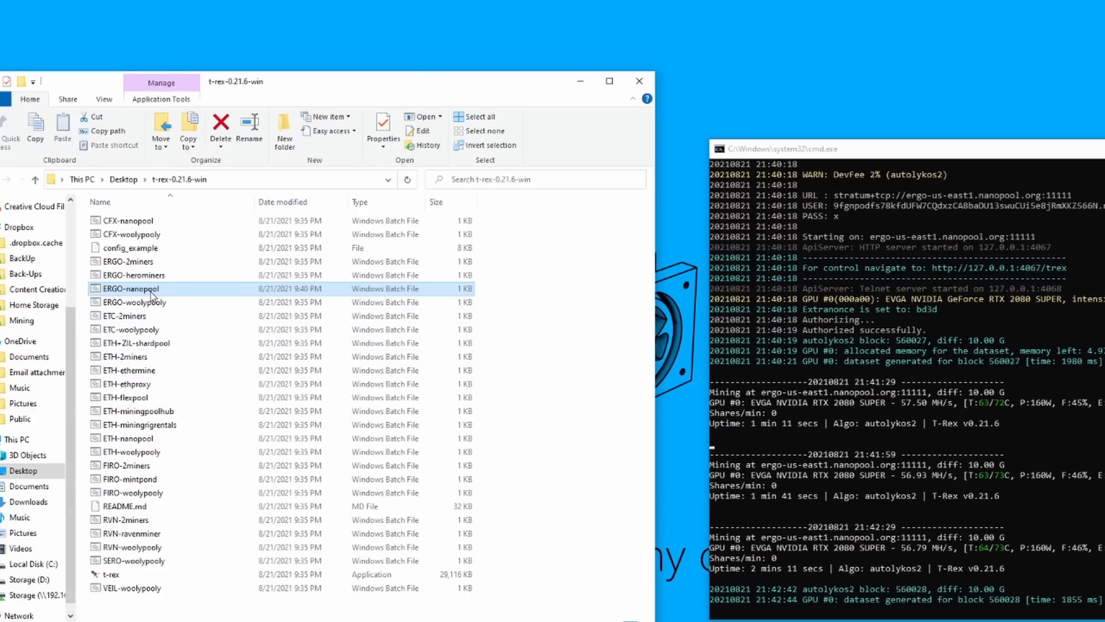
double_click(131, 288)
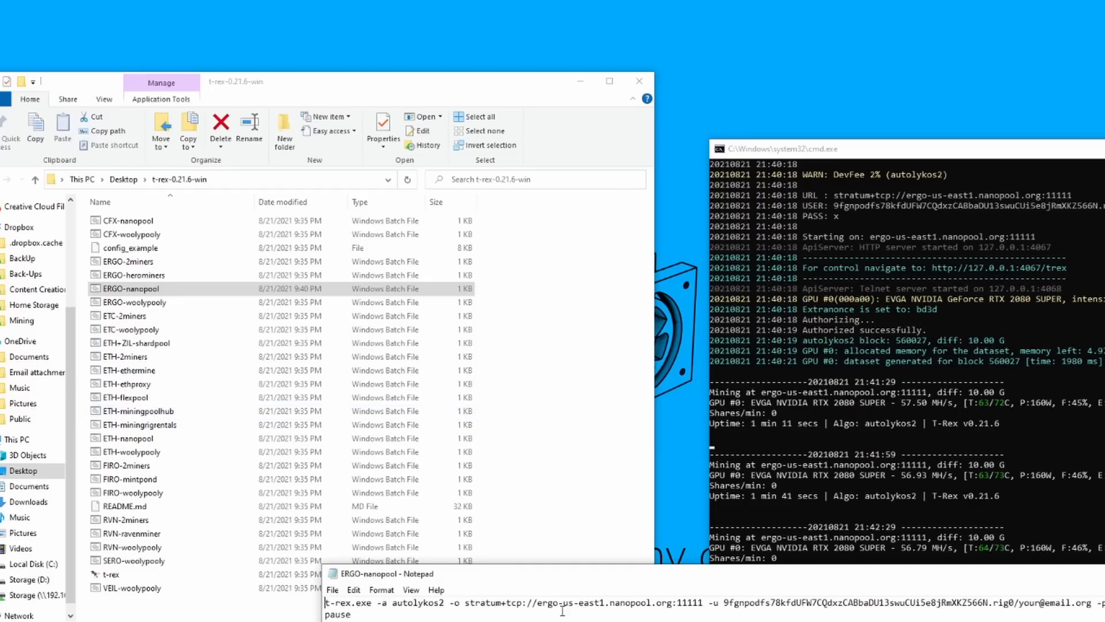
drag(722, 602, 910, 602)
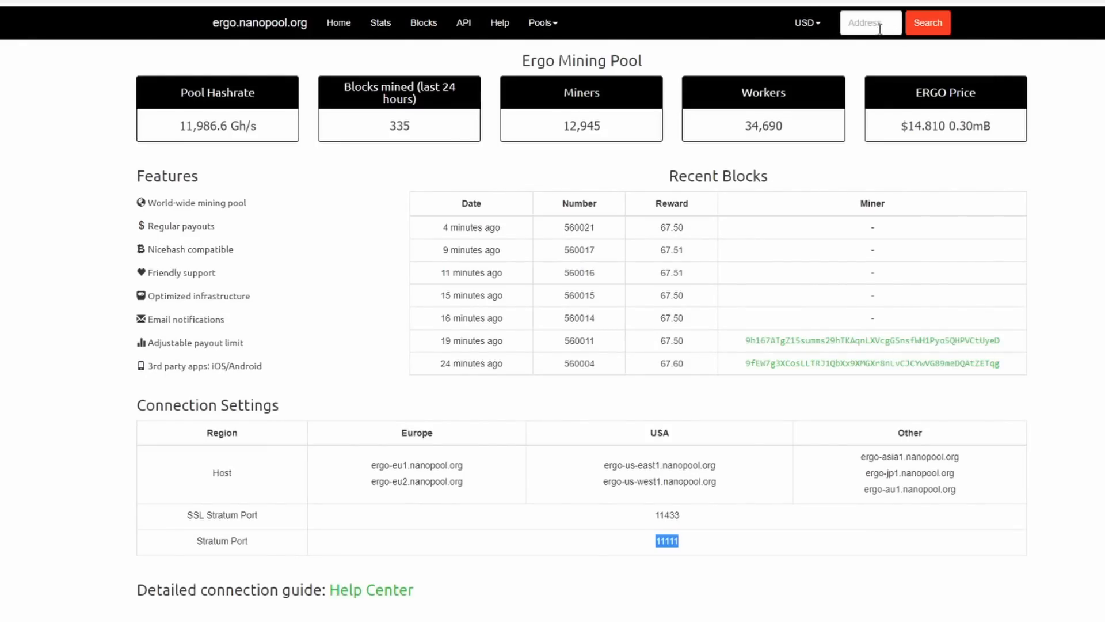
Step: Search ergo.nanopool.org for the pasted wallet address to open its account page
click(869, 23)
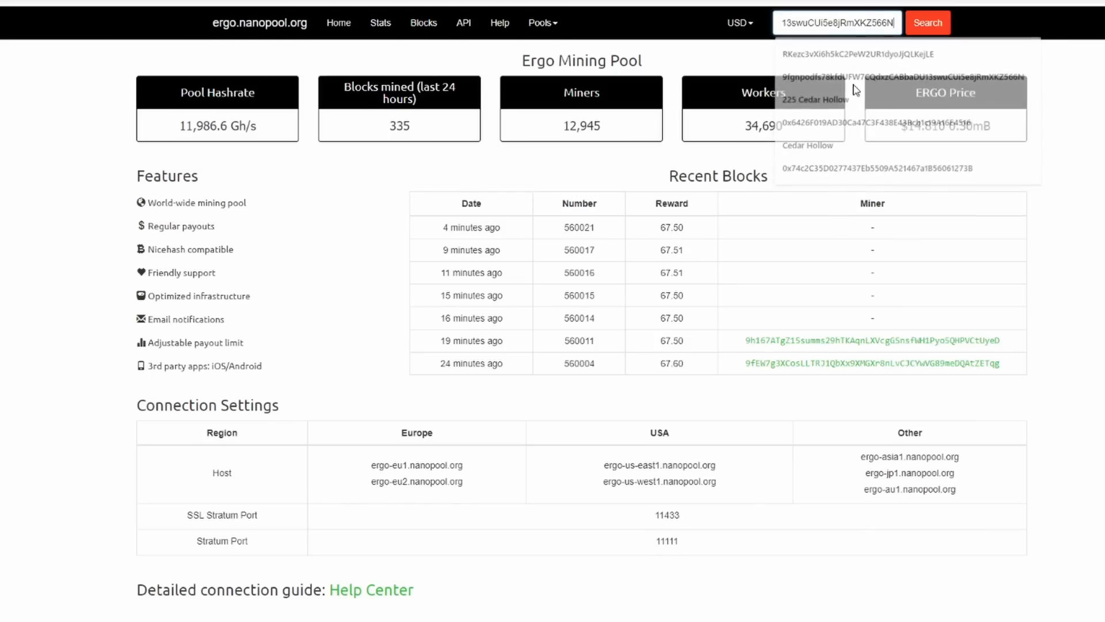
click(927, 22)
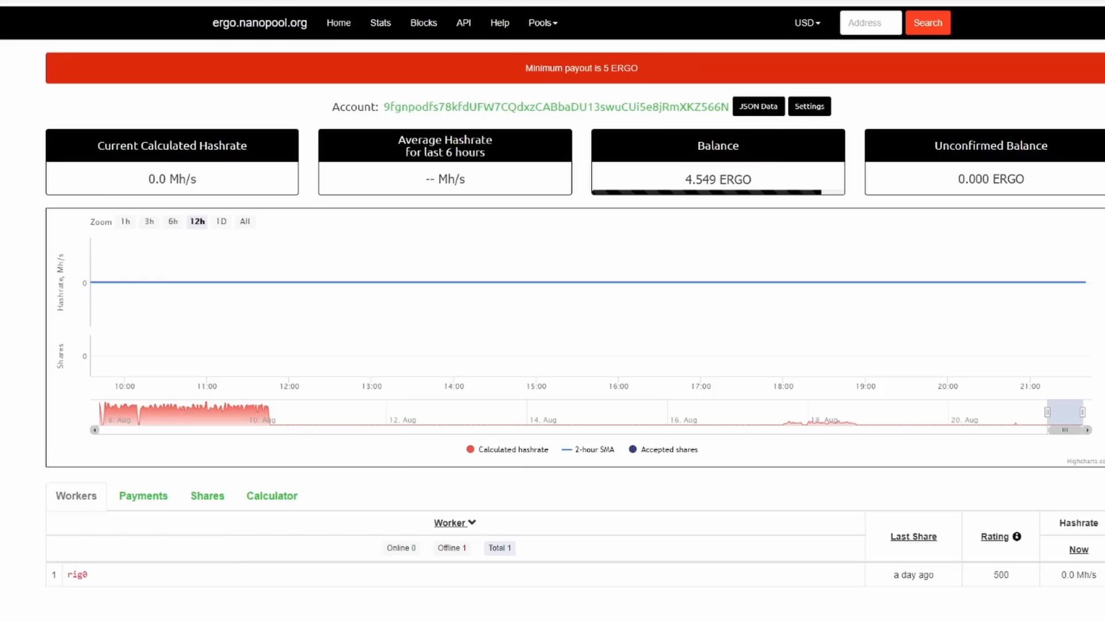
mouse_move(256, 619)
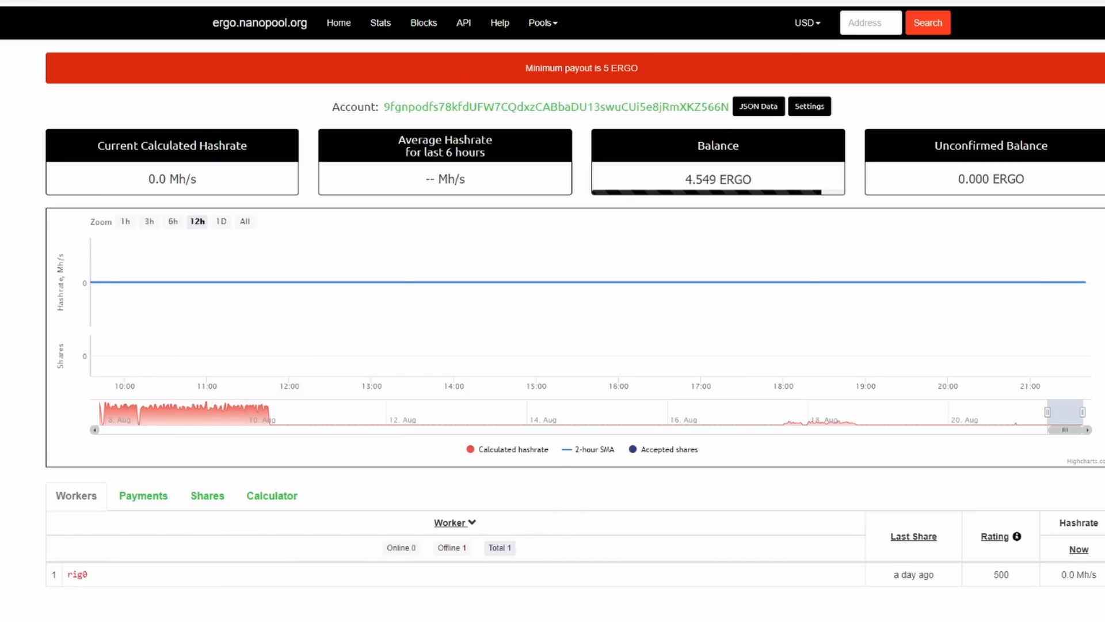
mouse_move(640, 580)
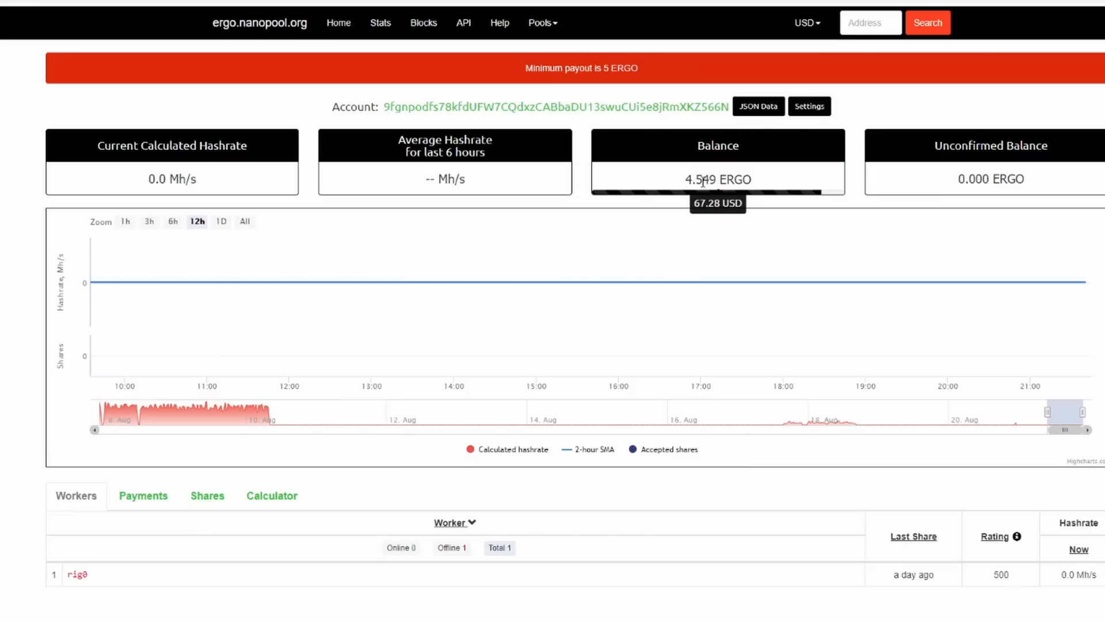
mouse_move(708, 170)
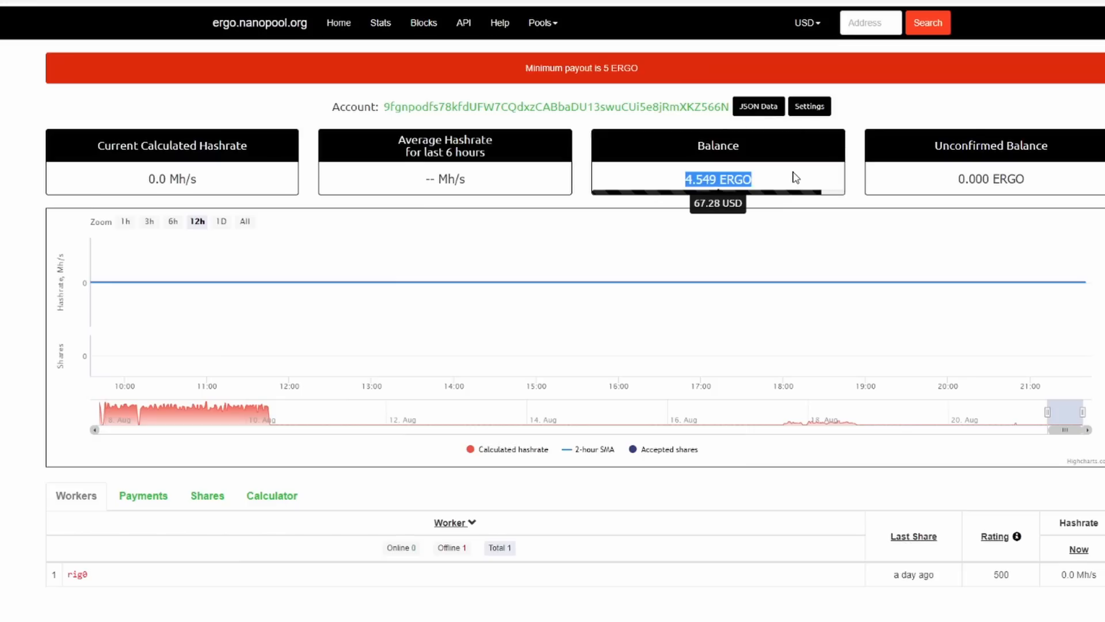
mouse_move(795, 177)
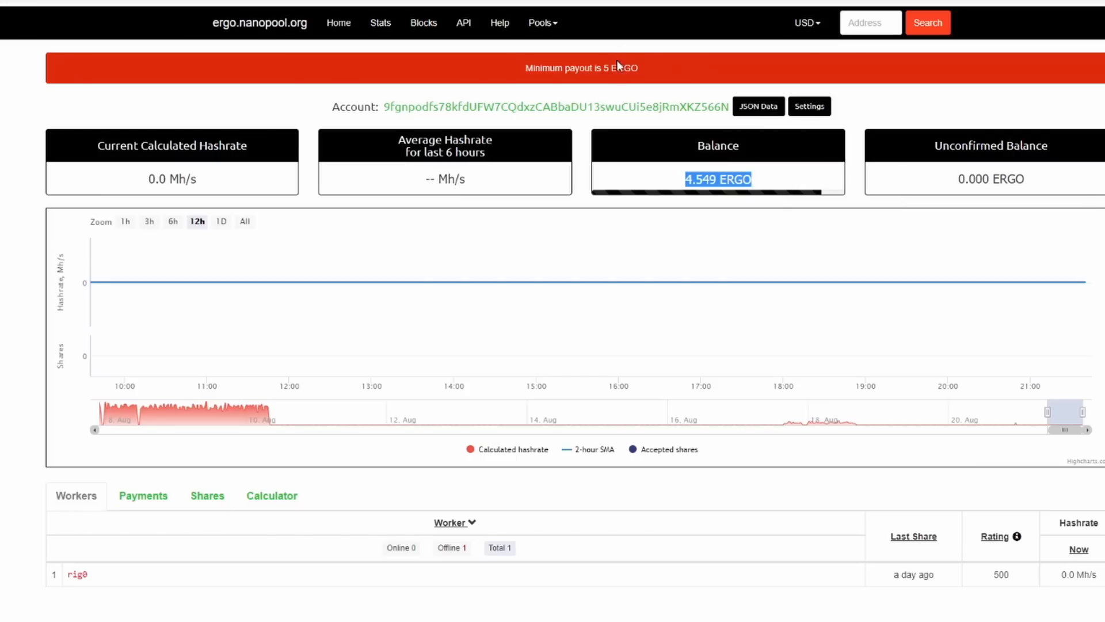
mouse_move(701, 244)
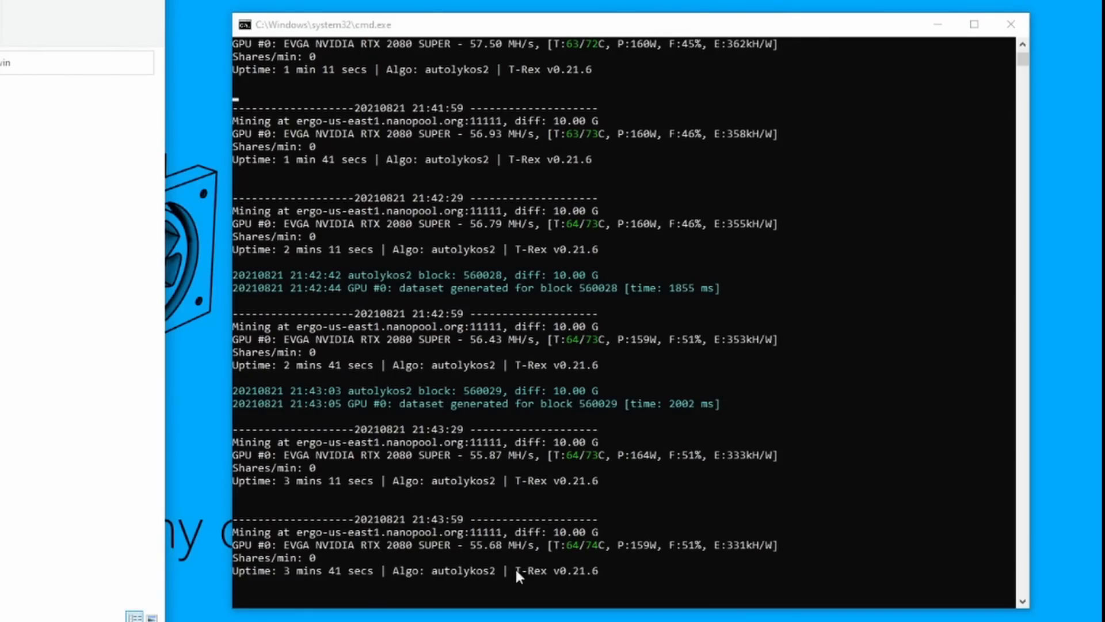
mouse_move(496, 467)
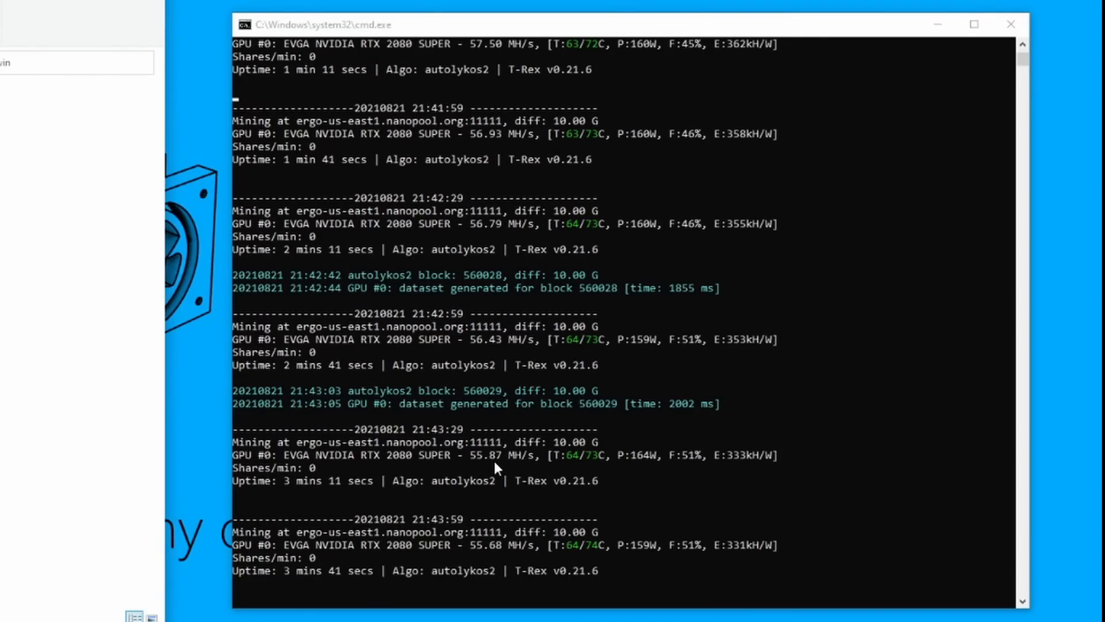
mouse_move(563, 434)
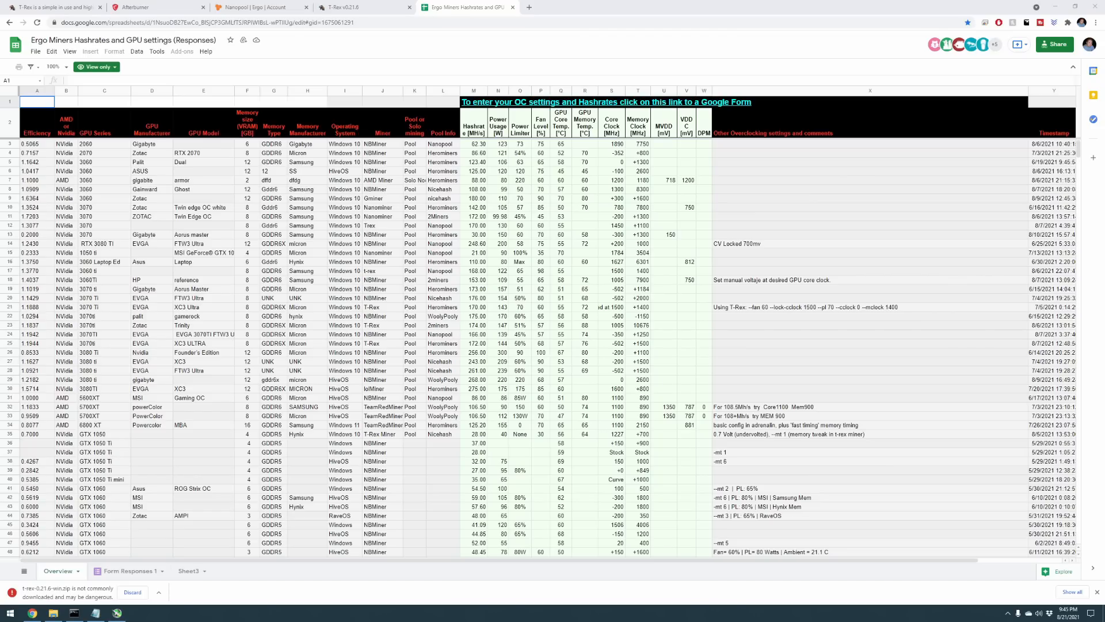
mouse_move(717, 367)
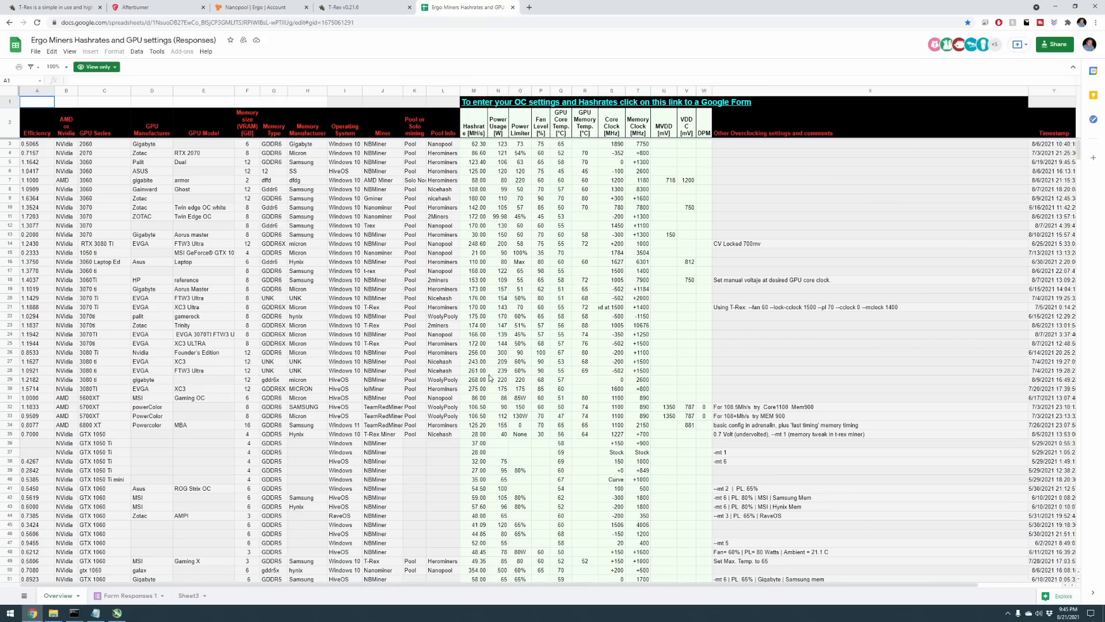
scroll(down, 3)
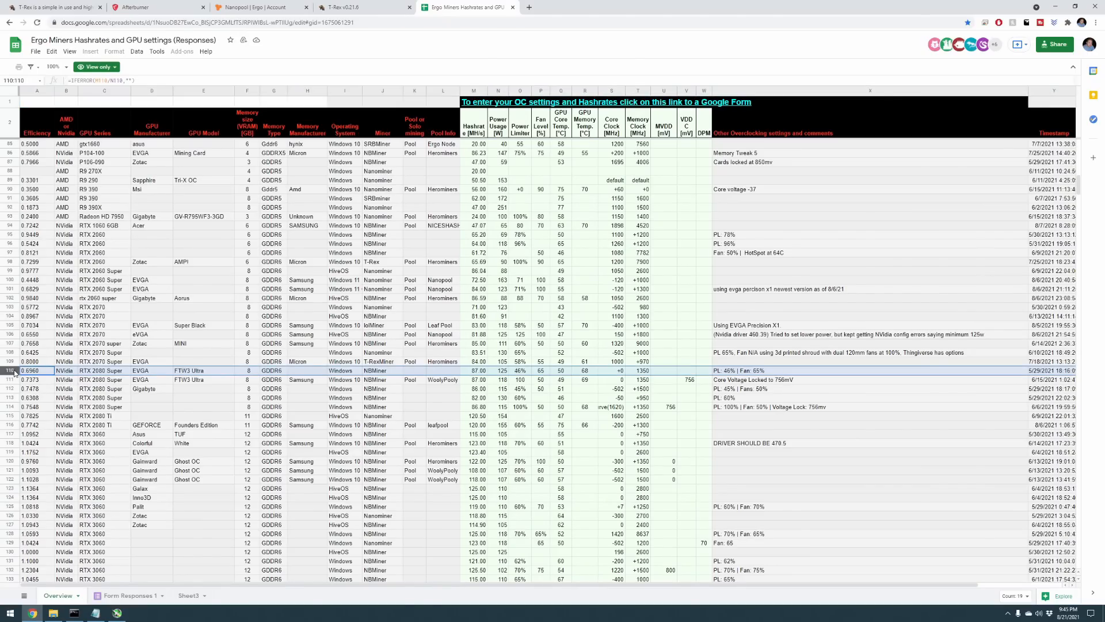
mouse_move(7, 409)
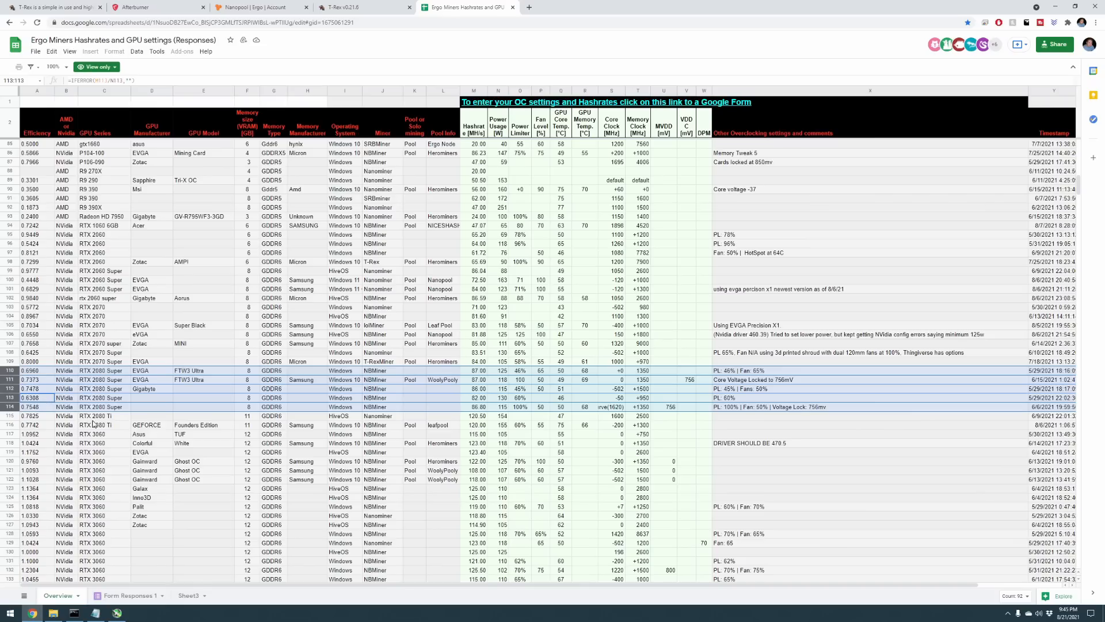
mouse_move(288, 390)
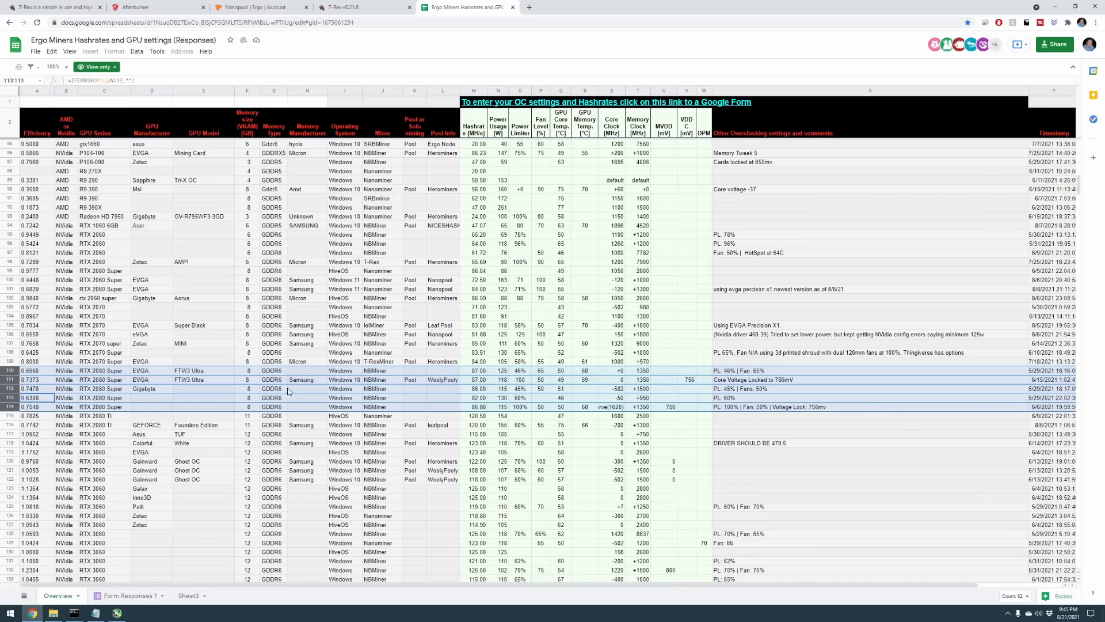
mouse_move(379, 396)
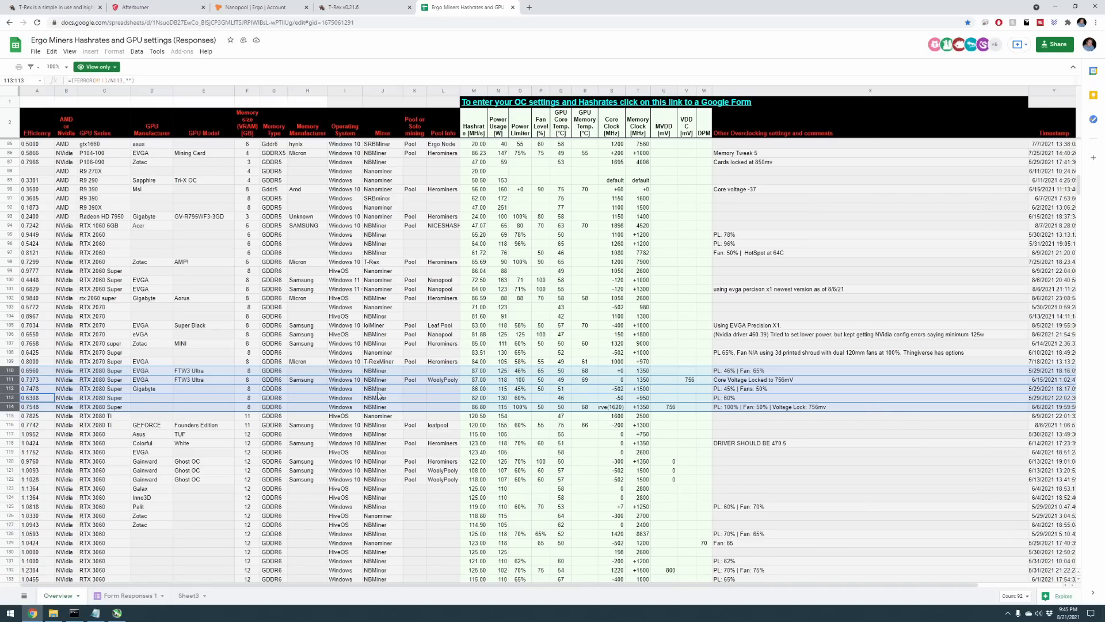
mouse_move(298, 402)
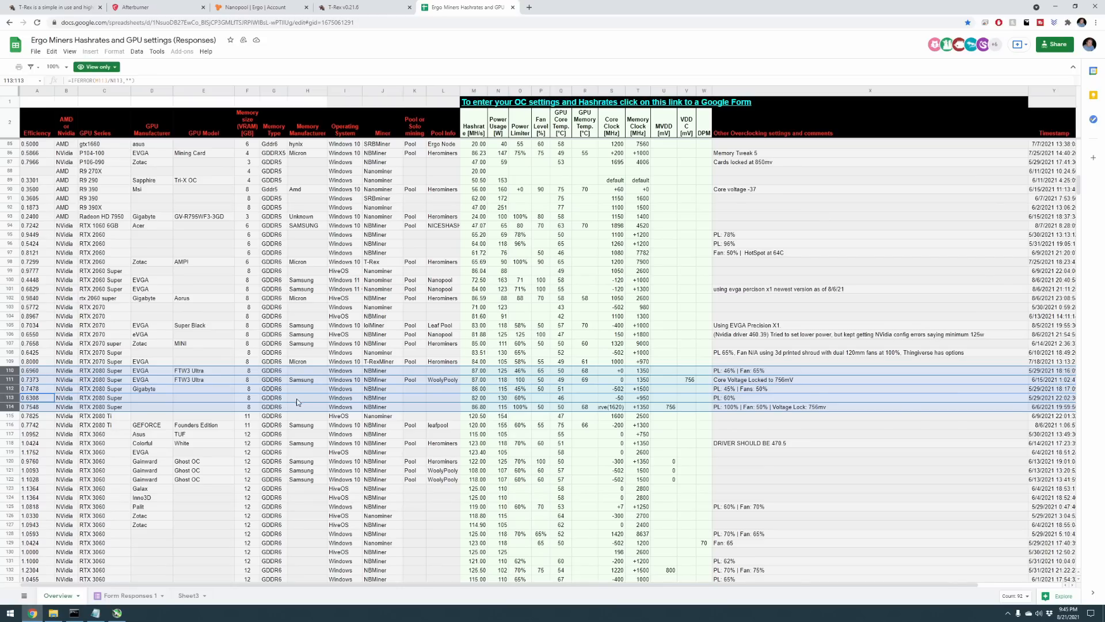
mouse_move(384, 391)
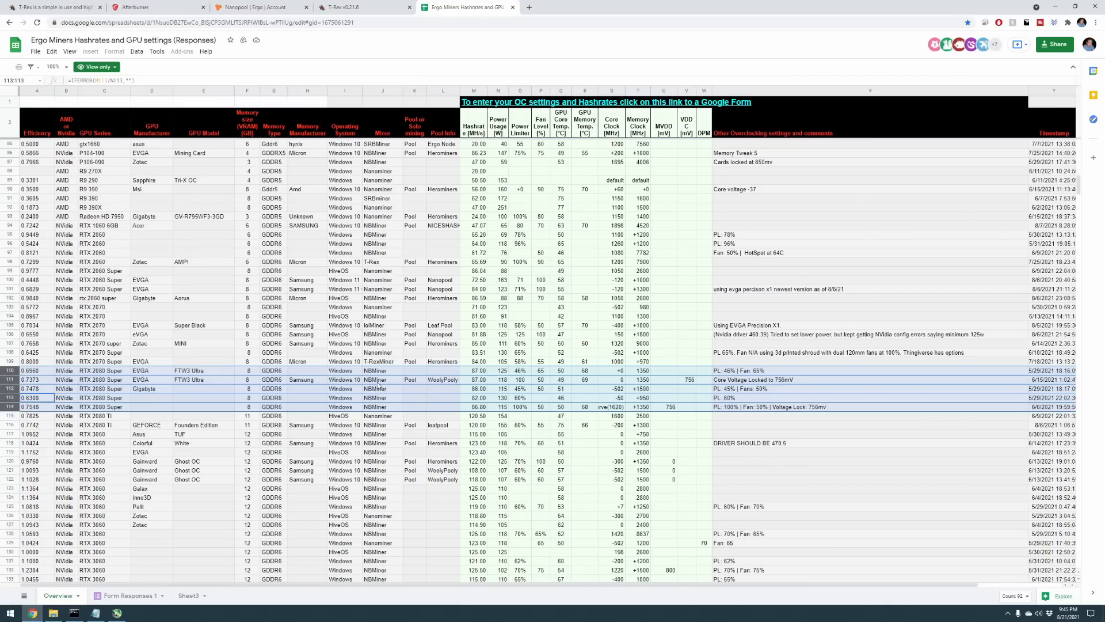
mouse_move(389, 402)
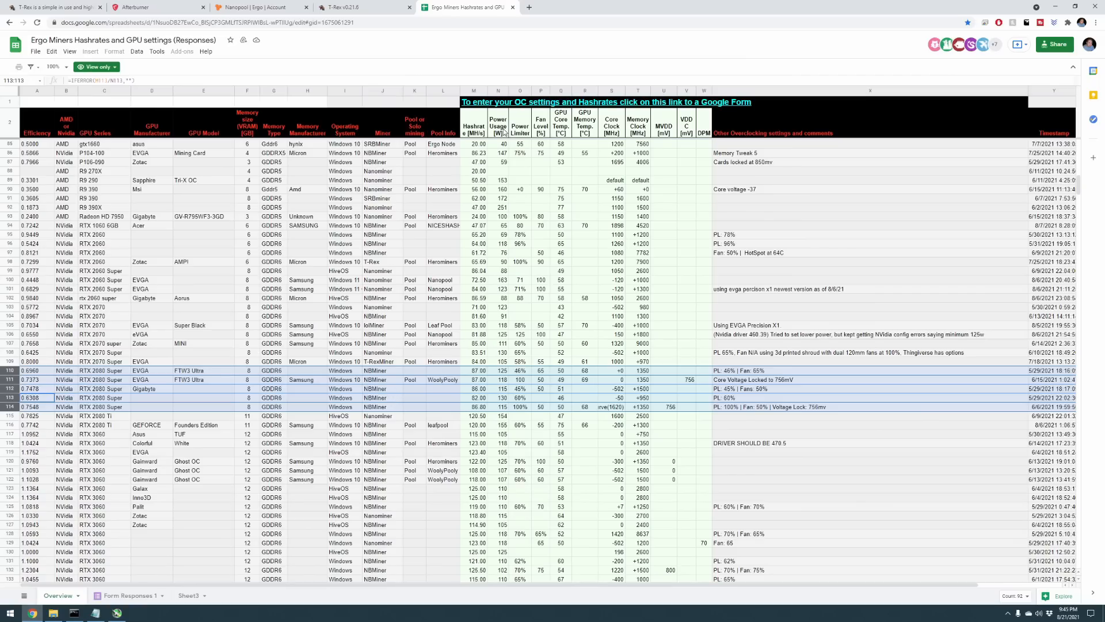
mouse_move(584, 132)
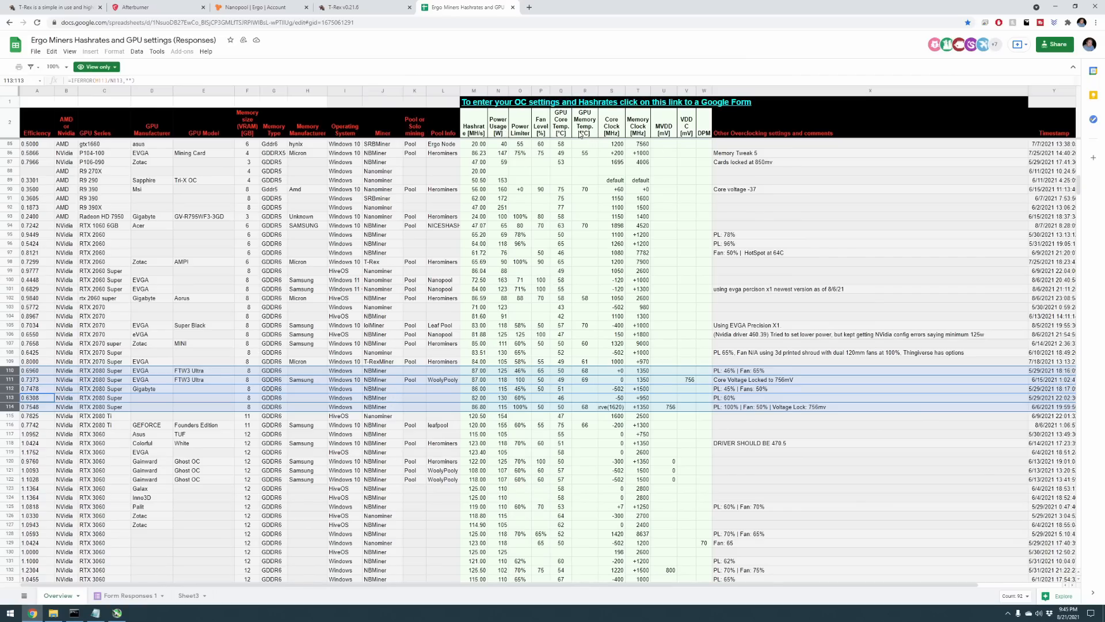
mouse_move(629, 198)
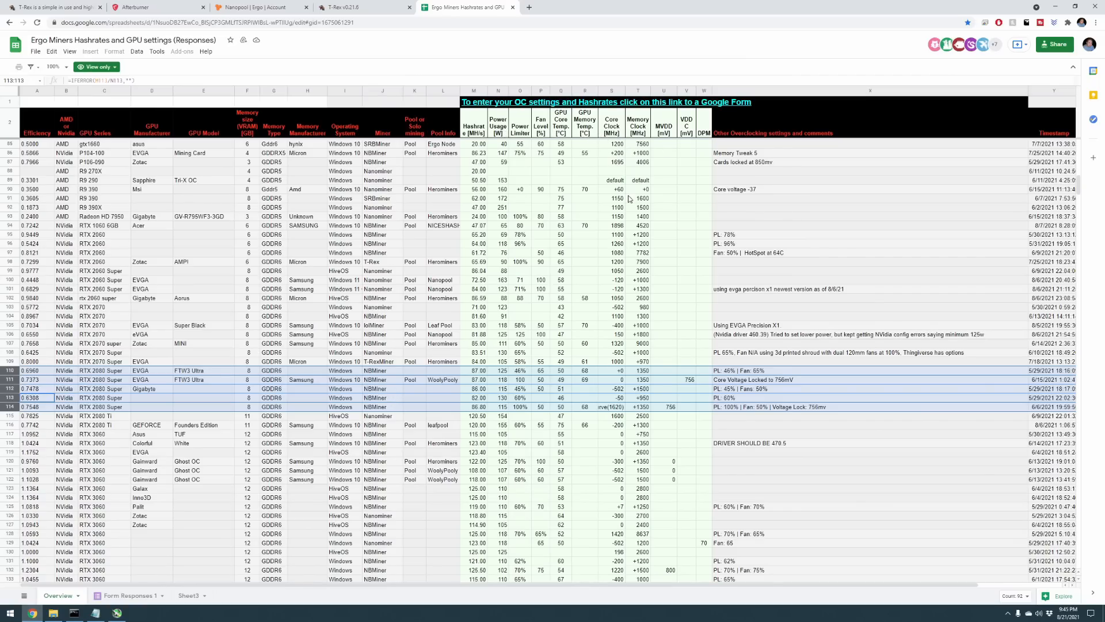
mouse_move(422, 302)
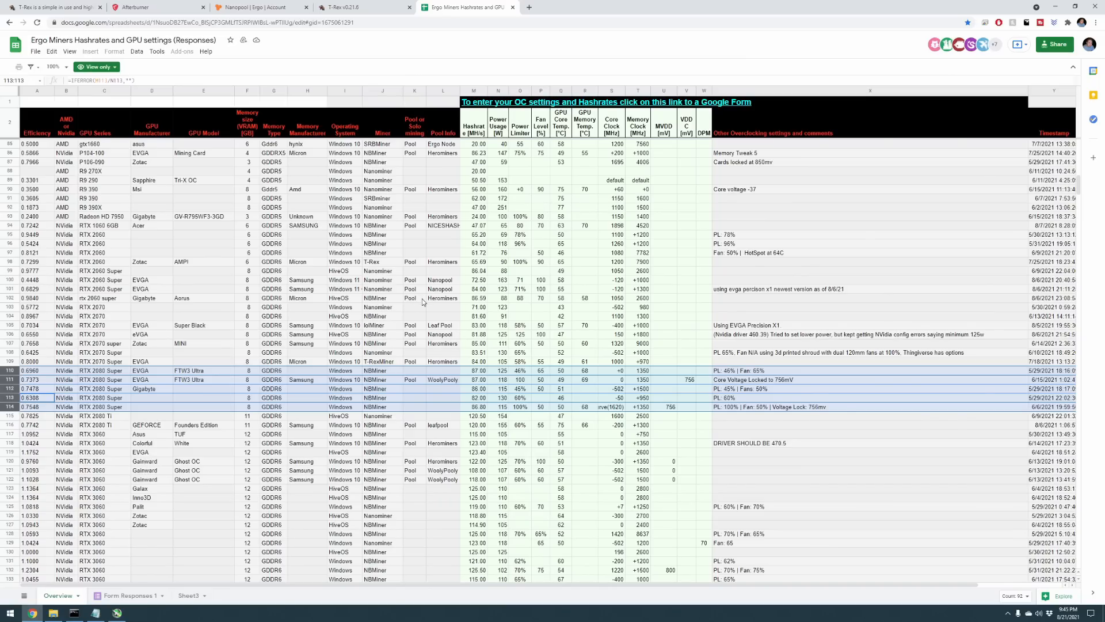
mouse_move(447, 265)
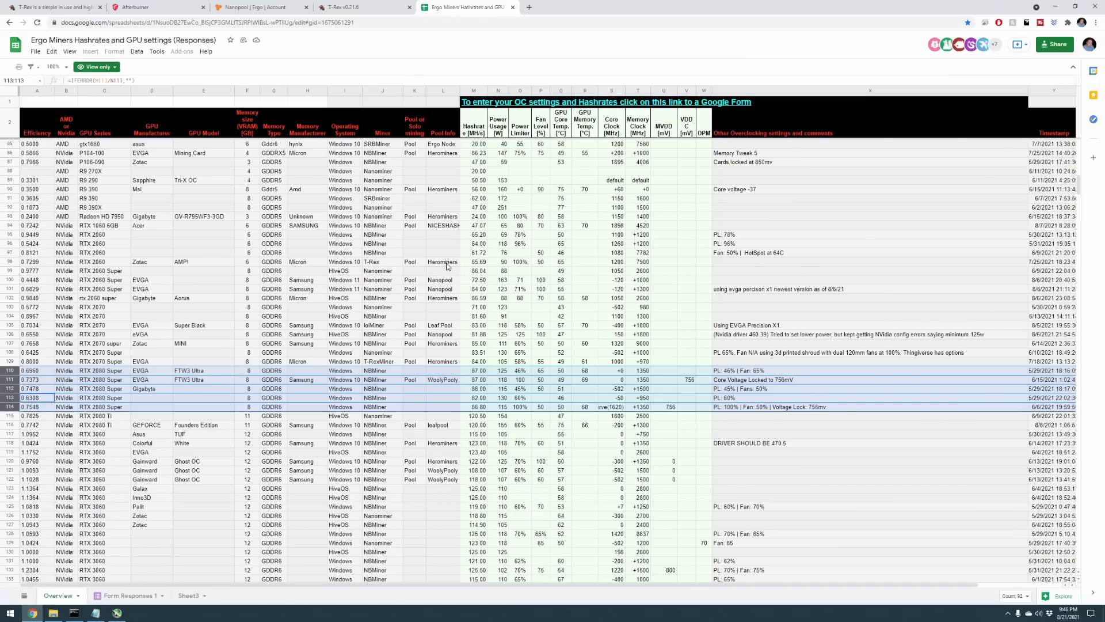
mouse_move(669, 275)
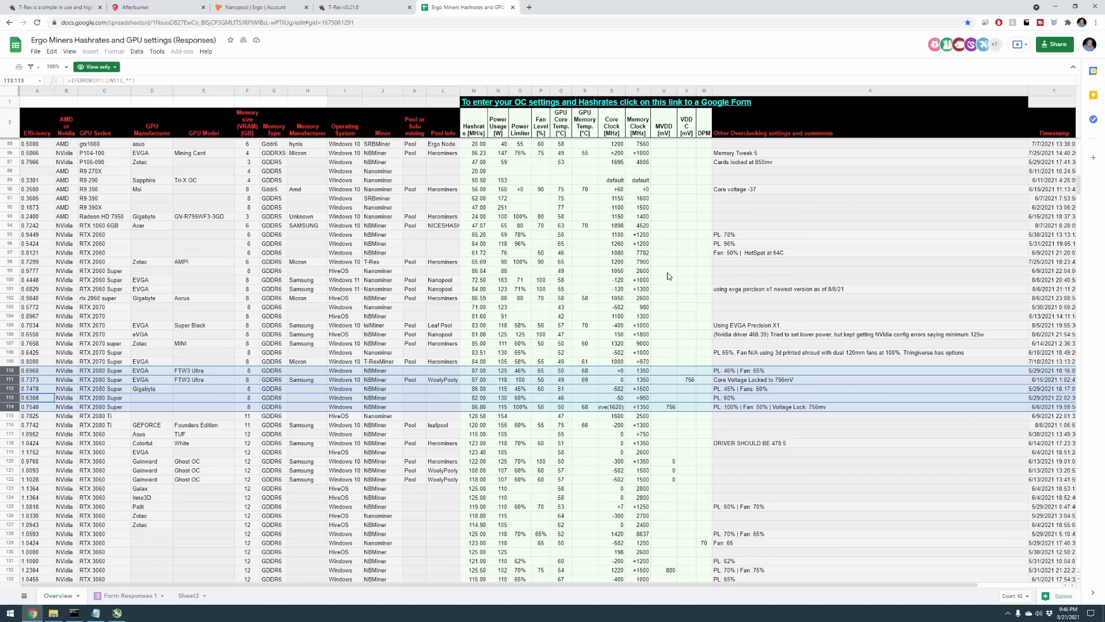
mouse_move(659, 288)
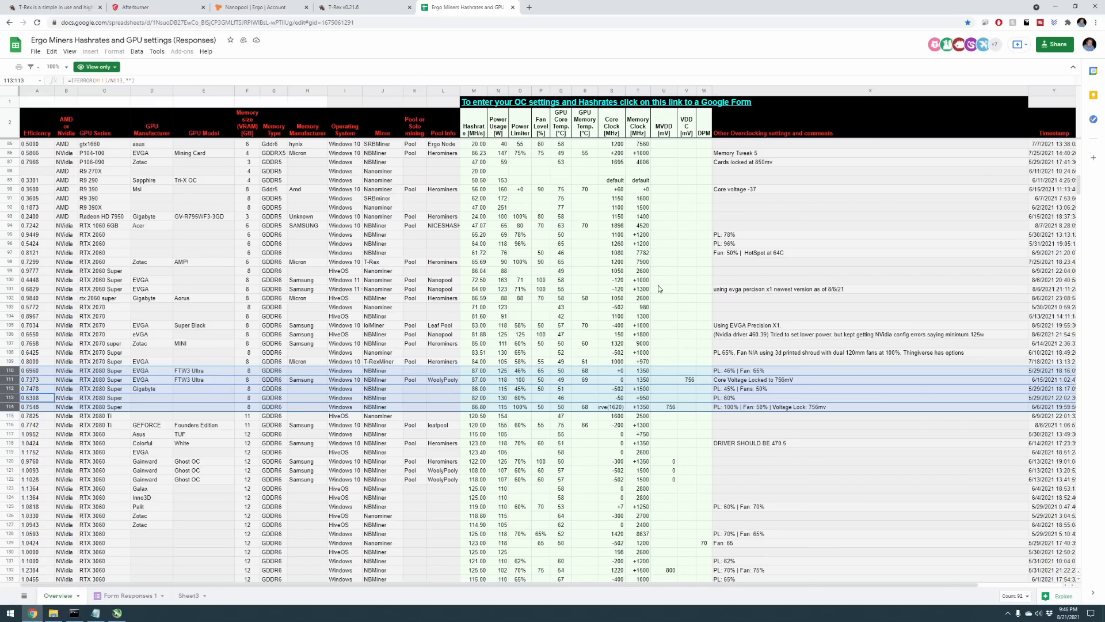
mouse_move(700, 263)
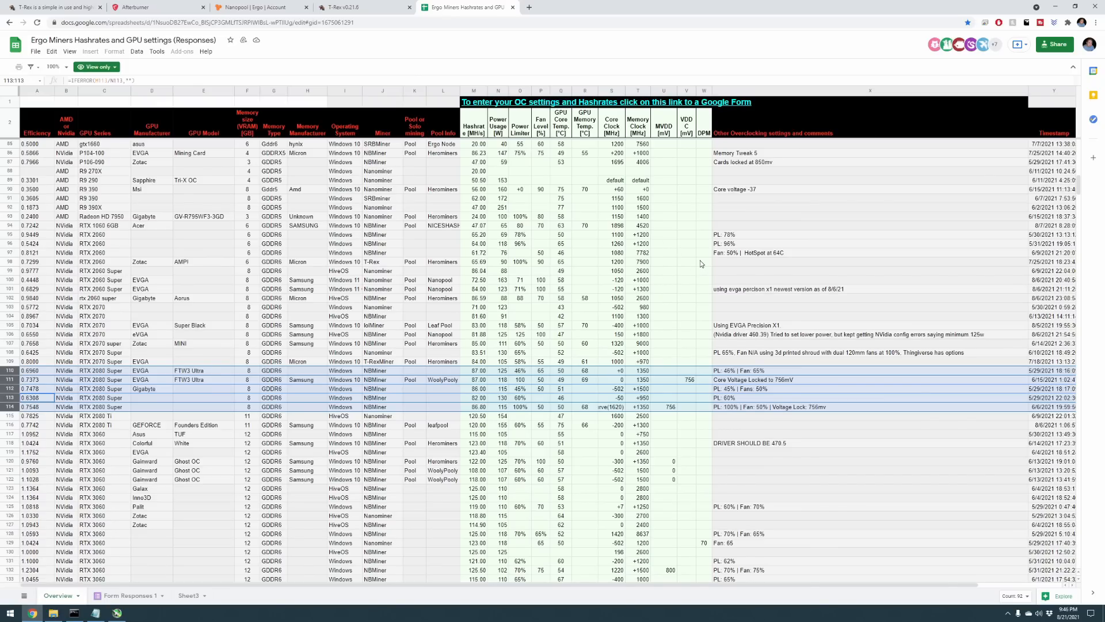
mouse_move(671, 243)
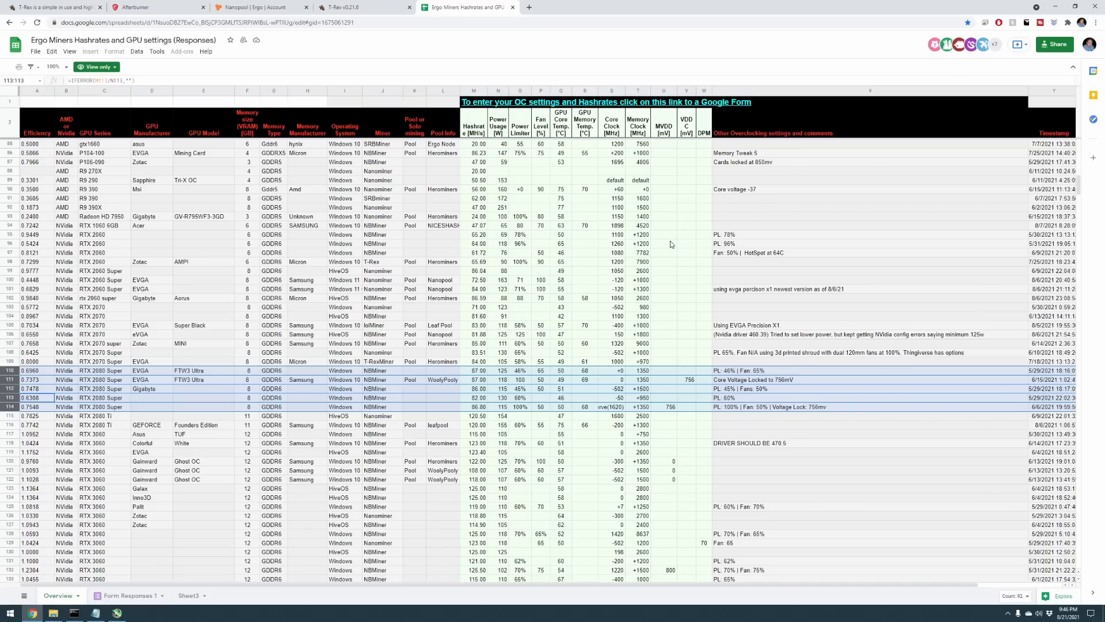
mouse_move(676, 208)
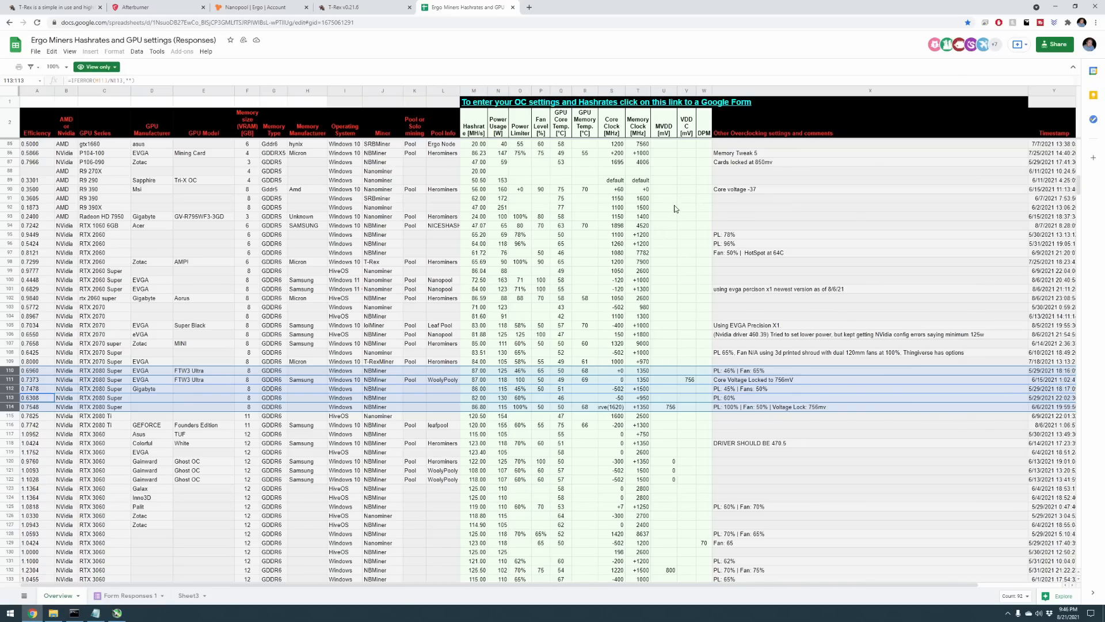
mouse_move(689, 198)
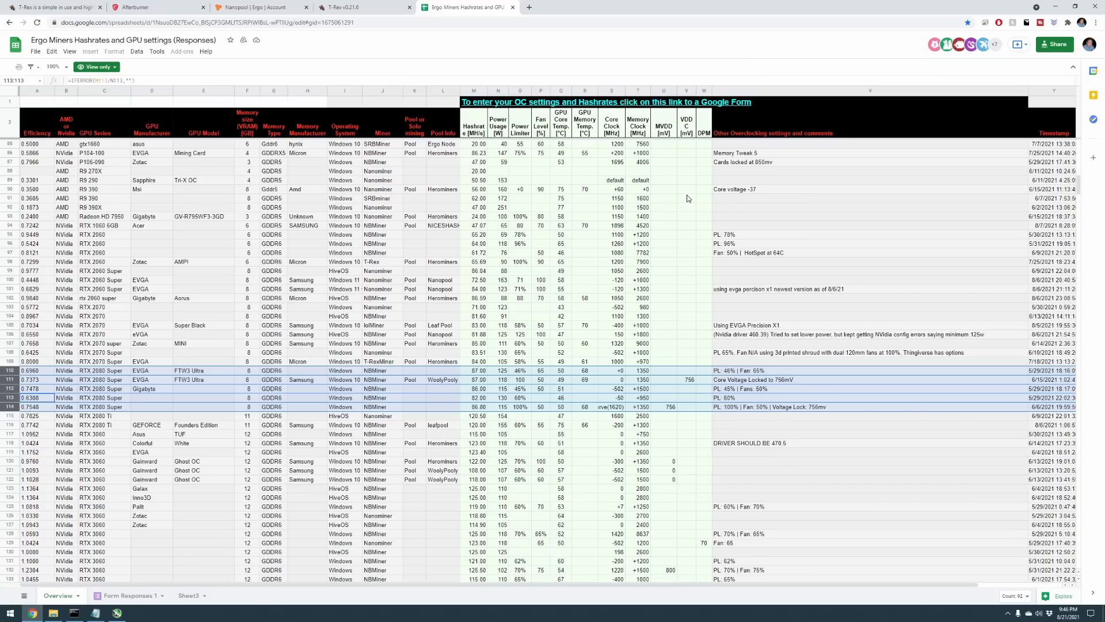
mouse_move(689, 184)
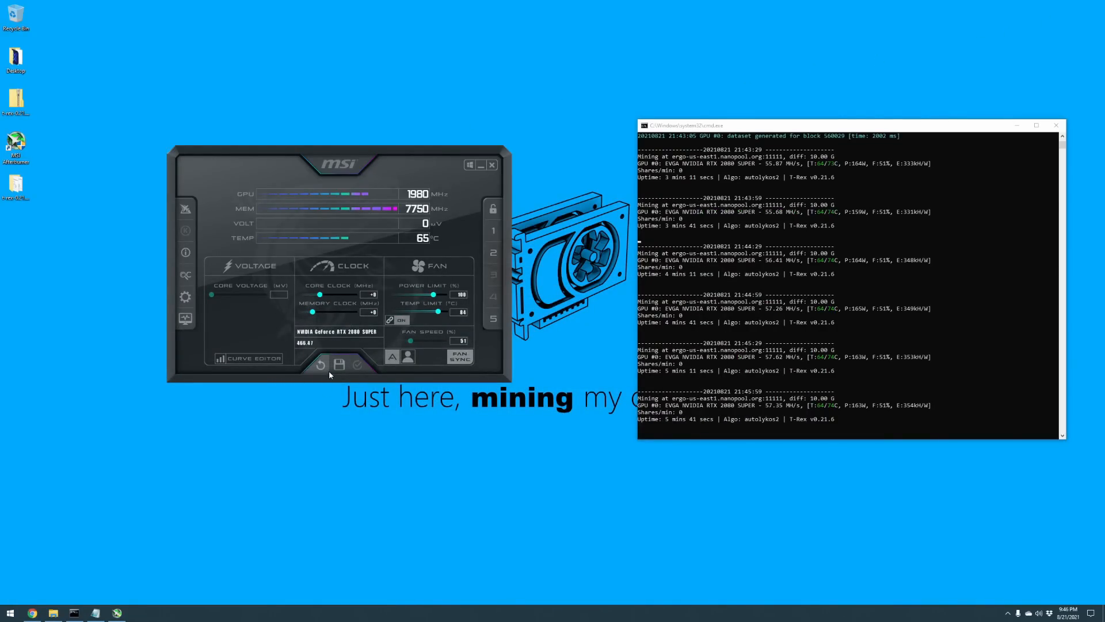
mouse_move(293, 454)
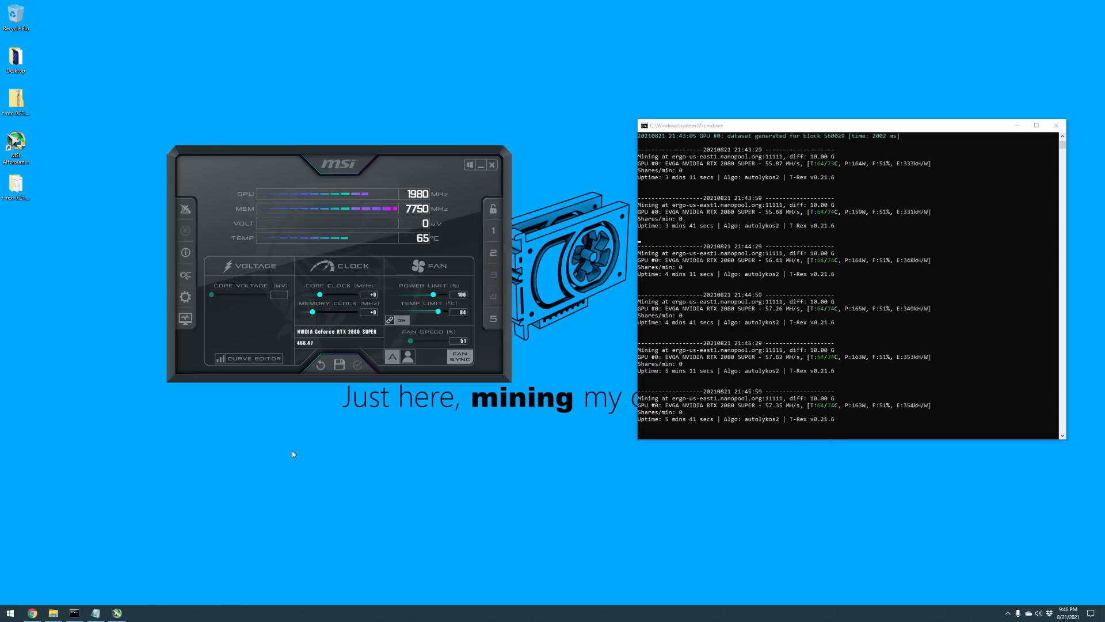
mouse_move(397, 461)
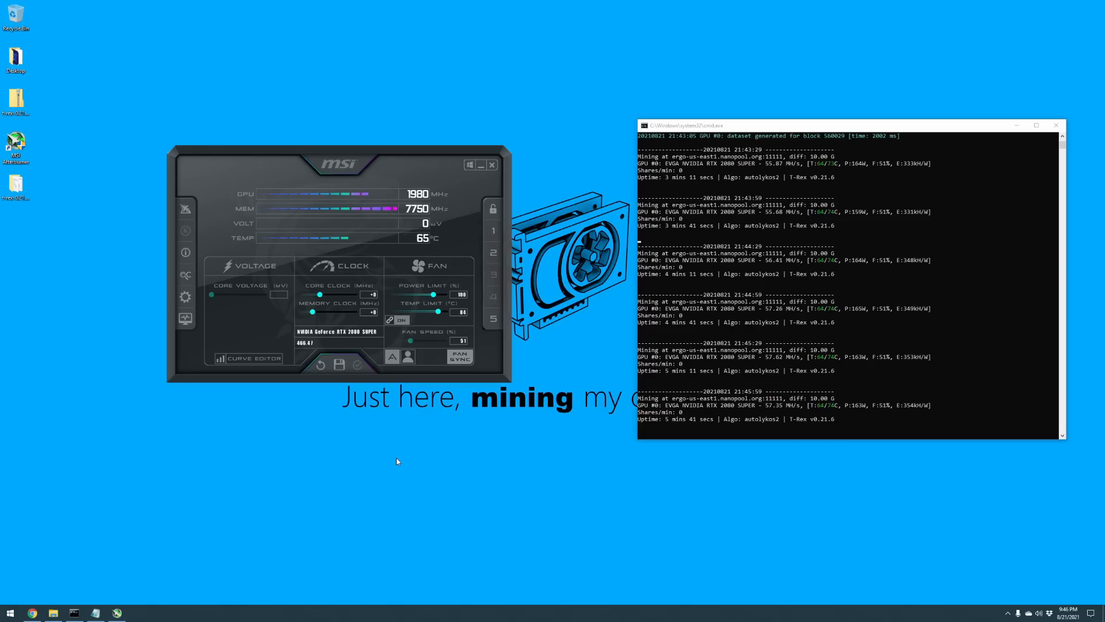
mouse_move(395, 471)
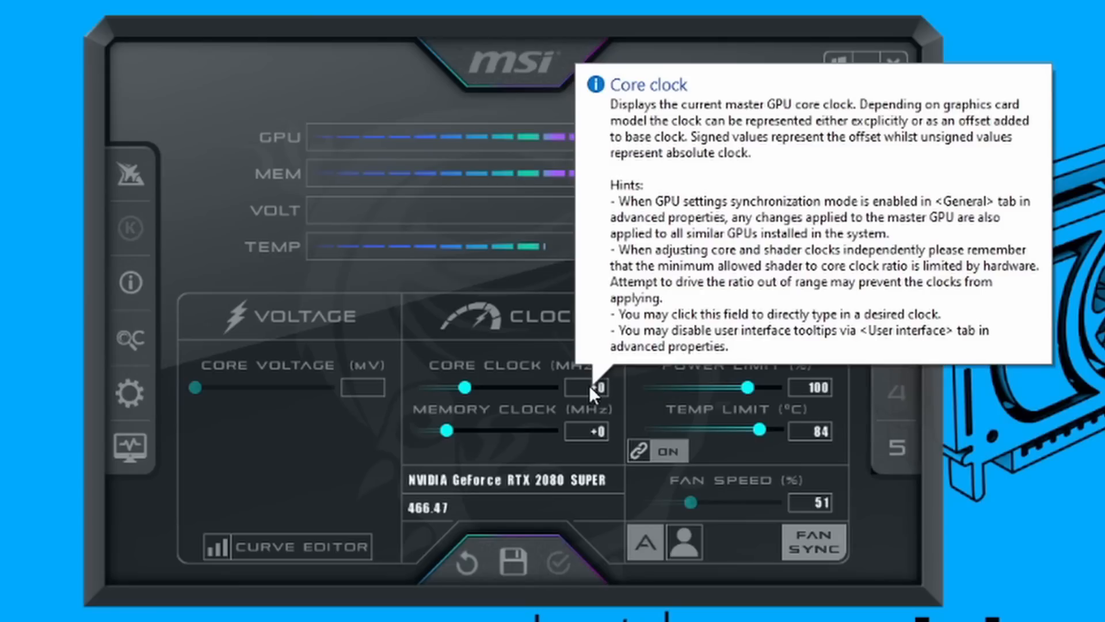
mouse_move(595, 391)
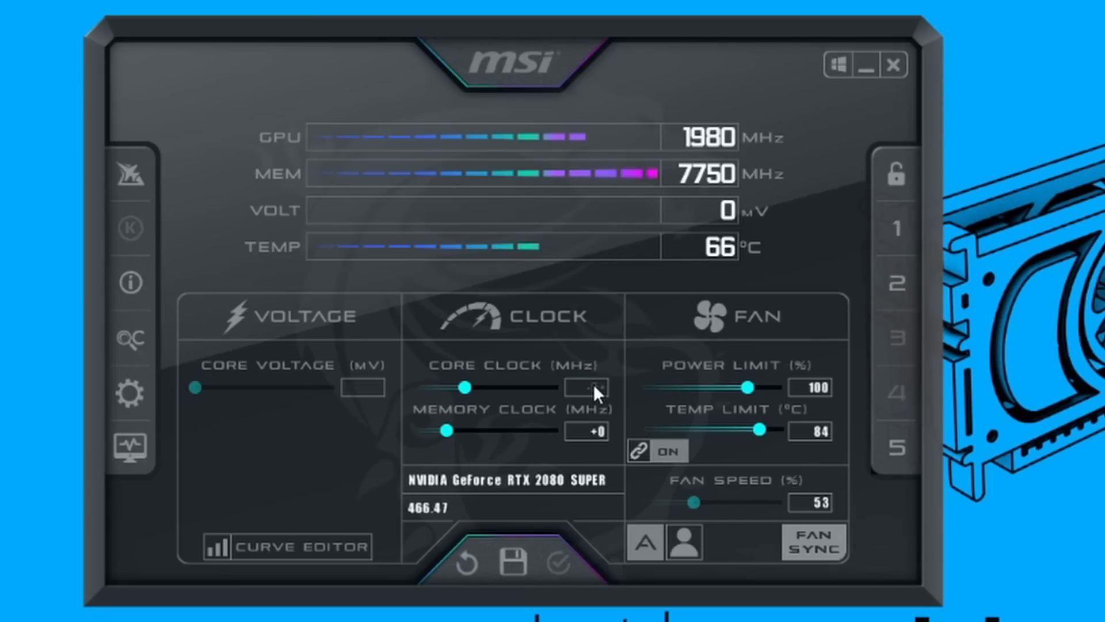
Step: Set core clock -502, unlink the limits, set temp limit 84 °C and fan 100%
drag(465, 387, 415, 386)
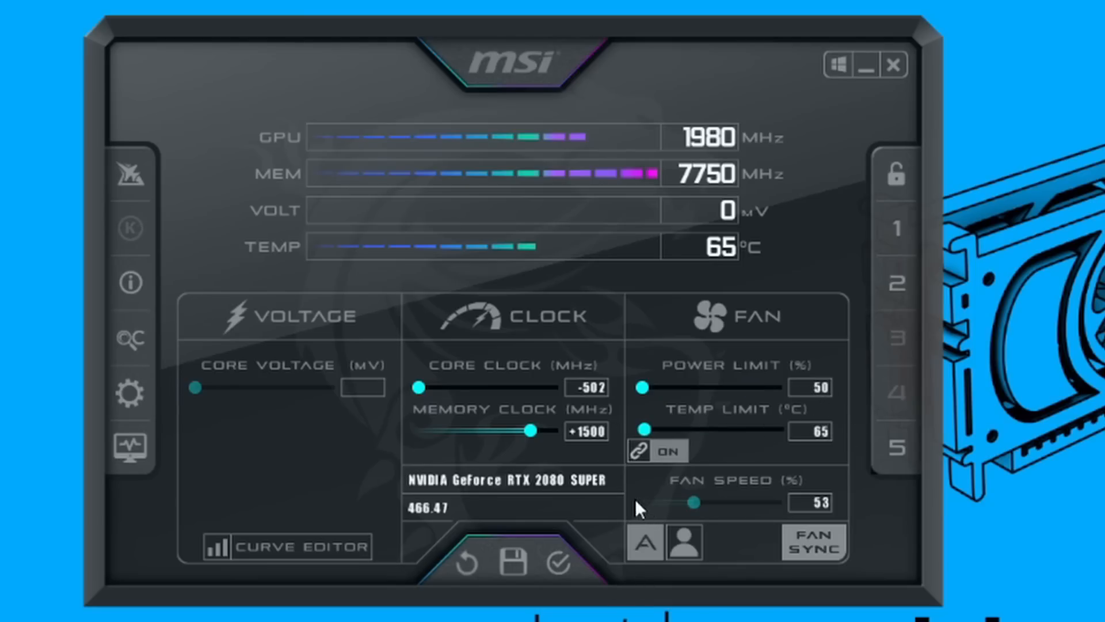
mouse_move(662, 477)
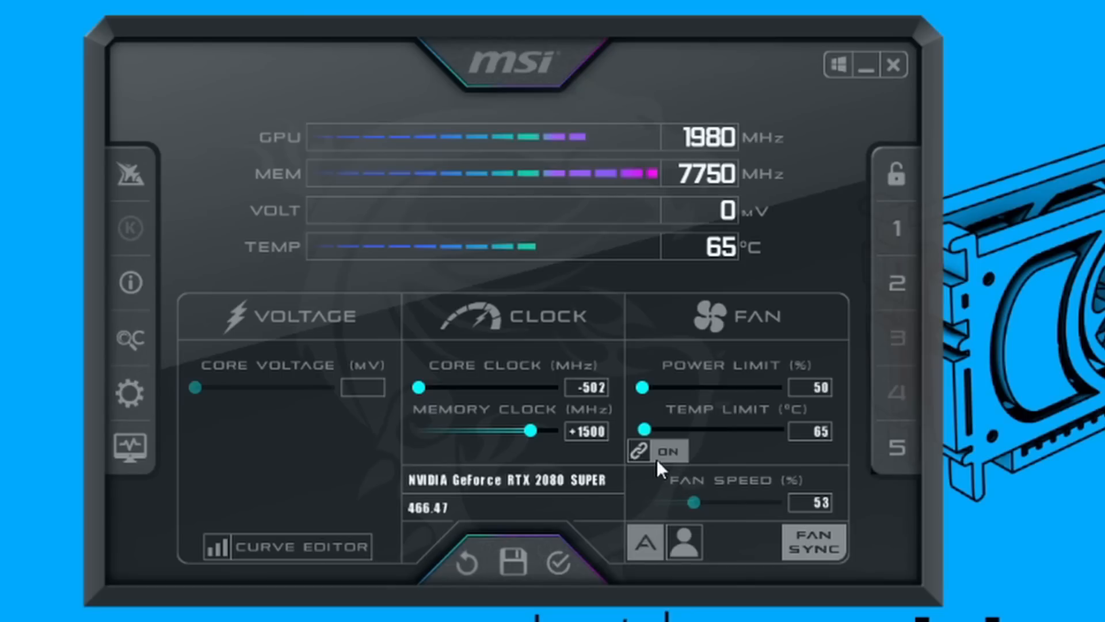
click(640, 451)
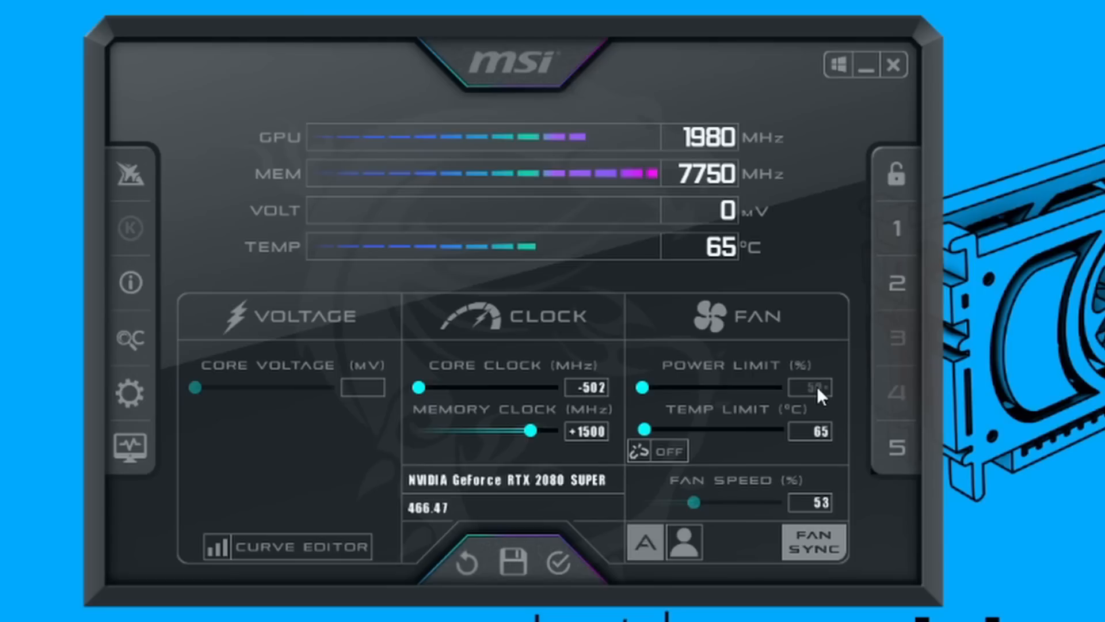
drag(640, 430, 714, 429)
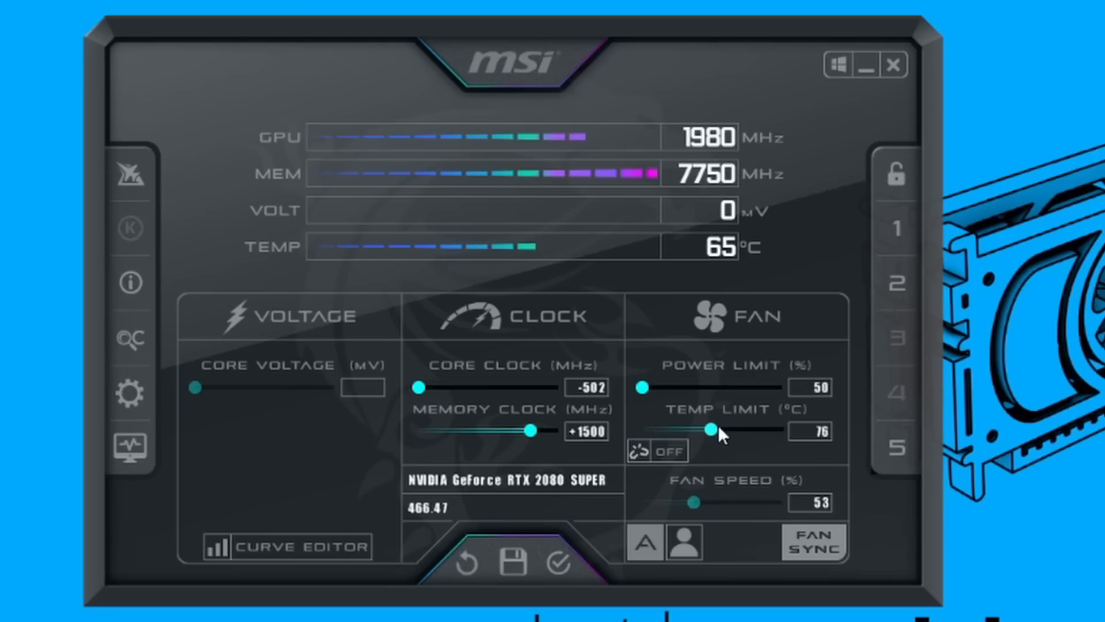
drag(715, 430, 768, 430)
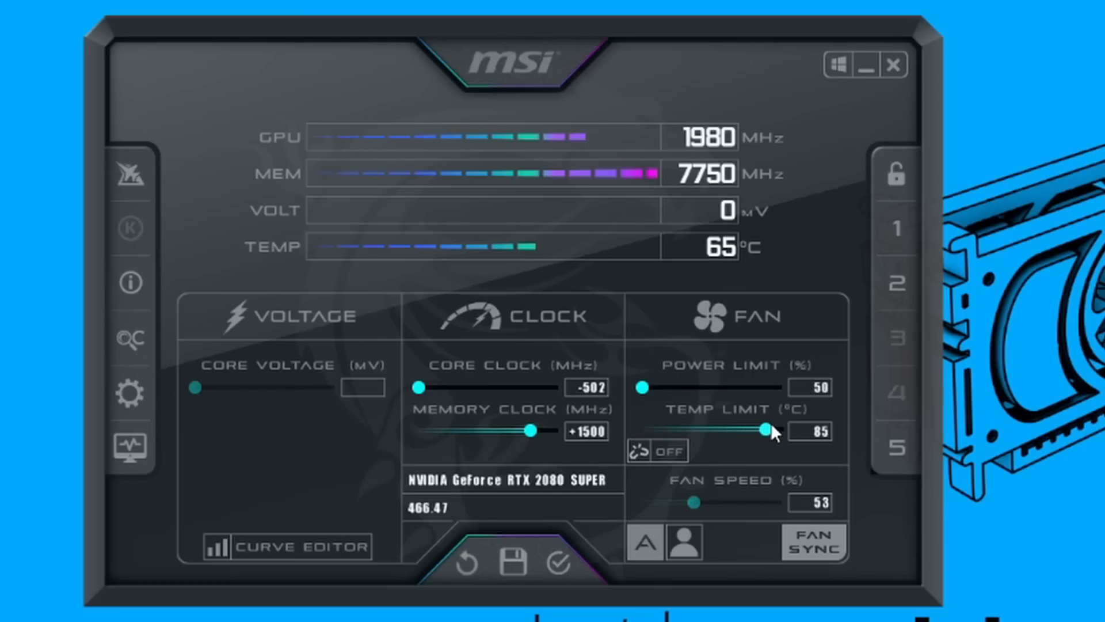
drag(766, 431, 761, 430)
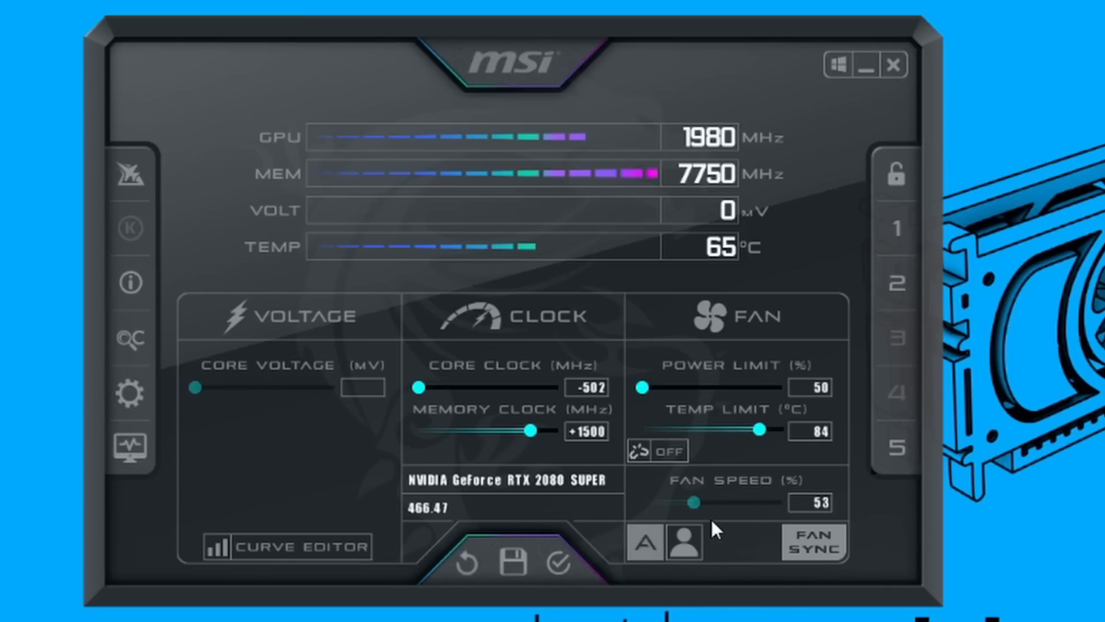
drag(694, 501, 772, 499)
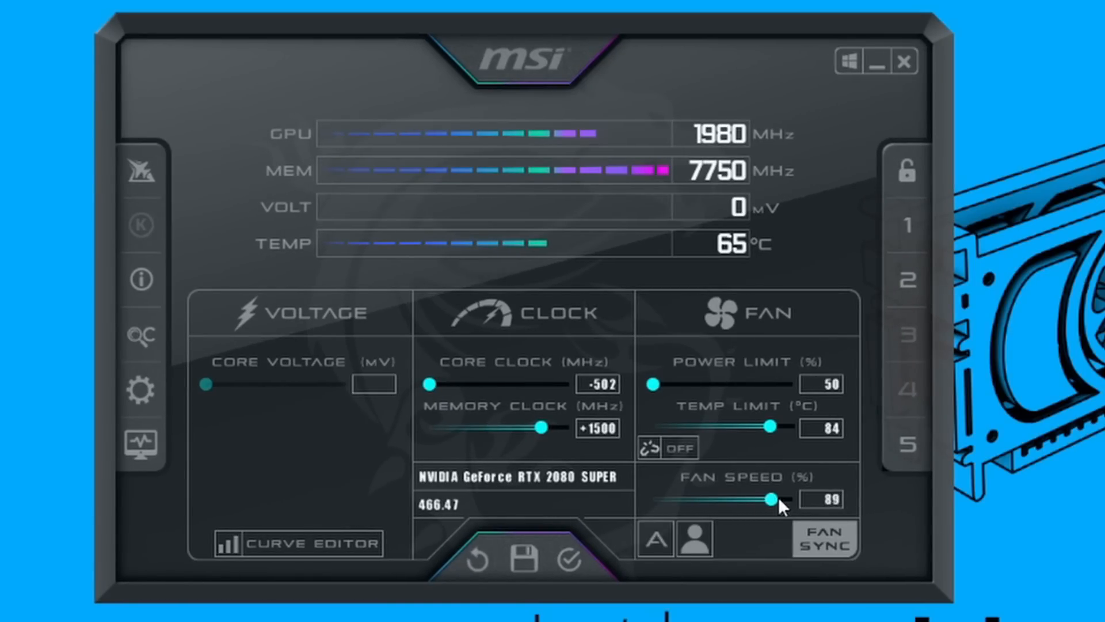
drag(775, 498, 796, 498)
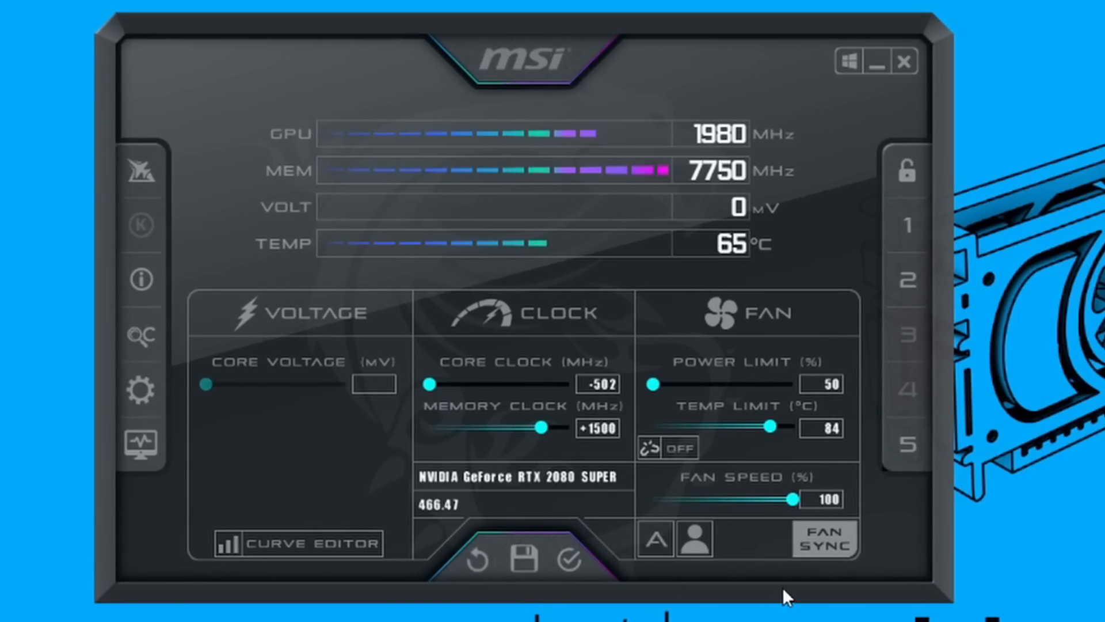
mouse_move(795, 591)
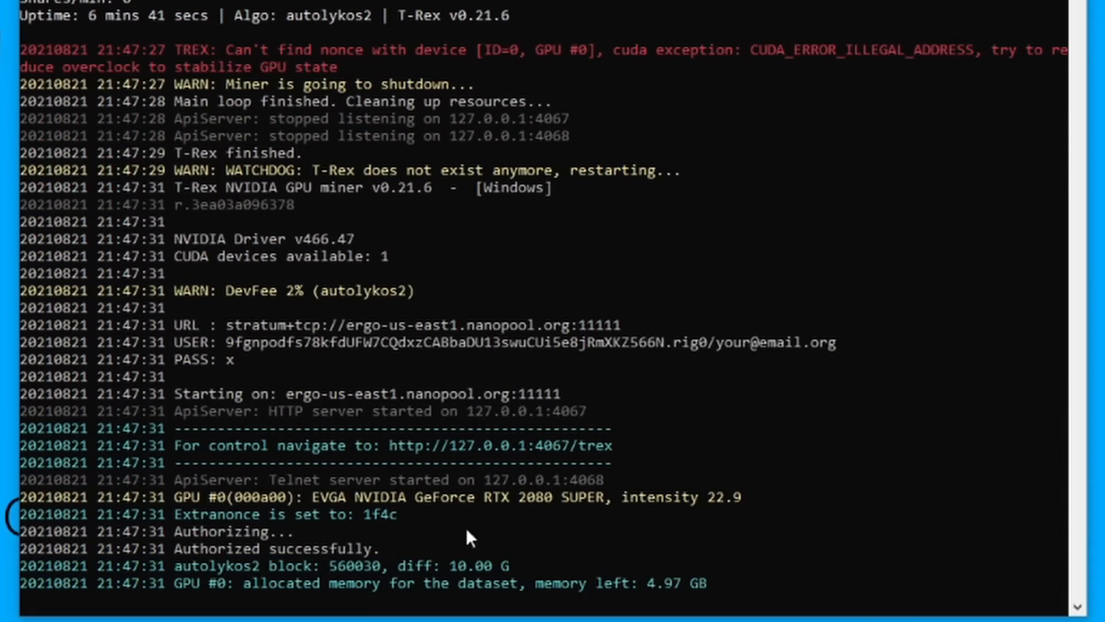
mouse_move(509, 533)
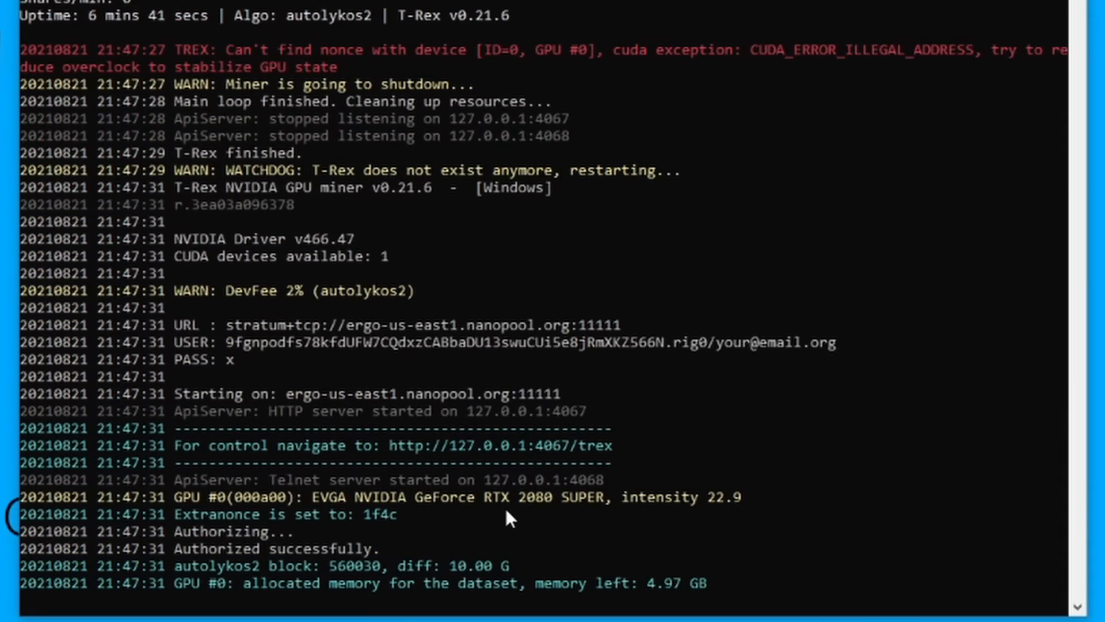
scroll(down, 3)
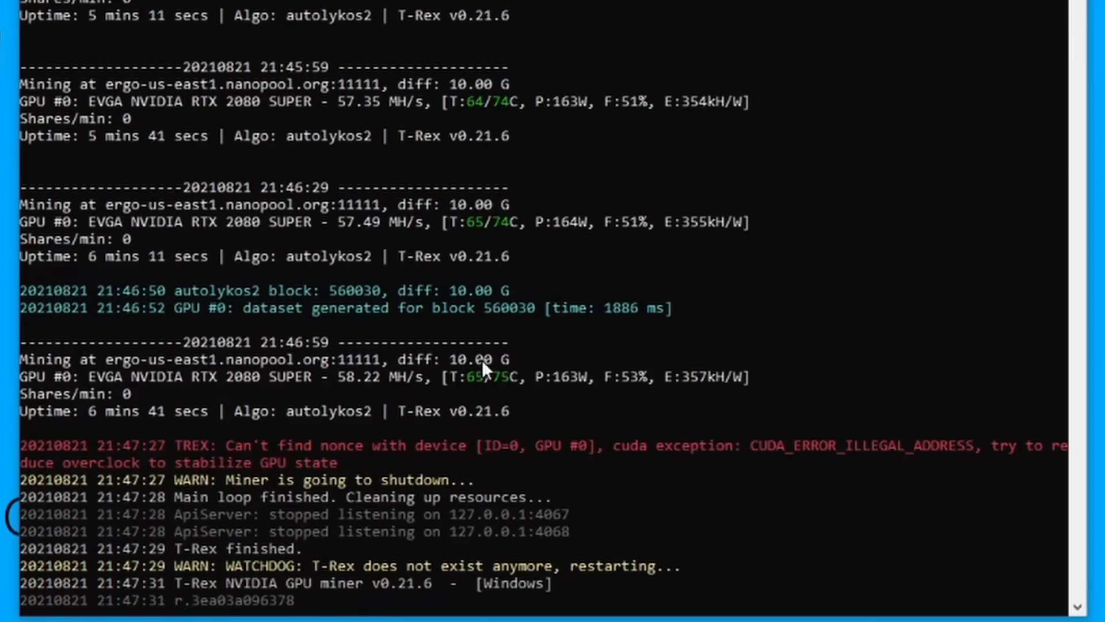
mouse_move(546, 234)
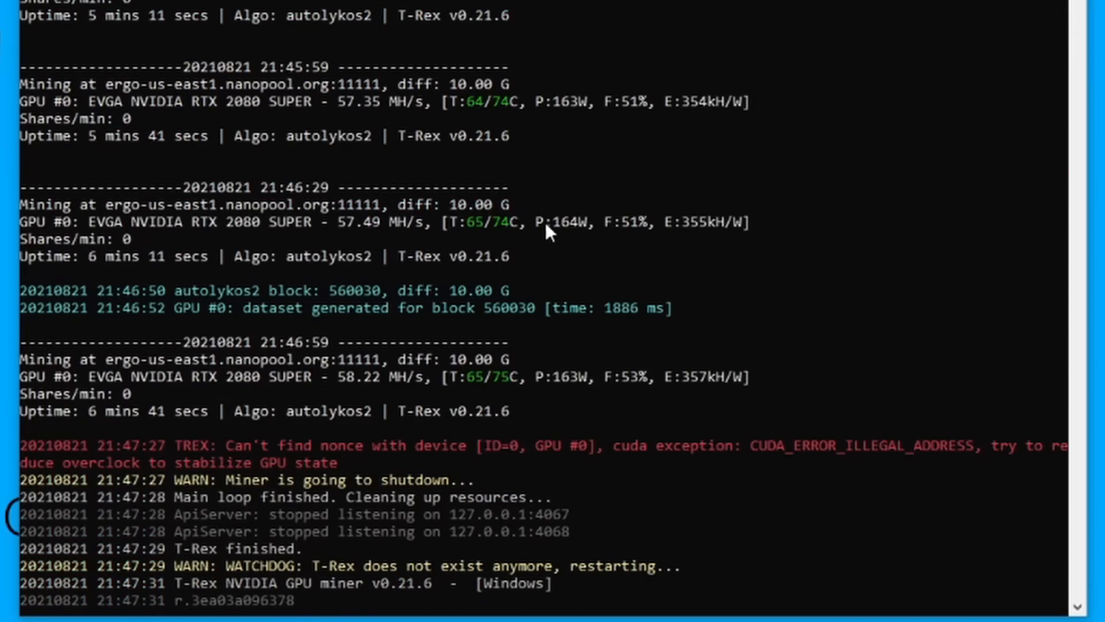
mouse_move(369, 238)
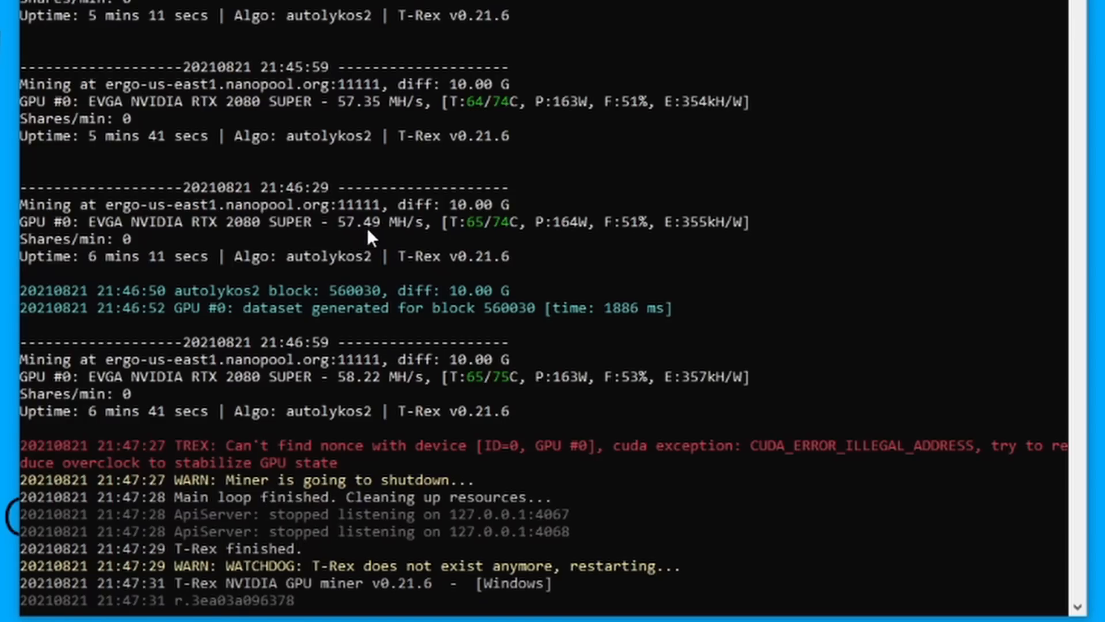
mouse_move(580, 246)
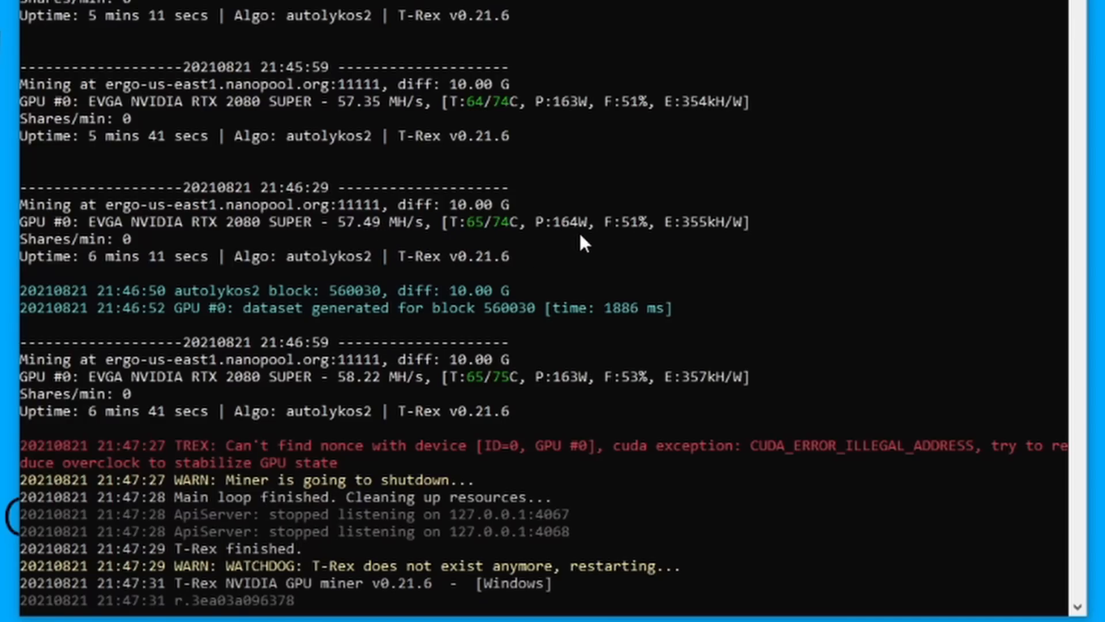
mouse_move(586, 236)
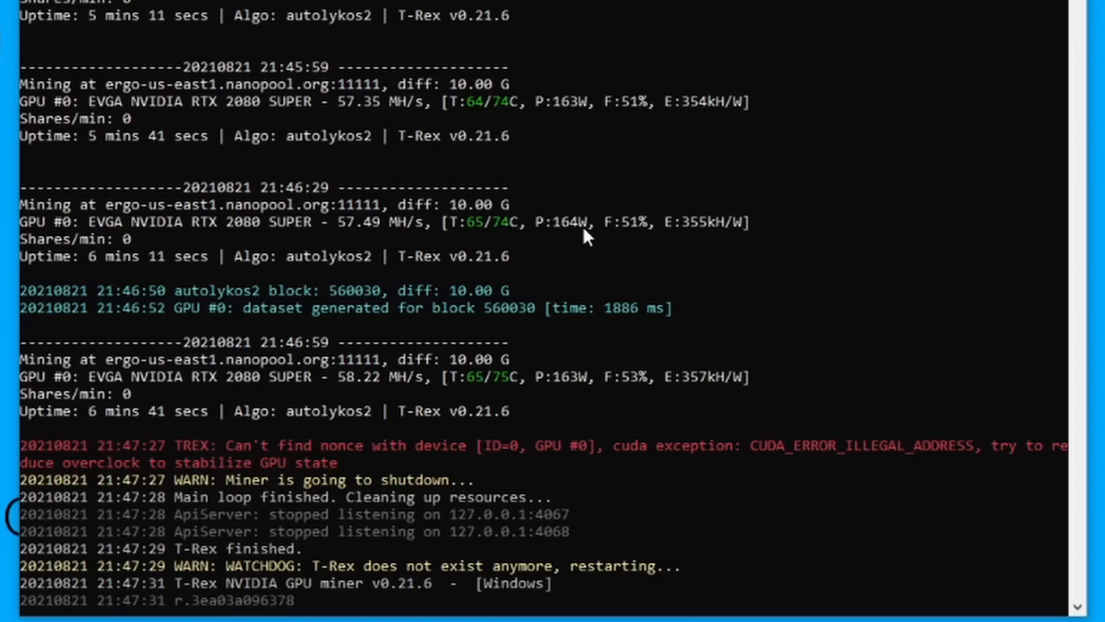
scroll(down, 3)
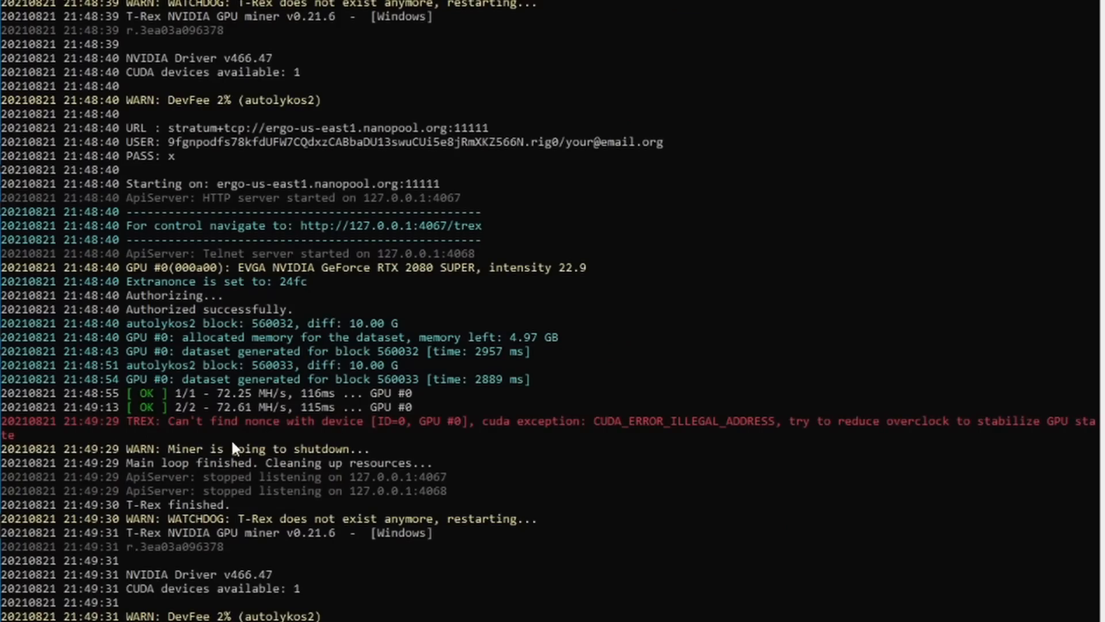
mouse_move(293, 437)
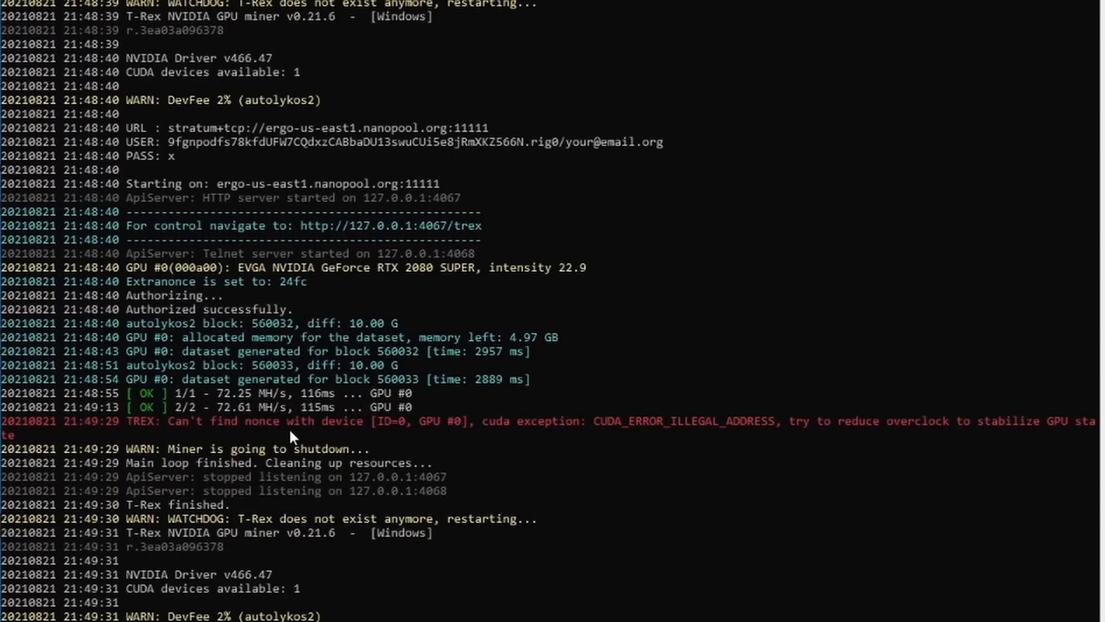
mouse_move(268, 442)
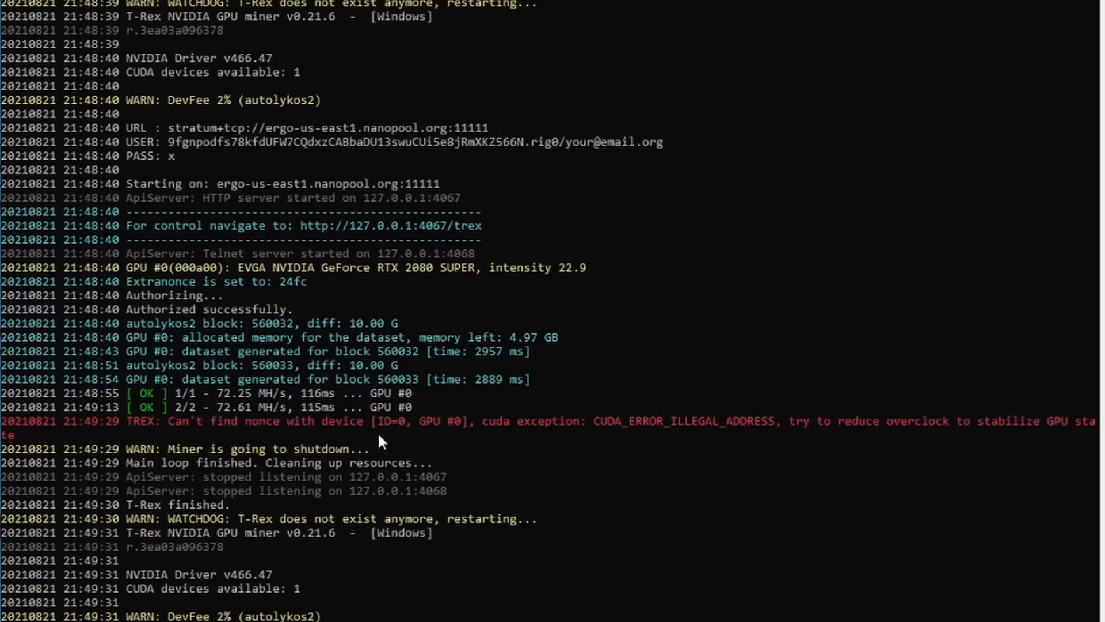
mouse_move(592, 436)
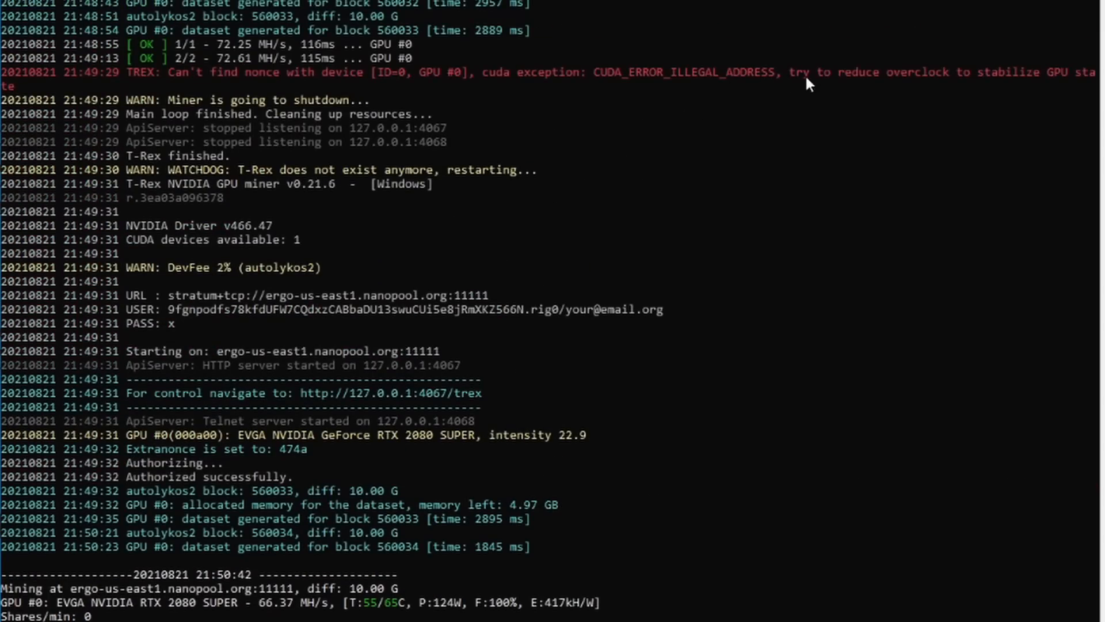
mouse_move(1083, 97)
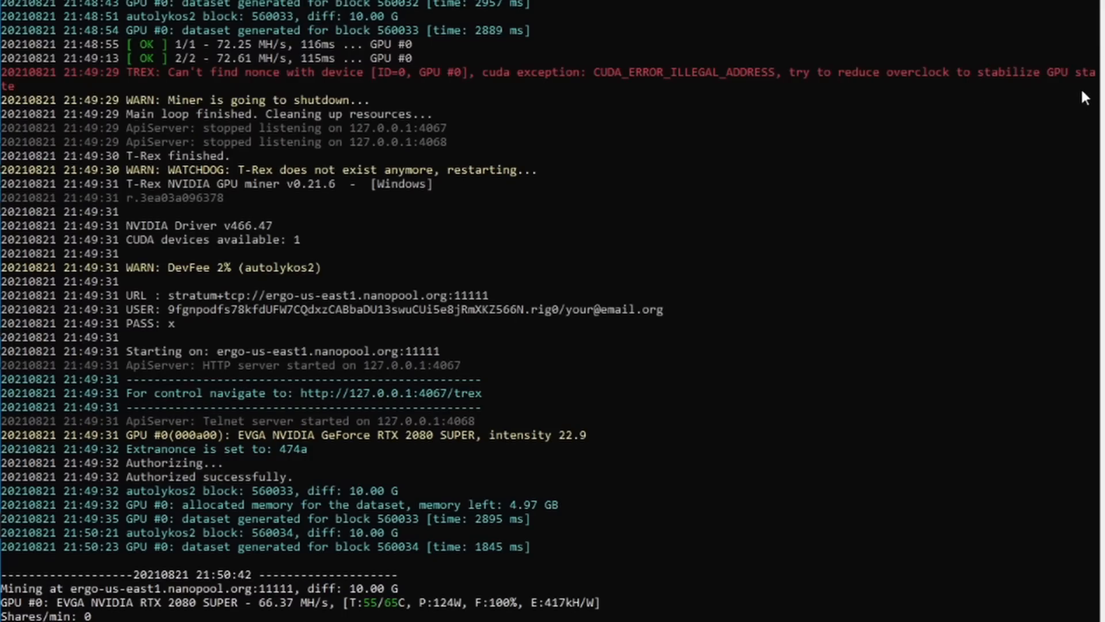
mouse_move(200, 78)
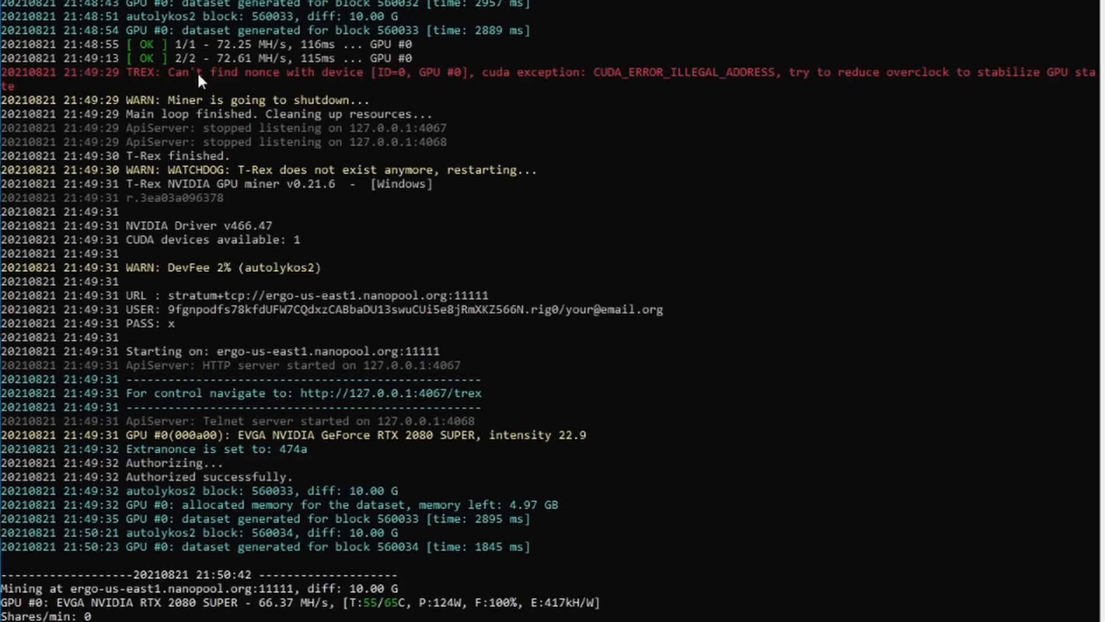
scroll(down, 3)
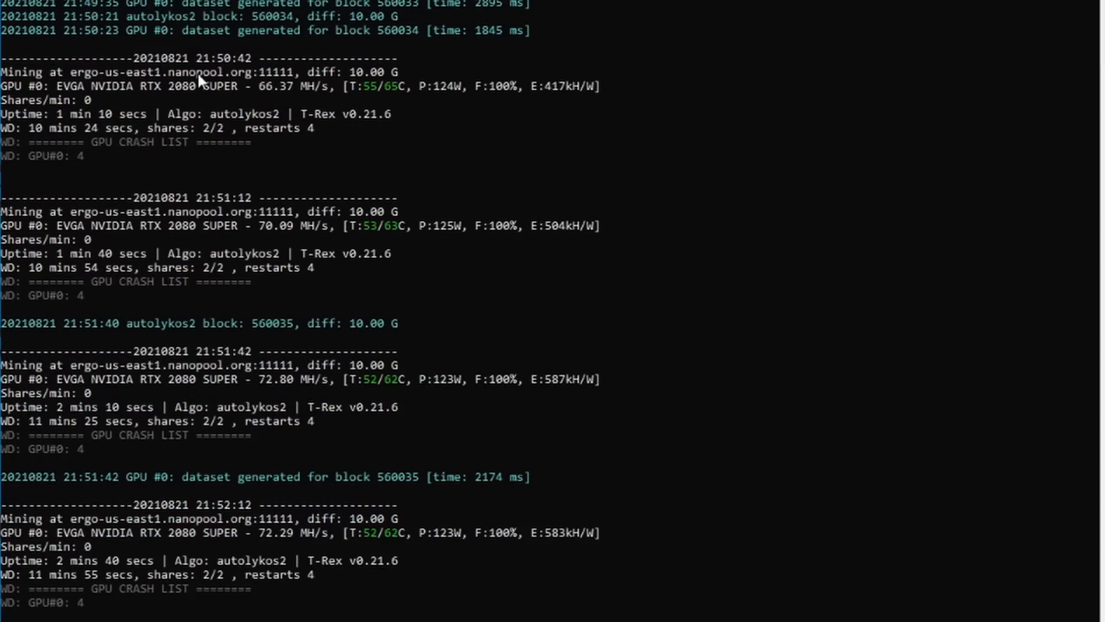
scroll(down, 3)
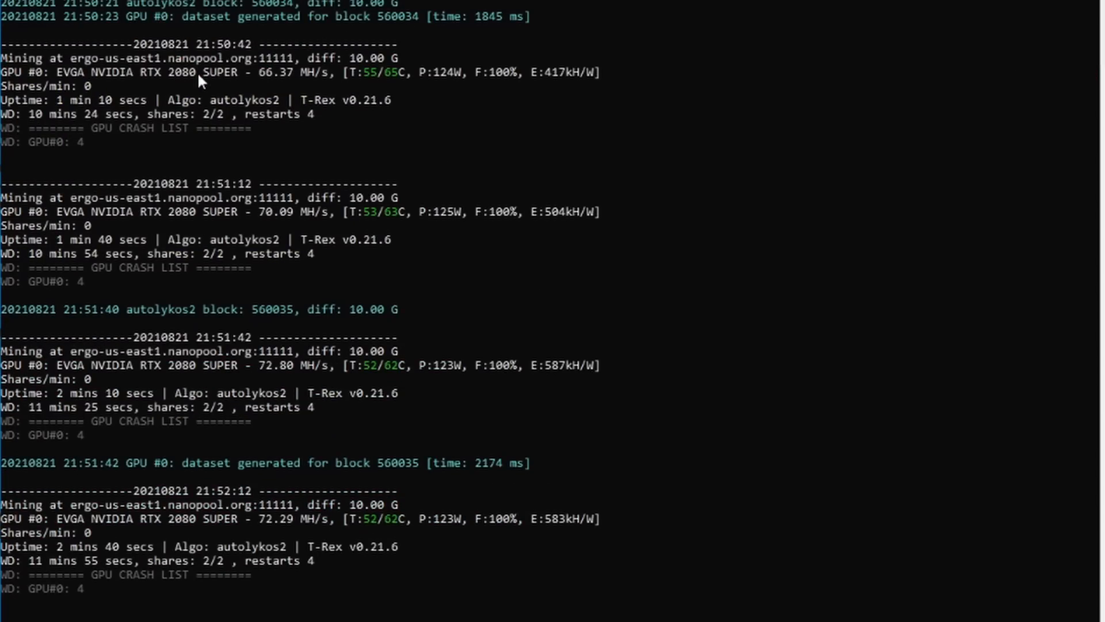
scroll(down, 3)
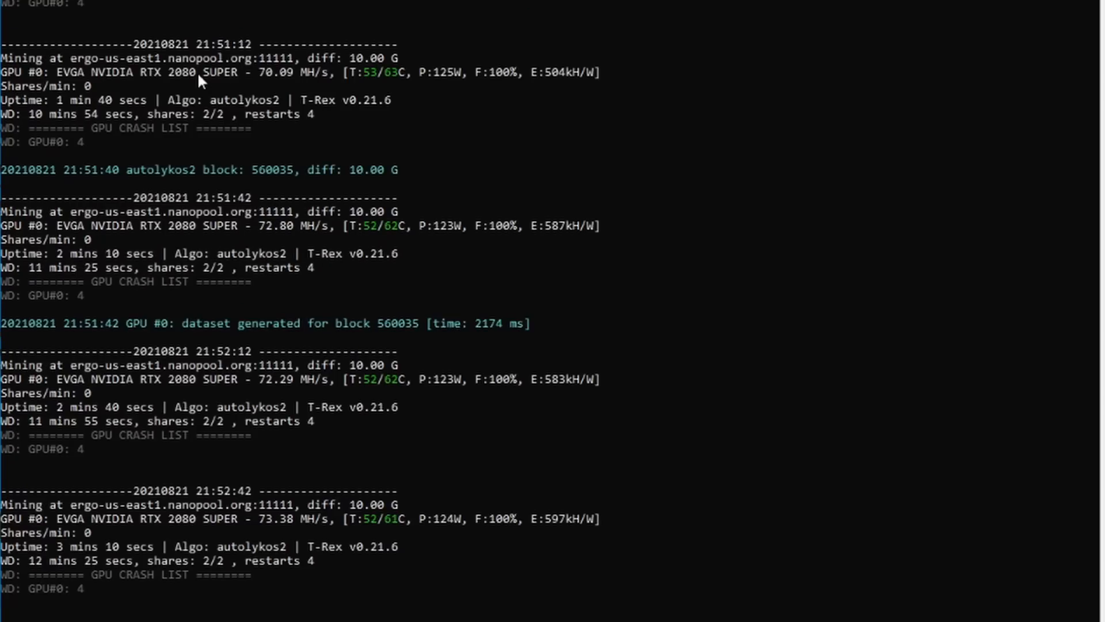
mouse_move(351, 304)
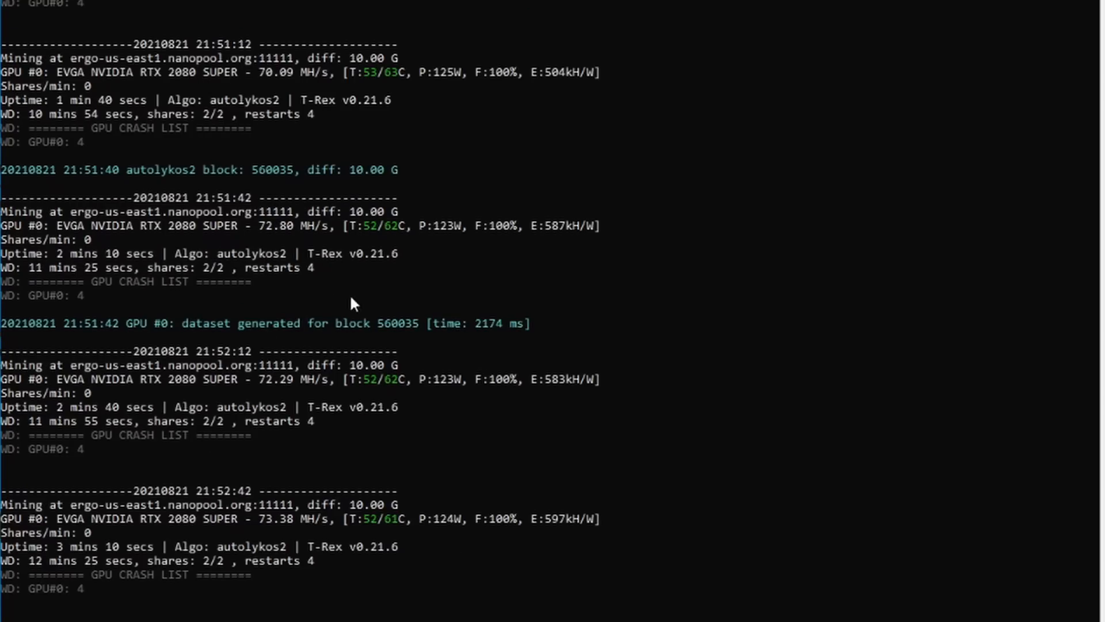
mouse_move(289, 540)
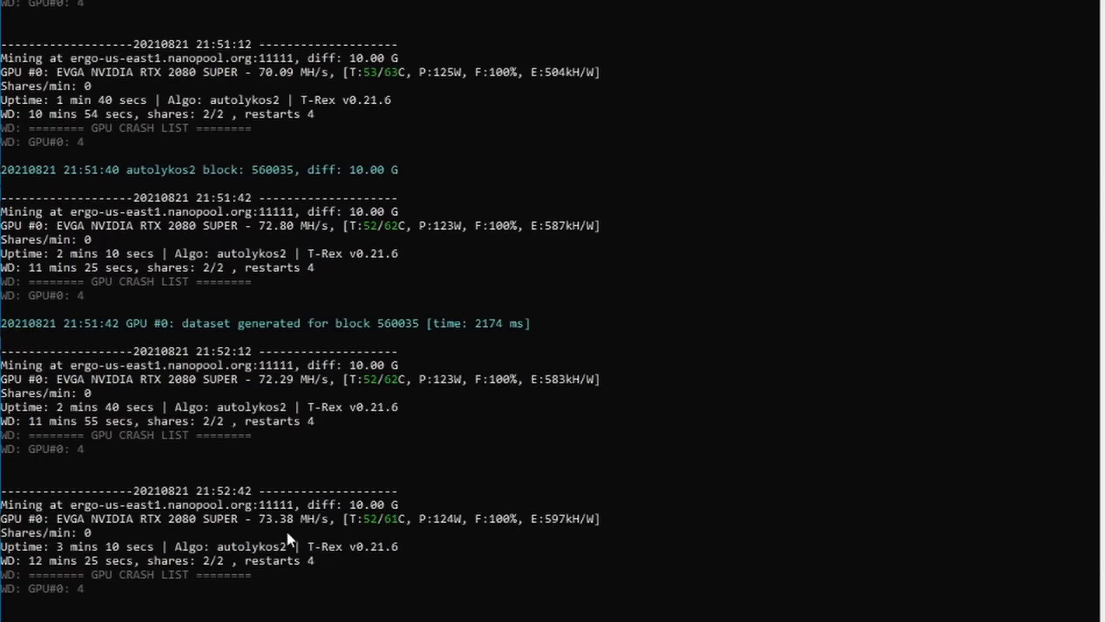
mouse_move(290, 537)
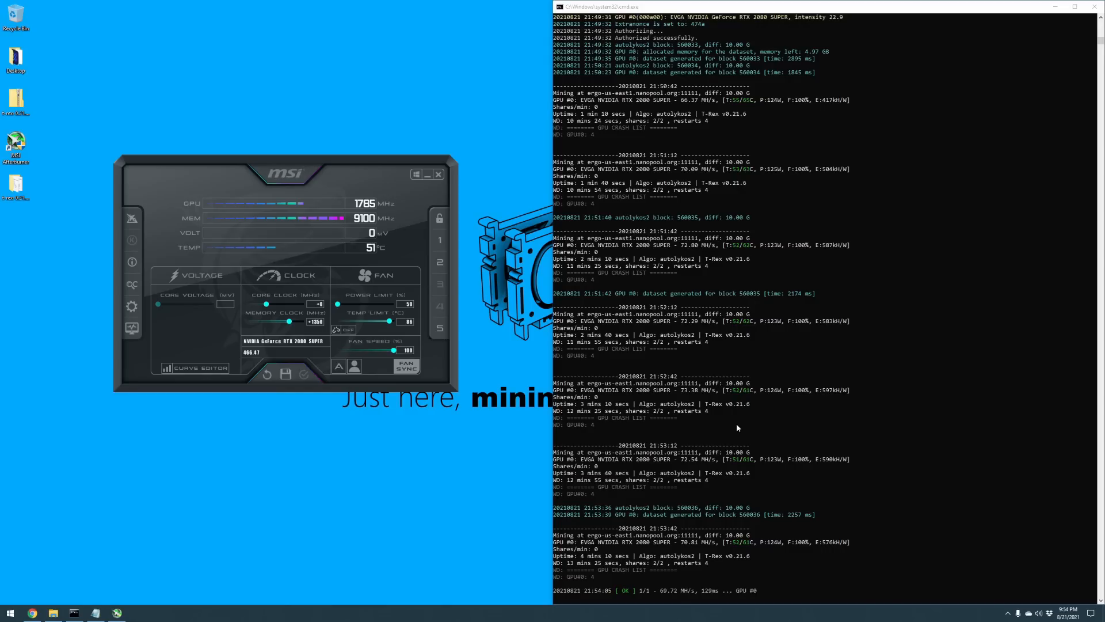
scroll(down, 3)
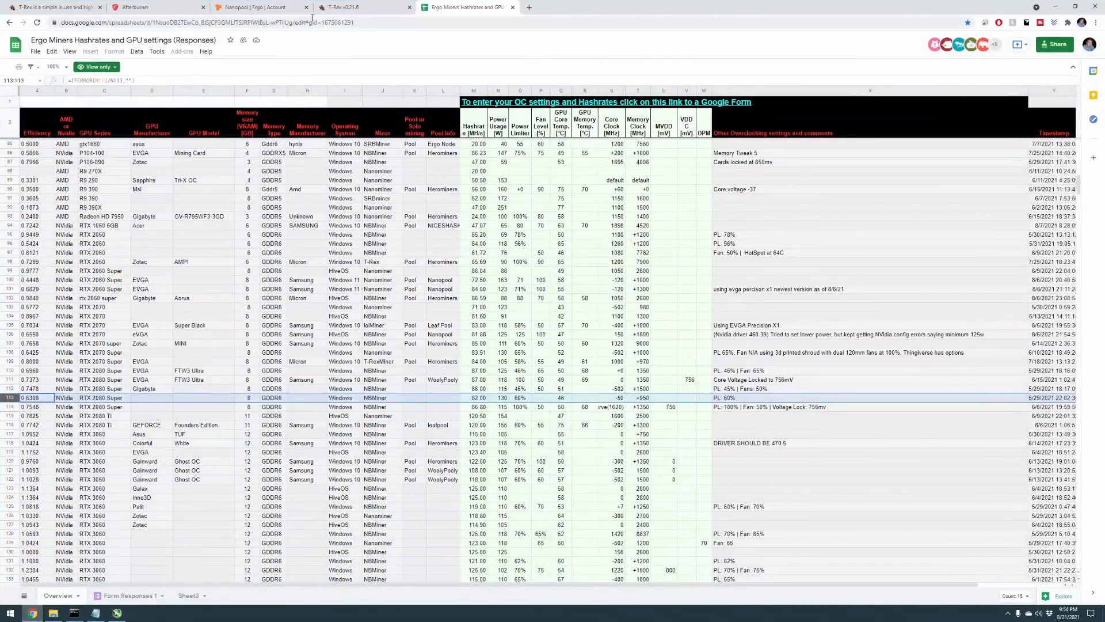
Step: Switch to the T-Rex dashboard tab at 127.0.0.1:4067/trex
click(345, 7)
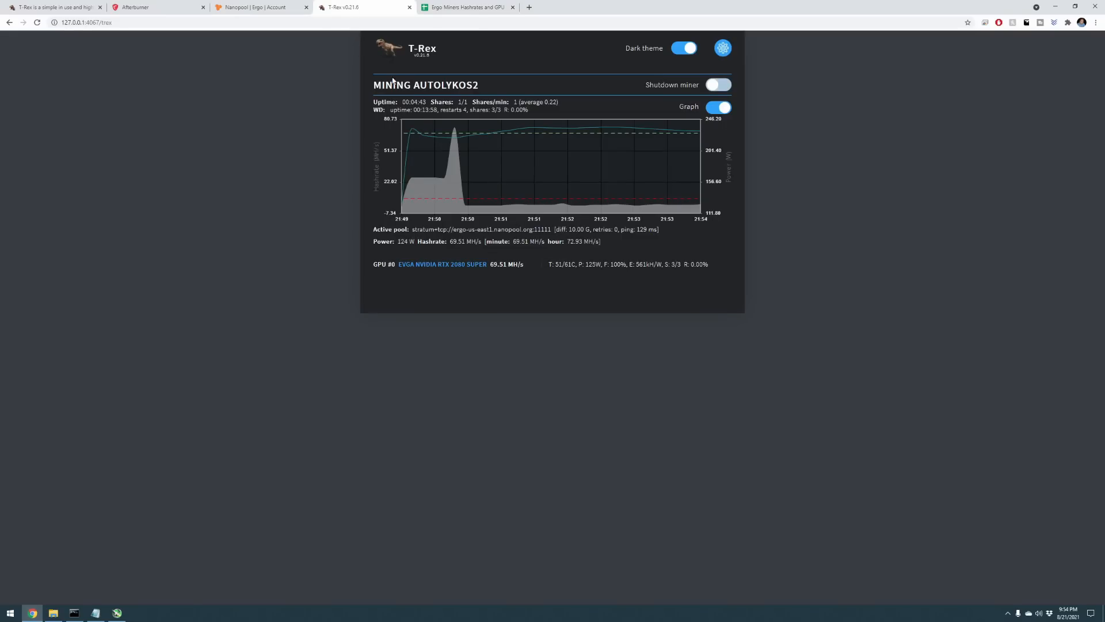
mouse_move(490, 175)
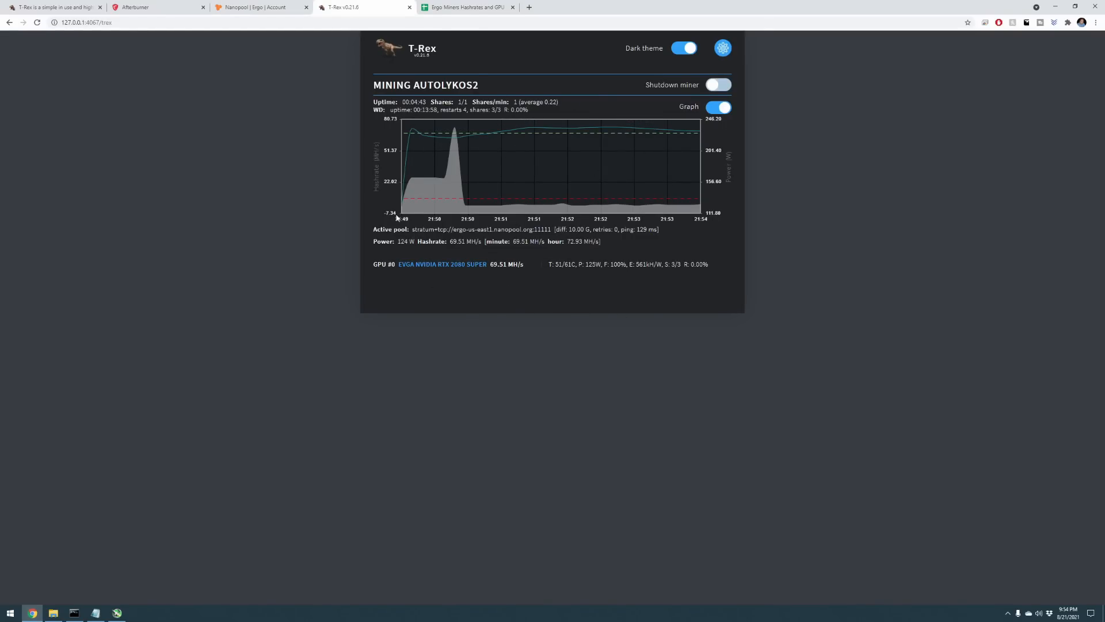
mouse_move(708, 136)
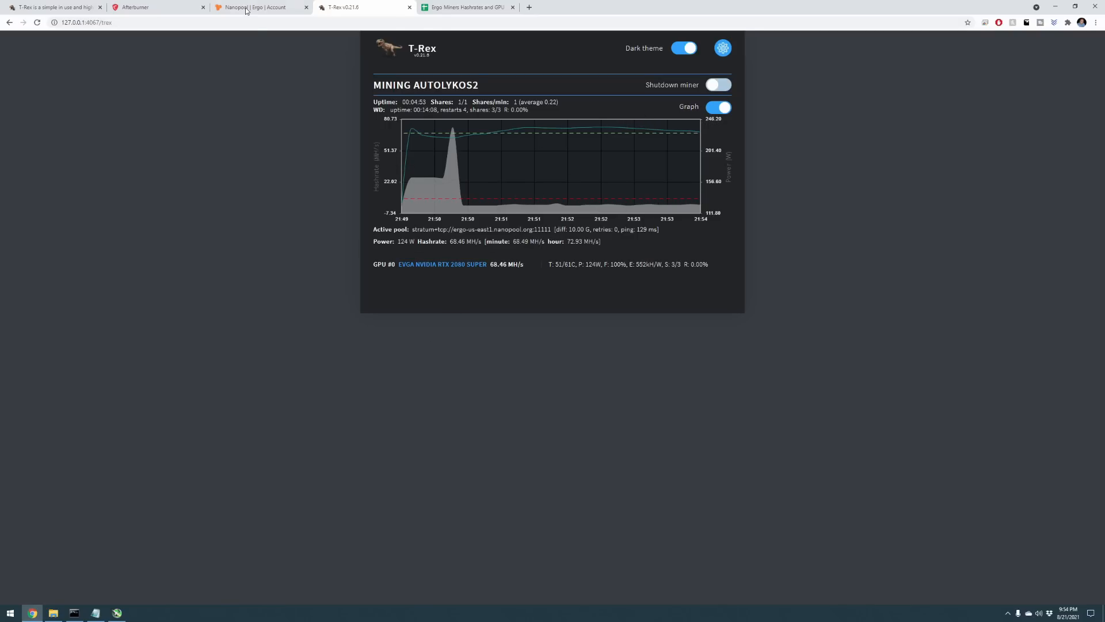
Step: Reload the Nanopool Ergo account page to show the rig online at 34.3 Mh/s
click(256, 8)
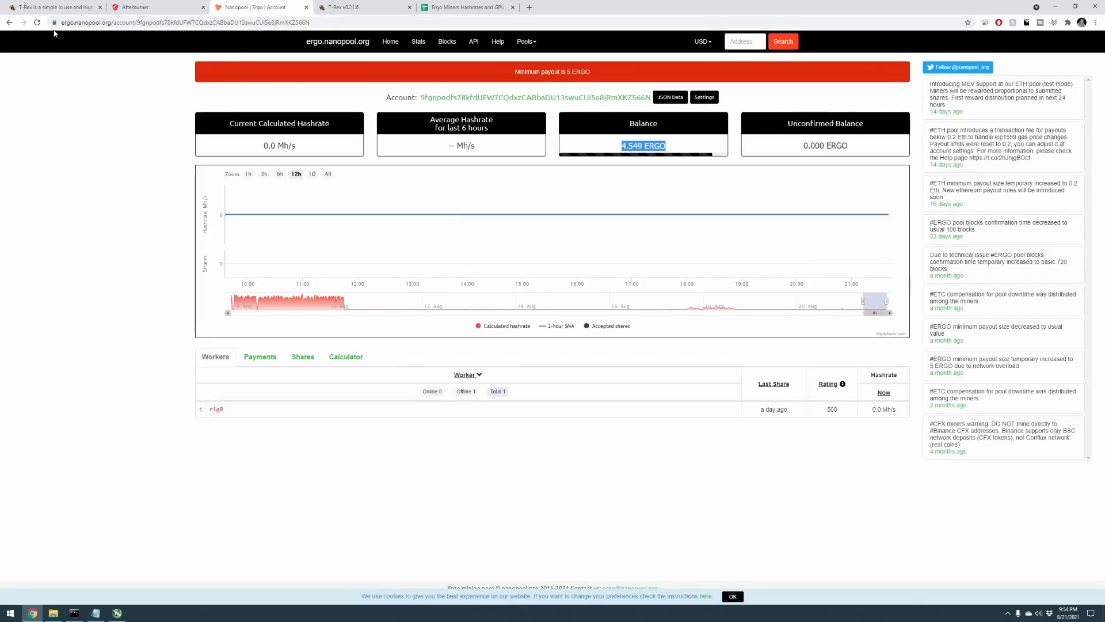
click(36, 23)
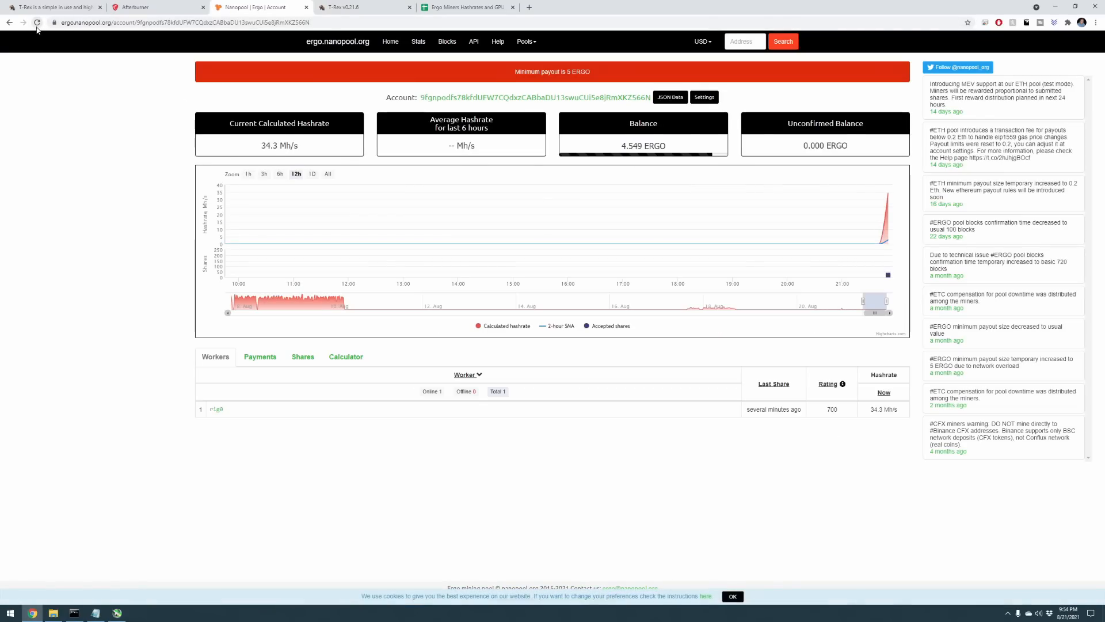
mouse_move(889, 195)
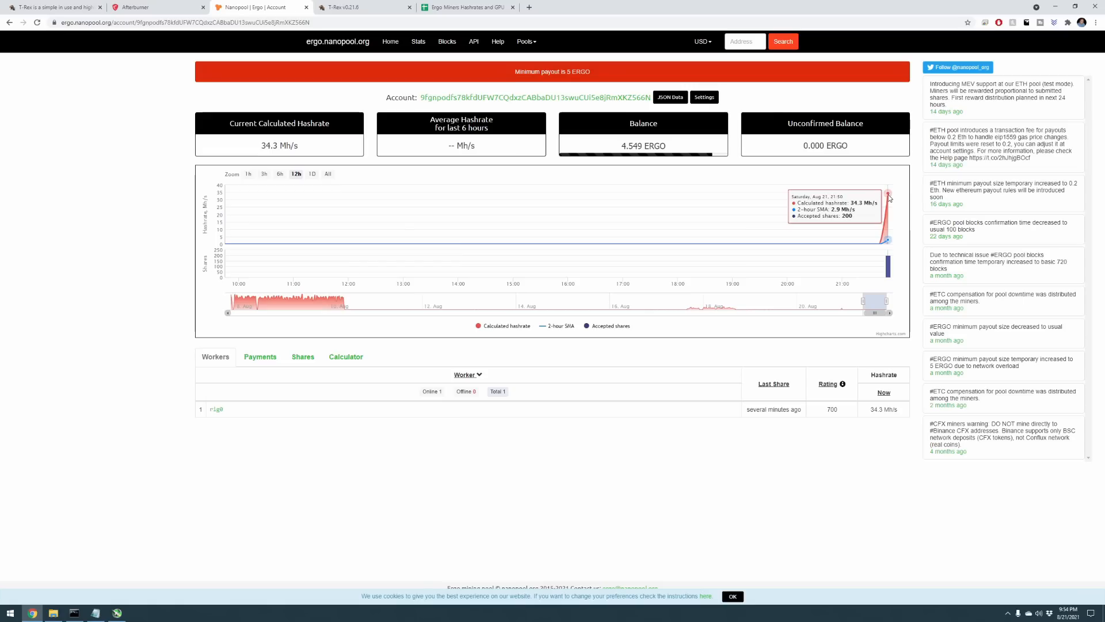
mouse_move(883, 200)
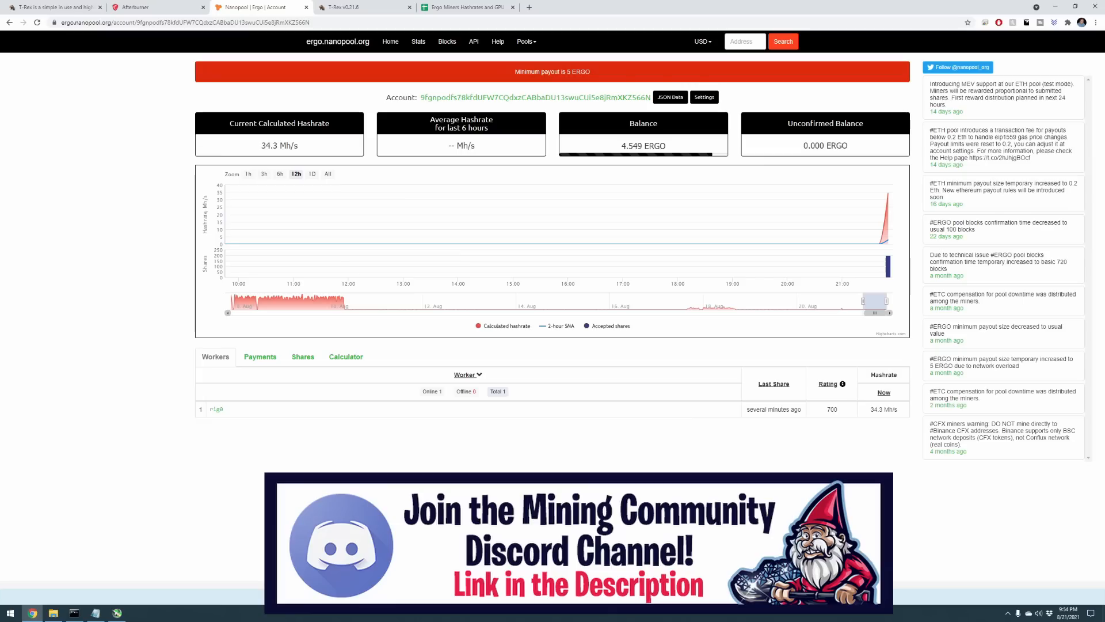
mouse_move(610, 393)
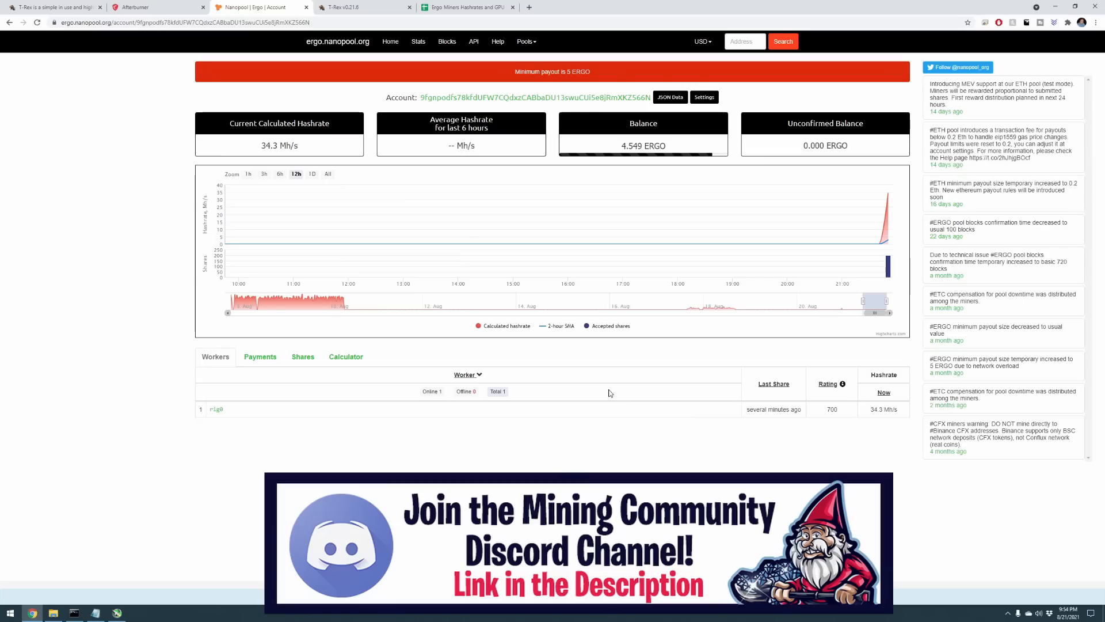